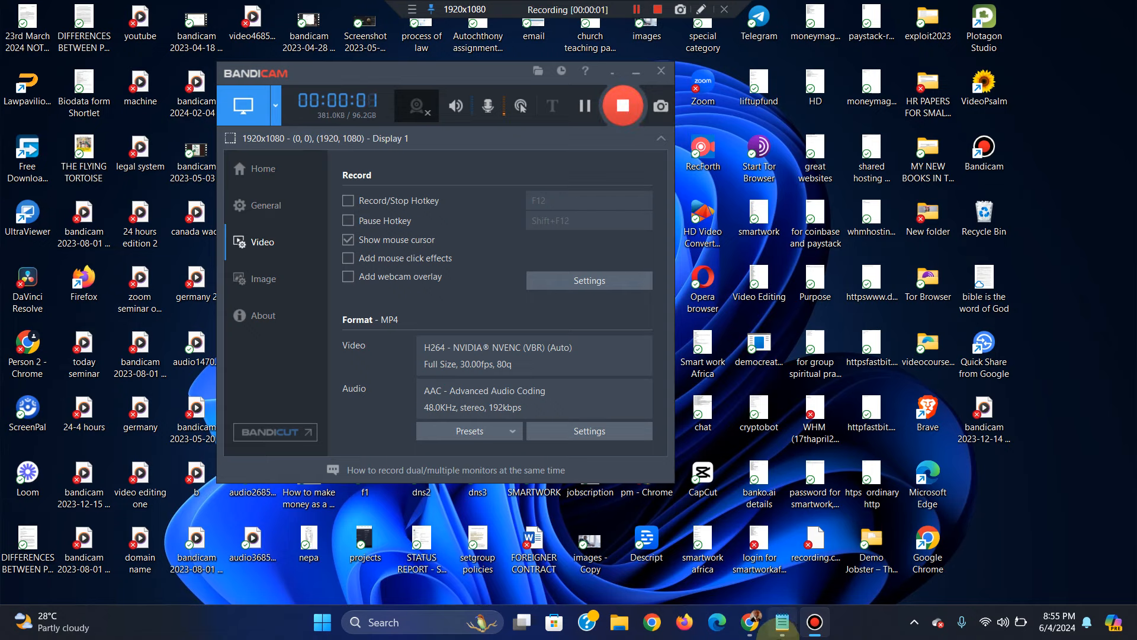
# View the acrylic horse painting ad from Jiji's 'wall design' results, then return to the list
pyautogui.click(782, 622)
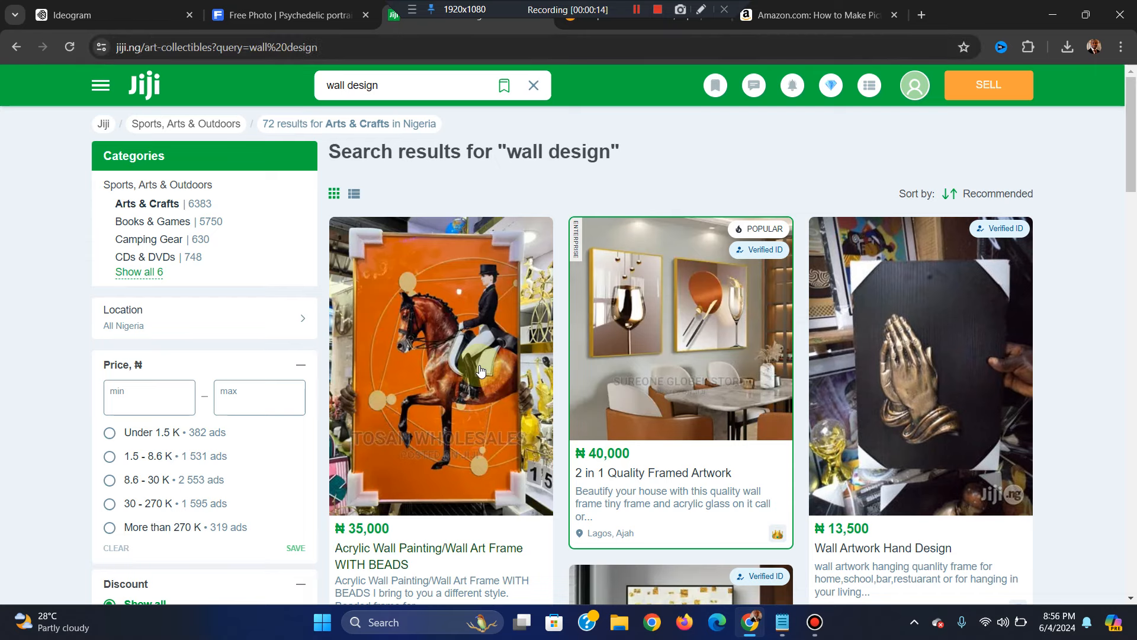
pyautogui.moveTo(430, 356)
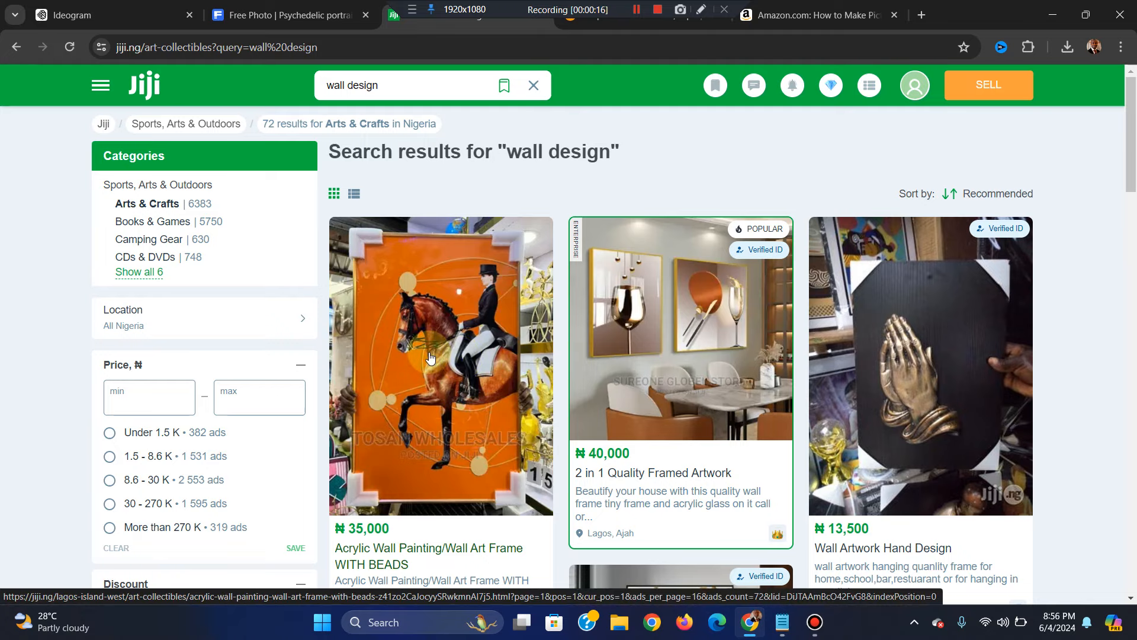
pyautogui.click(440, 362)
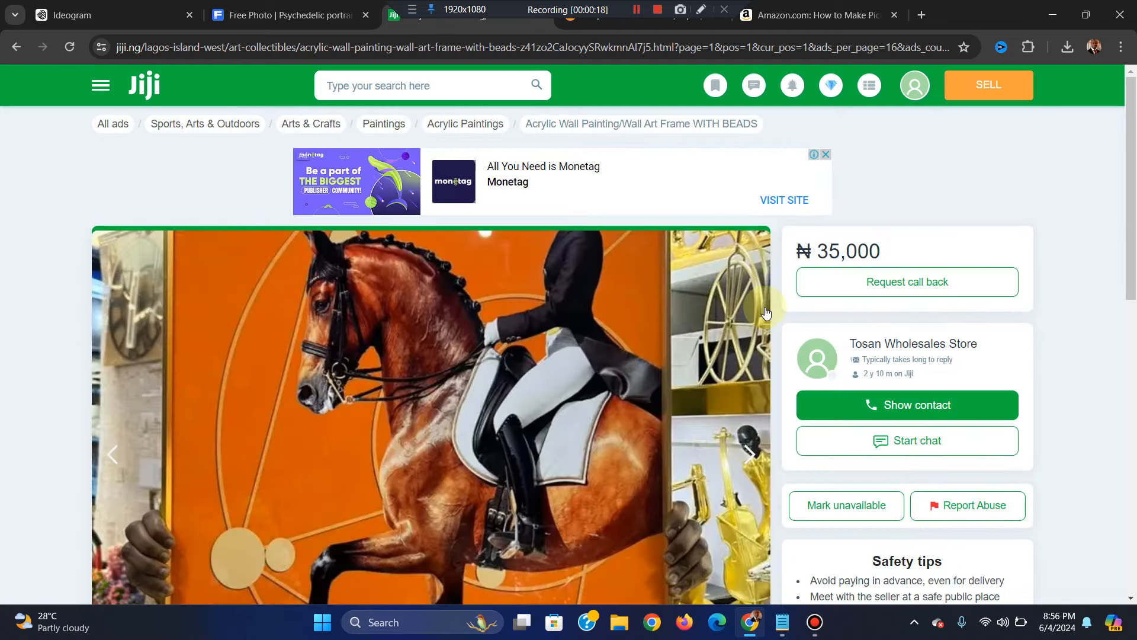
pyautogui.click(15, 46)
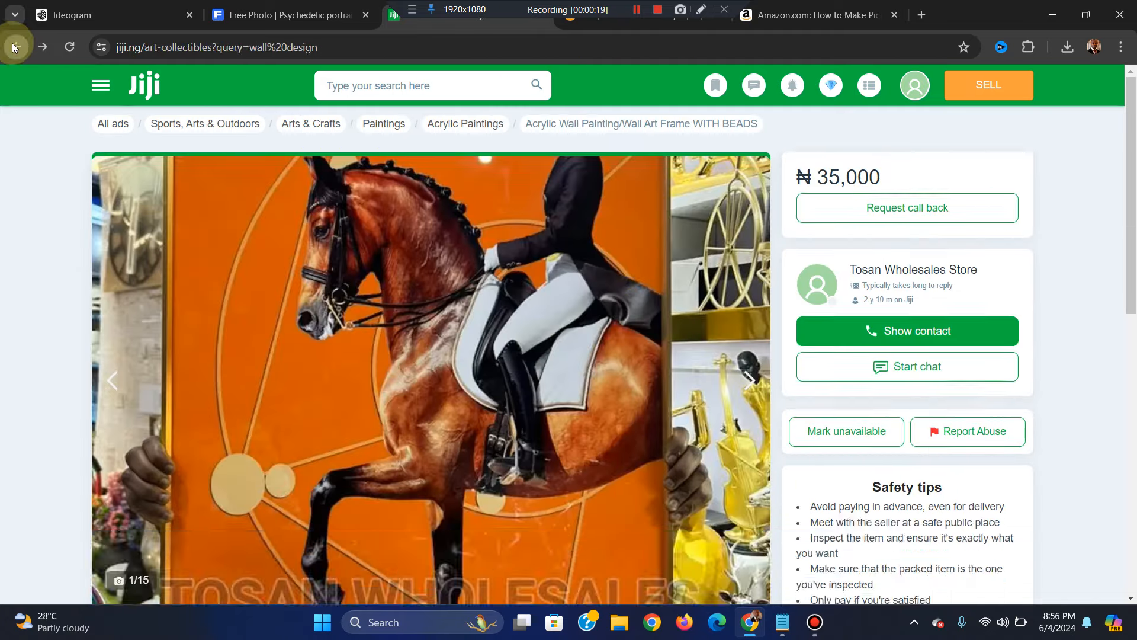
pyautogui.click(15, 46)
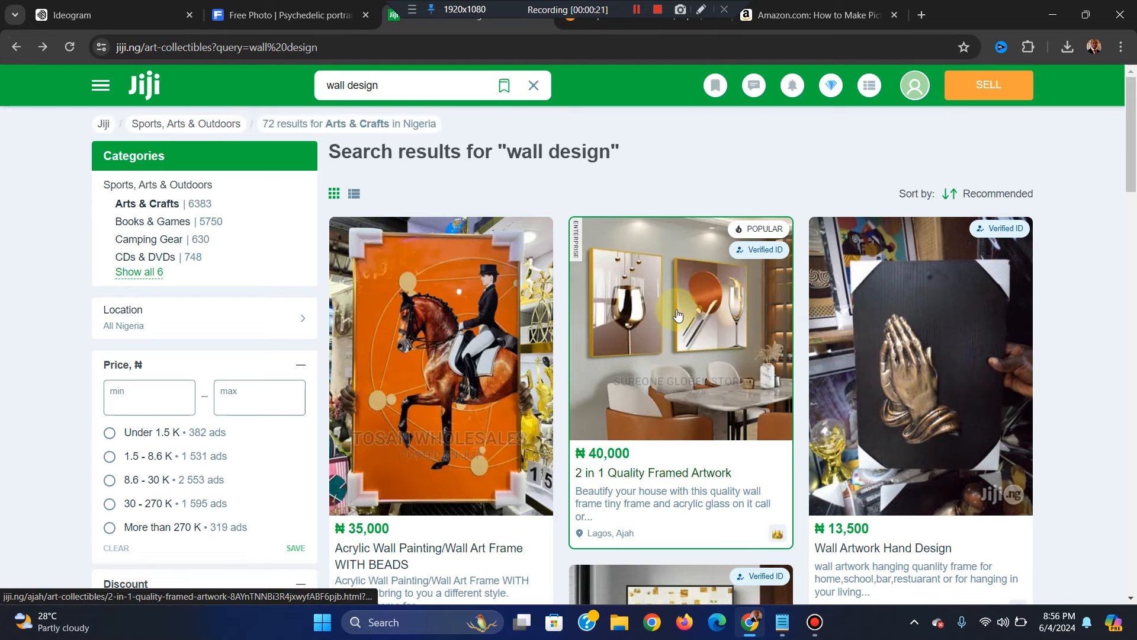
pyautogui.click(679, 319)
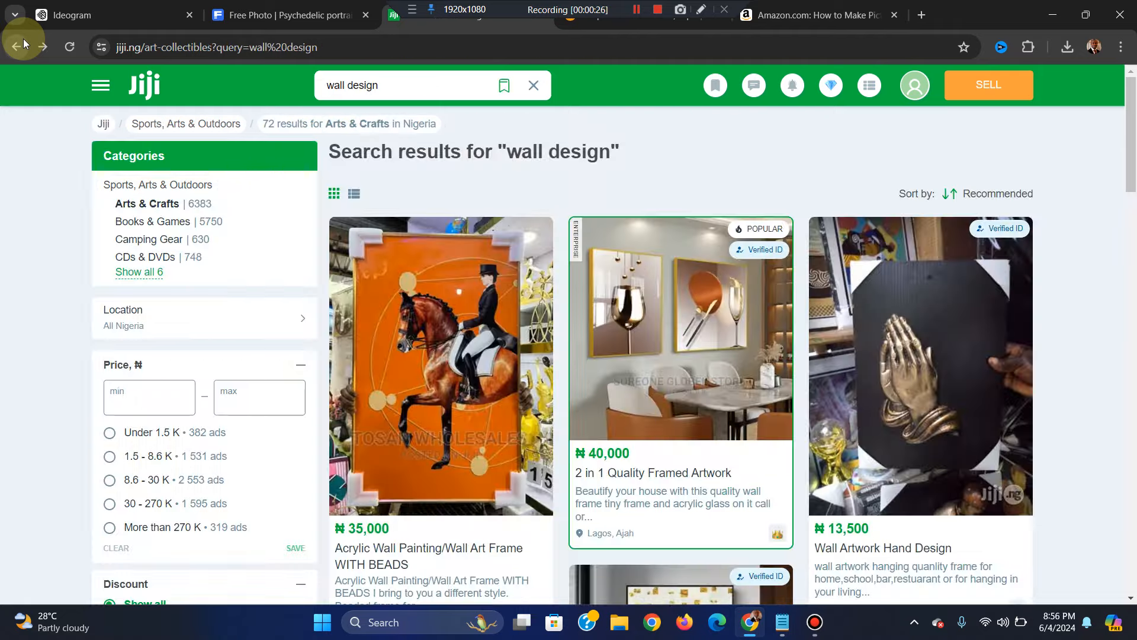
pyautogui.moveTo(1119, 595)
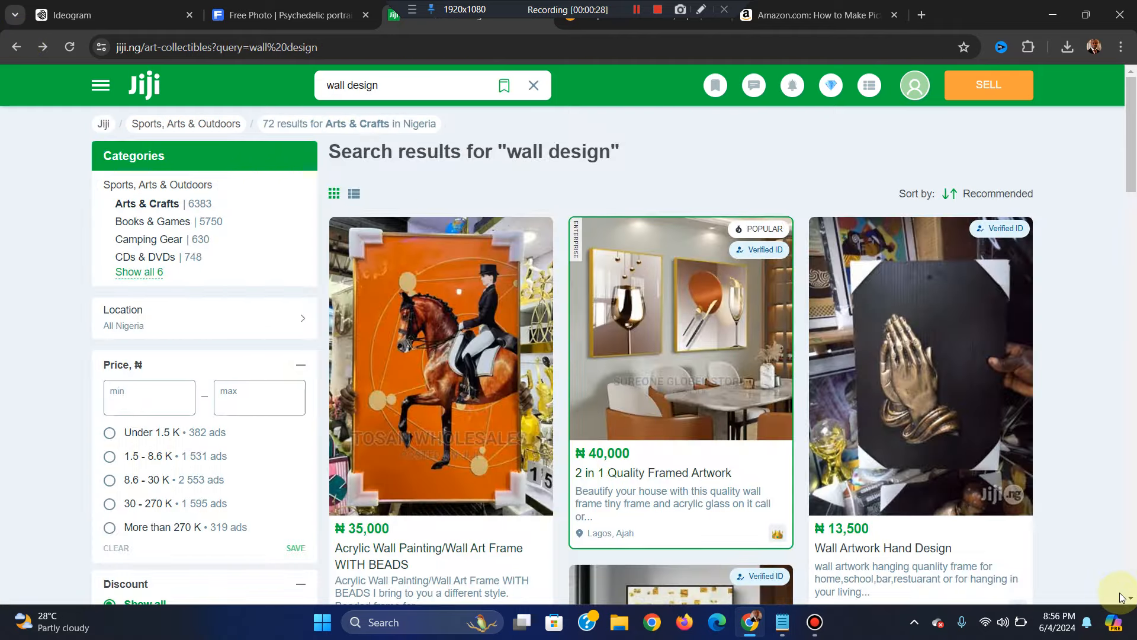
# Scroll further down the wall design results to see more framed artworks
pyautogui.scroll(-3)
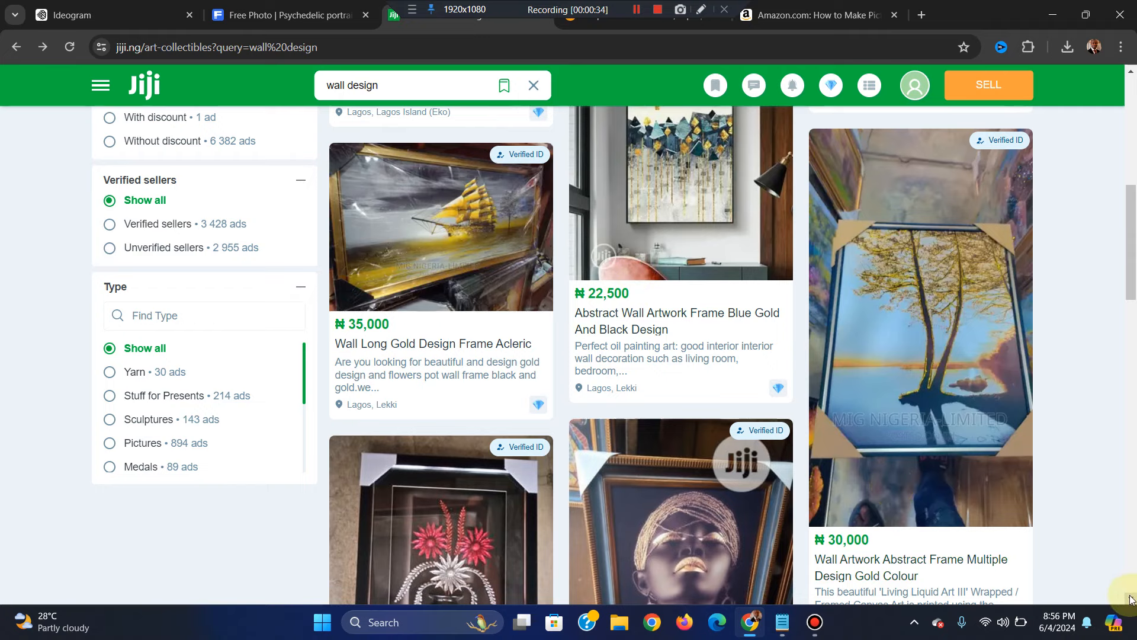
pyautogui.scroll(-3)
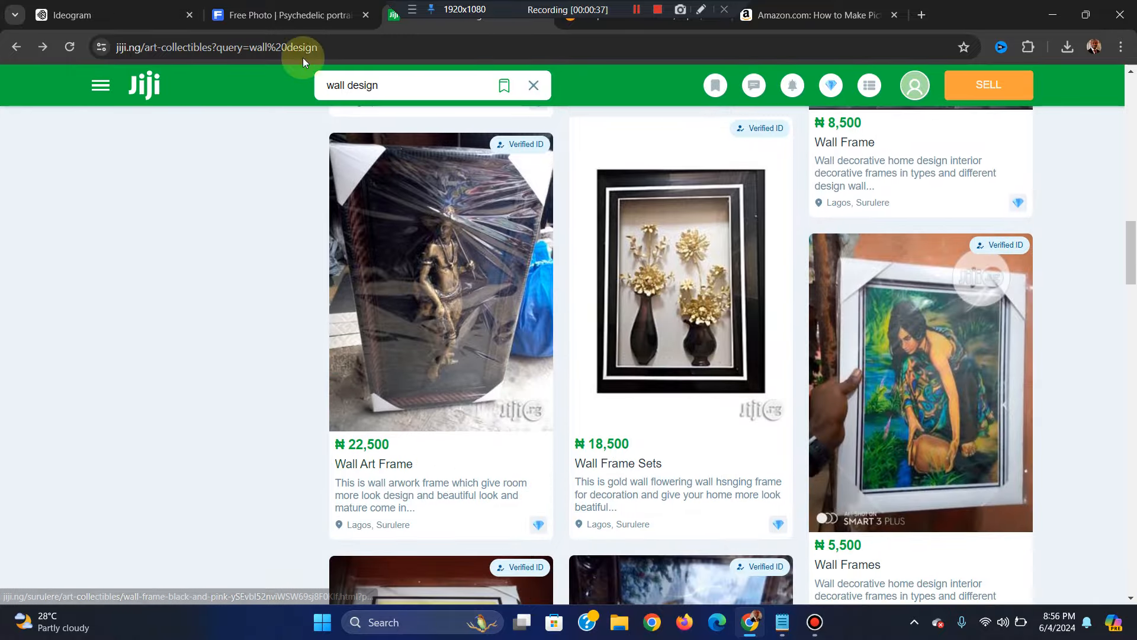
# Leave the psychedelic portrait preview and browse further down Freepik's 'art work' results
pyautogui.click(288, 14)
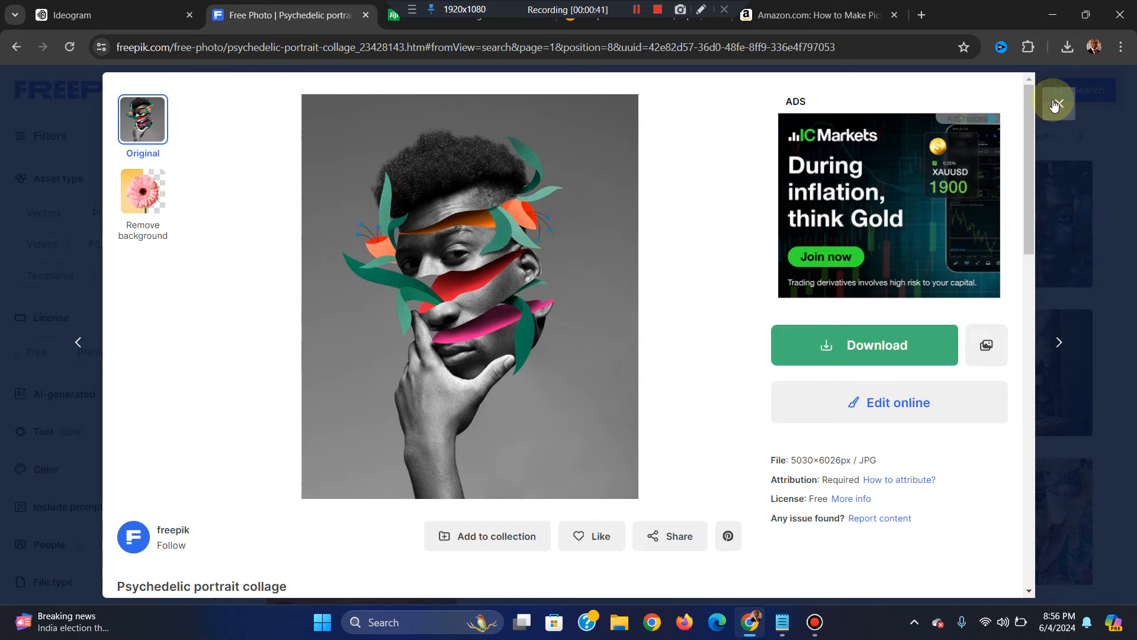
pyautogui.click(1055, 104)
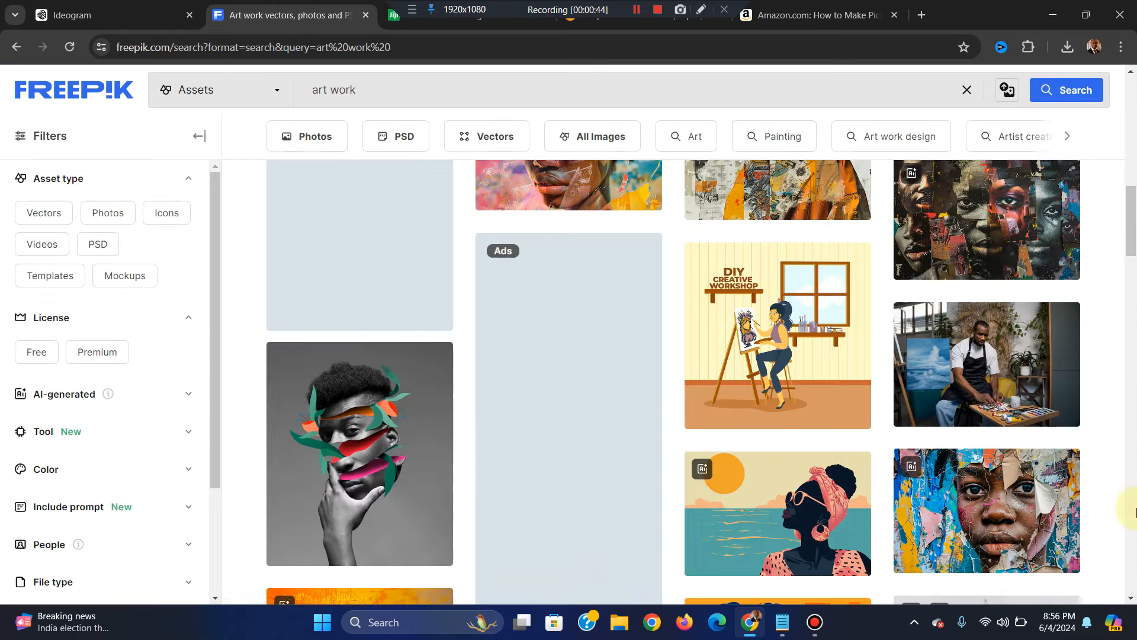
pyautogui.scroll(-3)
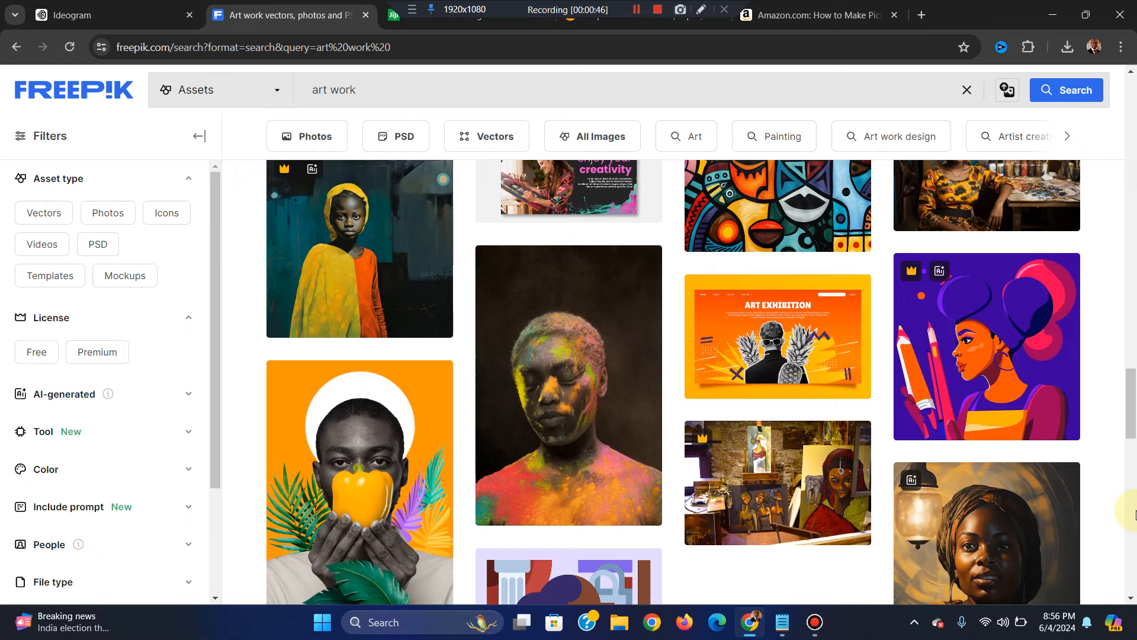
pyautogui.moveTo(776, 482)
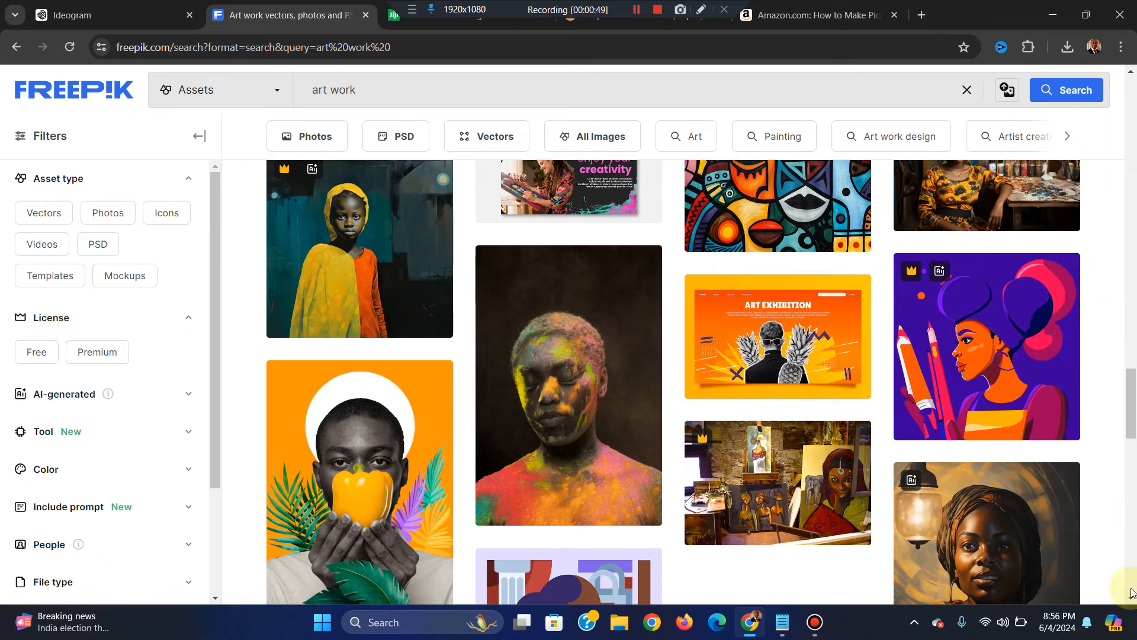
pyautogui.scroll(-3)
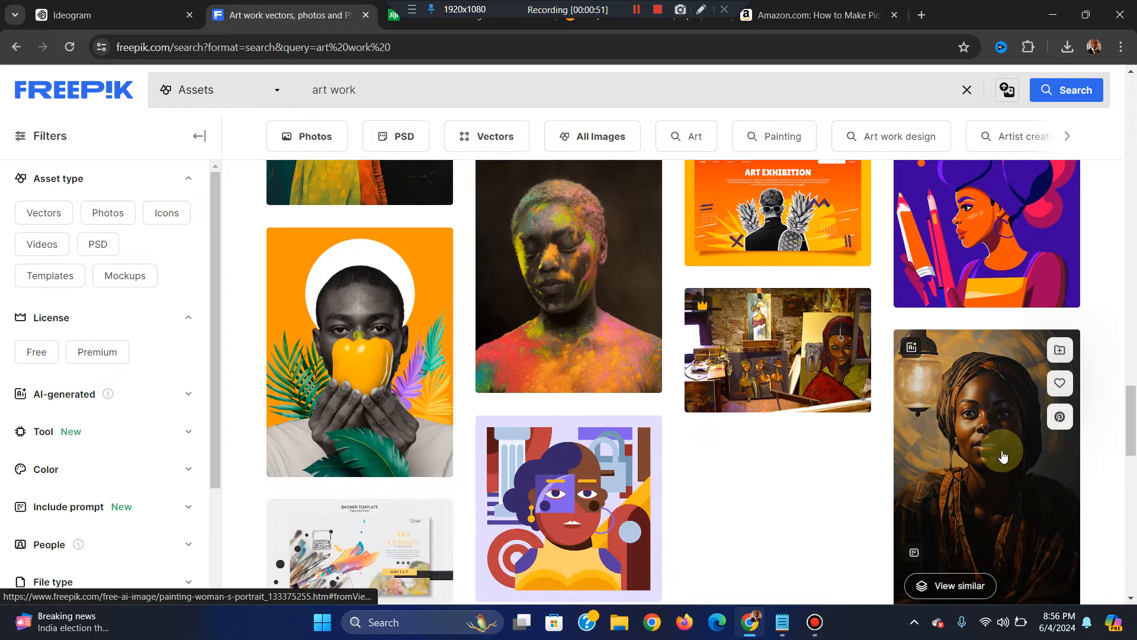
# Download the woman's portrait painting as a free download with attribution
pyautogui.click(987, 458)
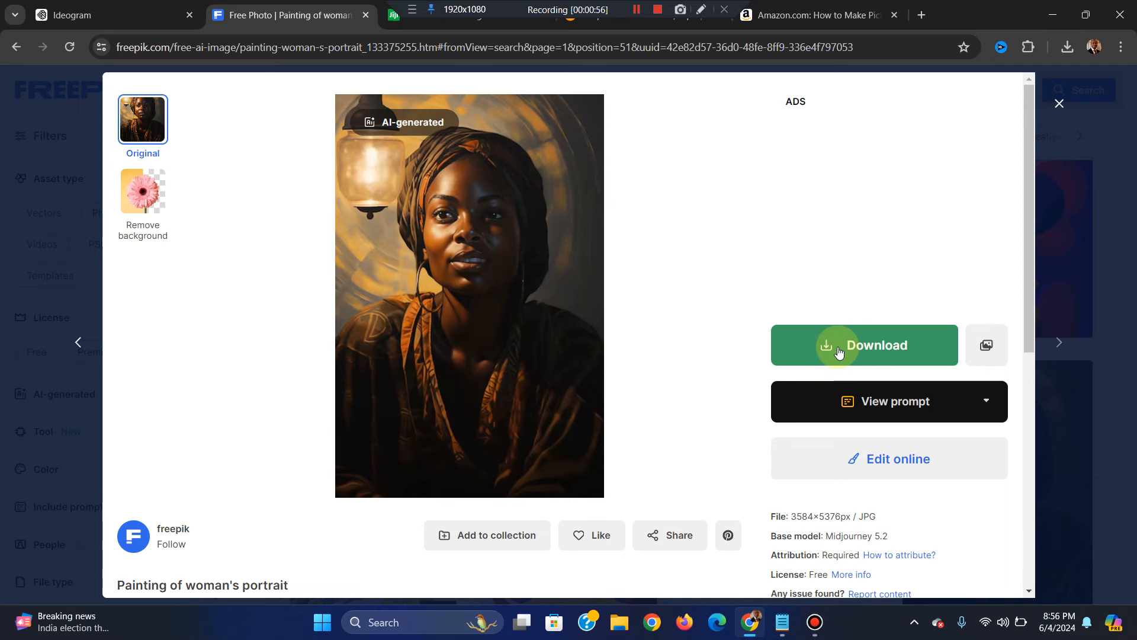
pyautogui.click(864, 345)
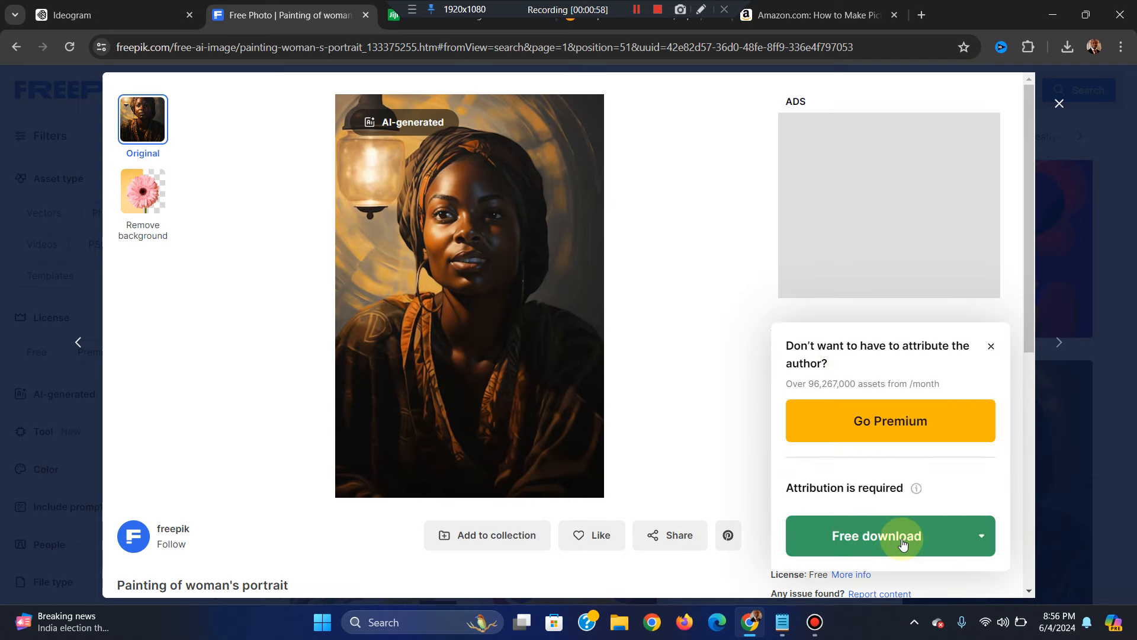
pyautogui.click(877, 536)
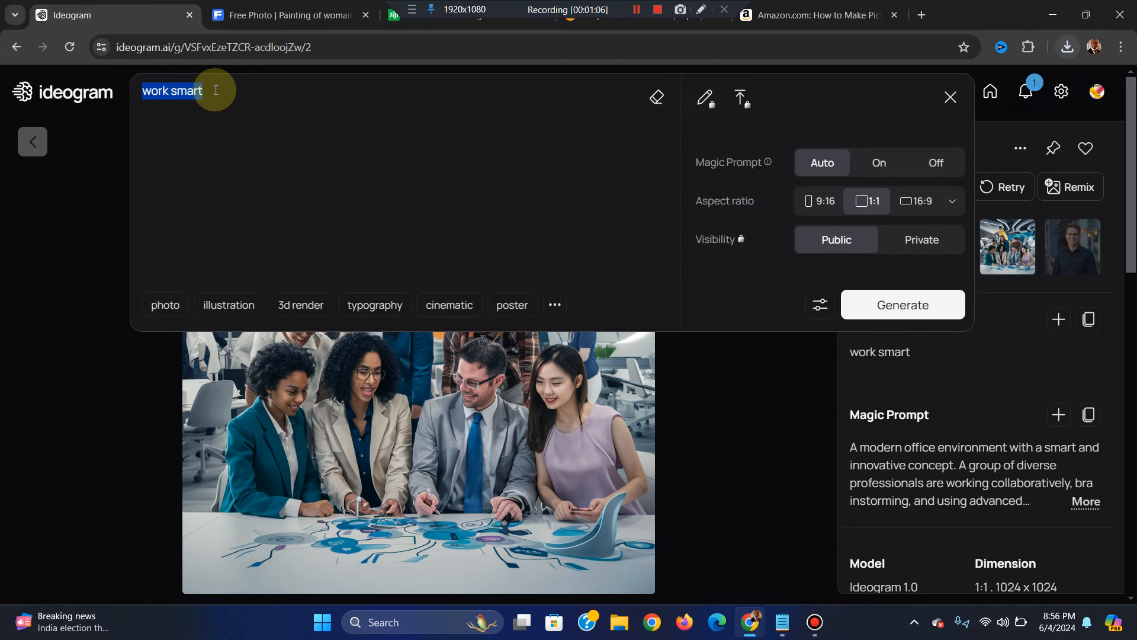
# Generate Ideogram images for the prompt 'crowded lagos'
pyautogui.write('lagos cr')
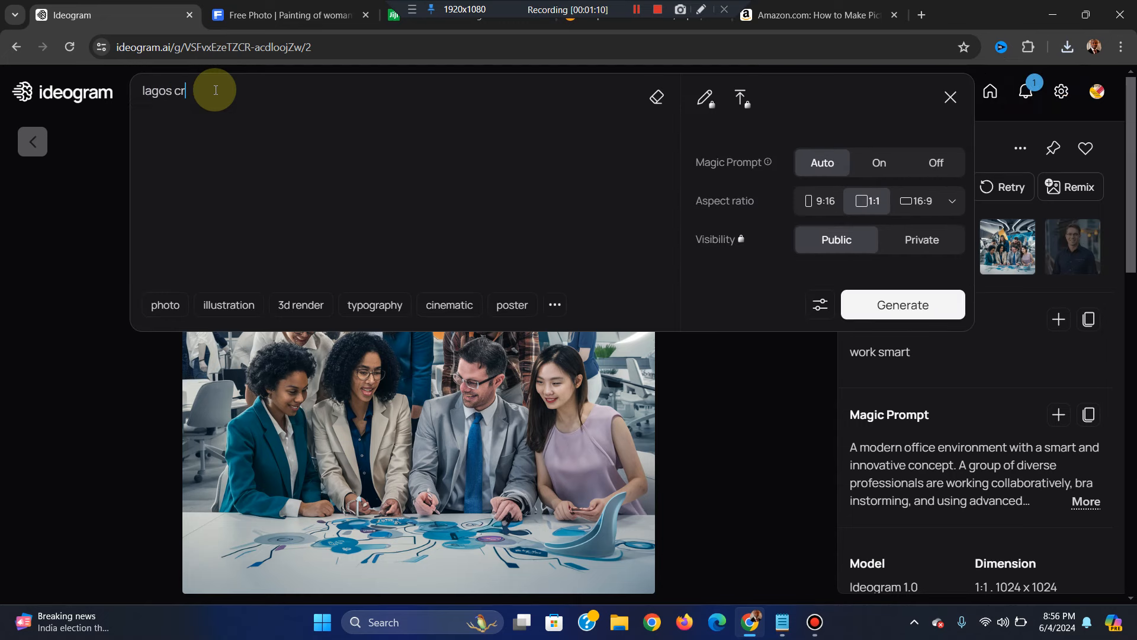
pyautogui.press('BackSpace')
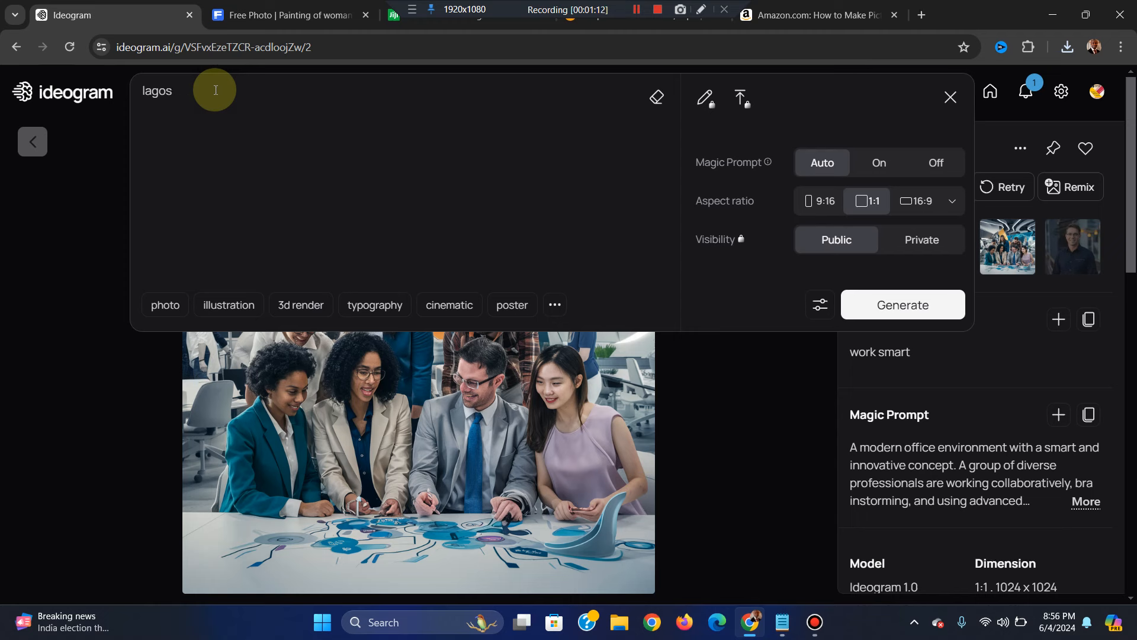
pyautogui.write('crowded la')
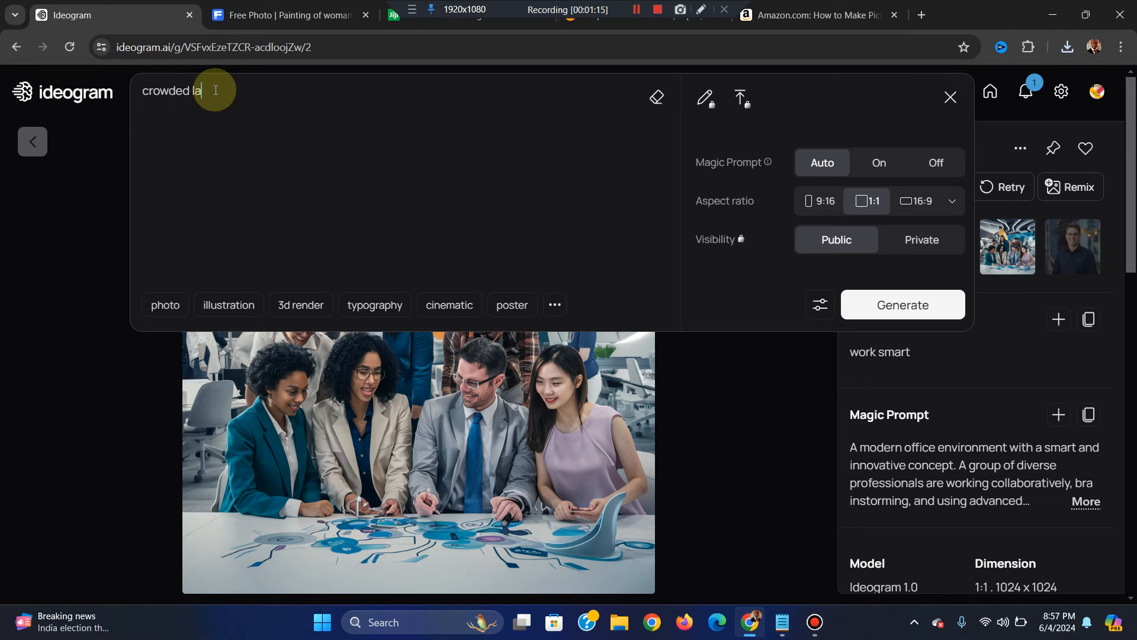
pyautogui.click(902, 305)
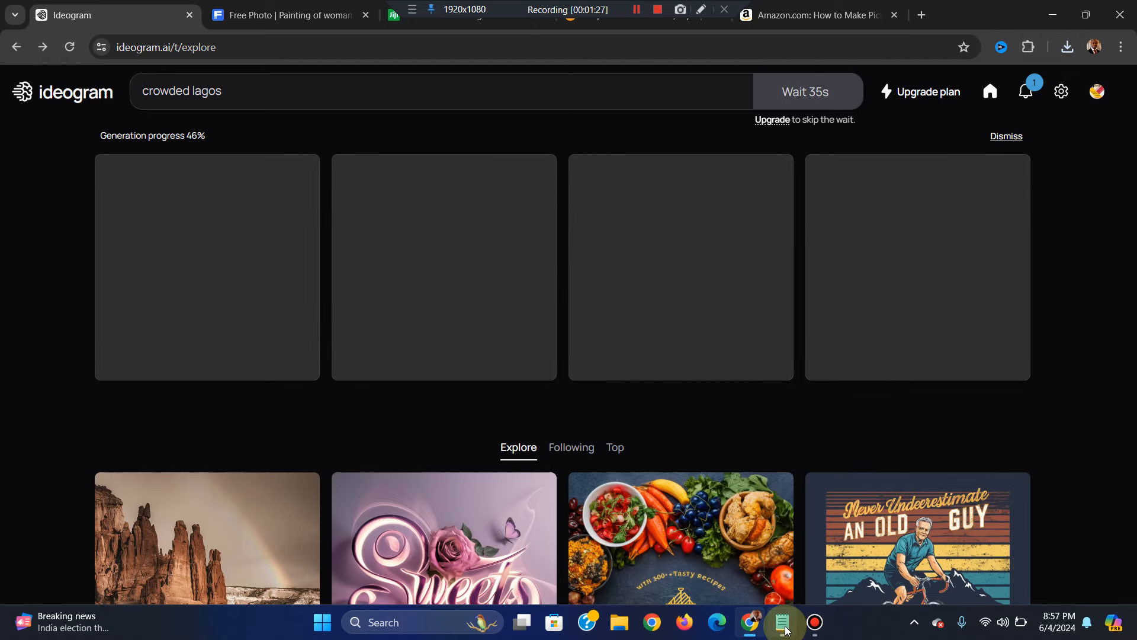
# Add ' island' so the last note line reads 'shomolu,lagos island', then return to Chrome
pyautogui.click(782, 622)
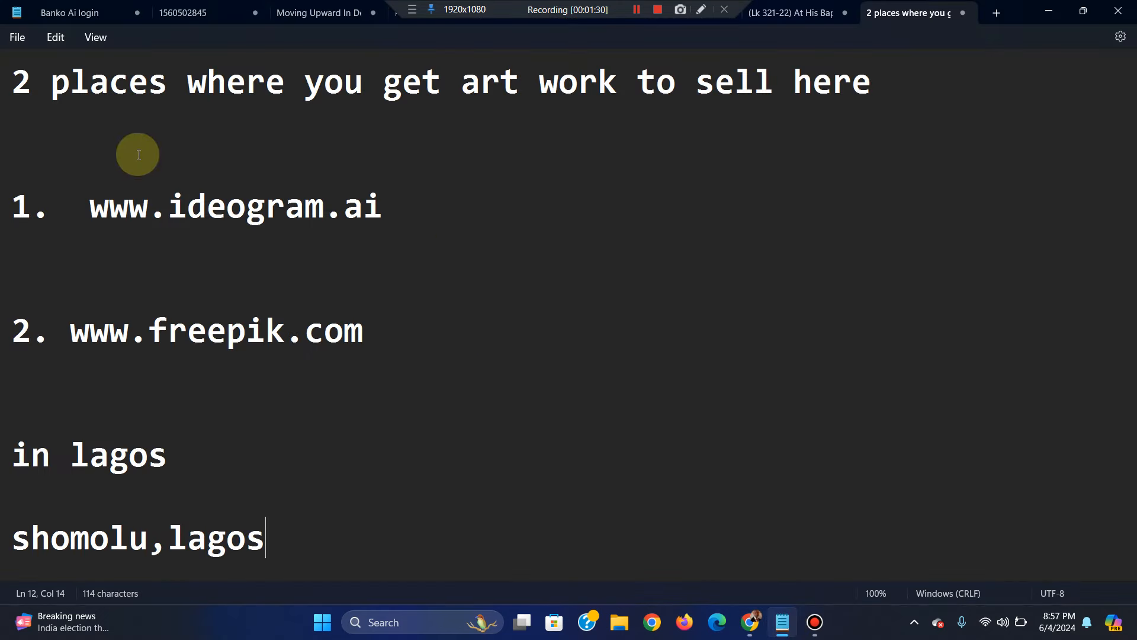
pyautogui.moveTo(440, 194)
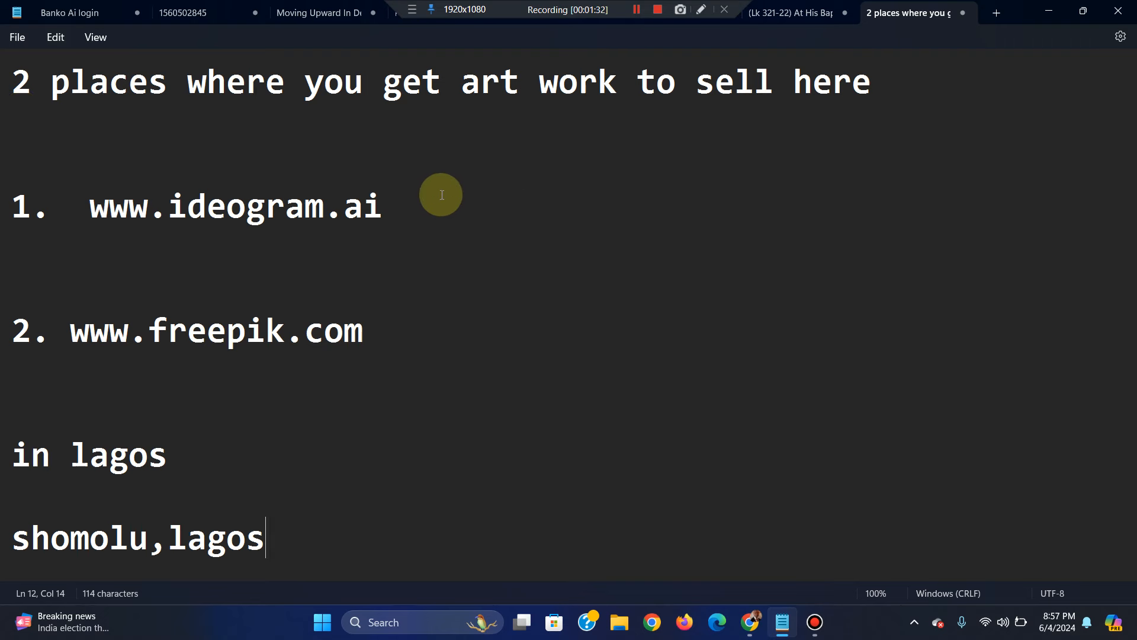
pyautogui.moveTo(259, 442)
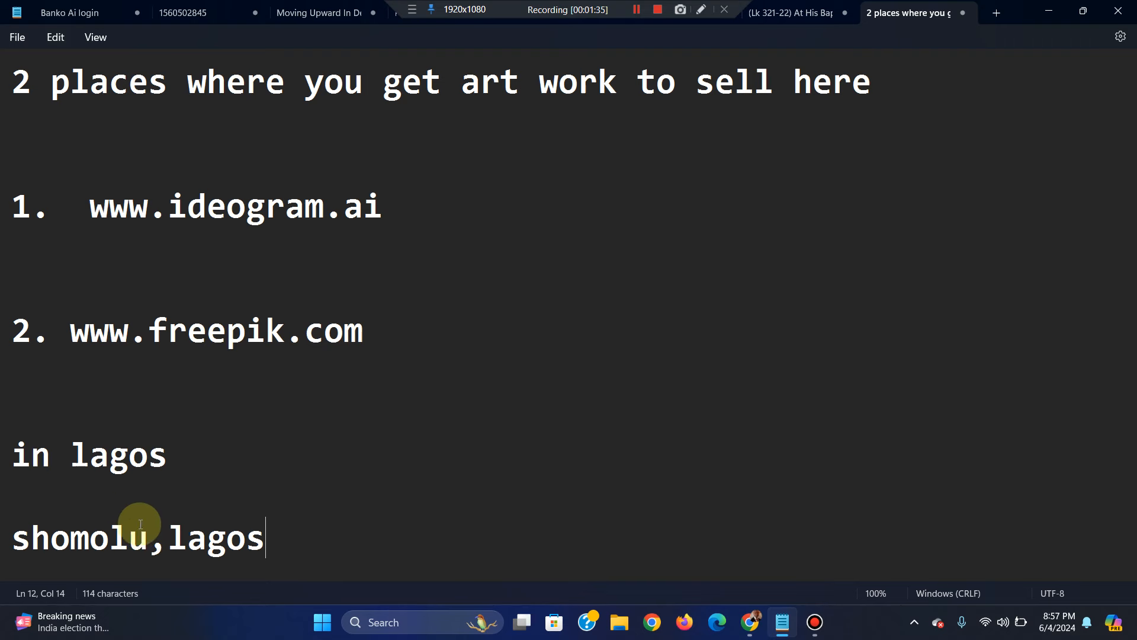
pyautogui.moveTo(156, 557)
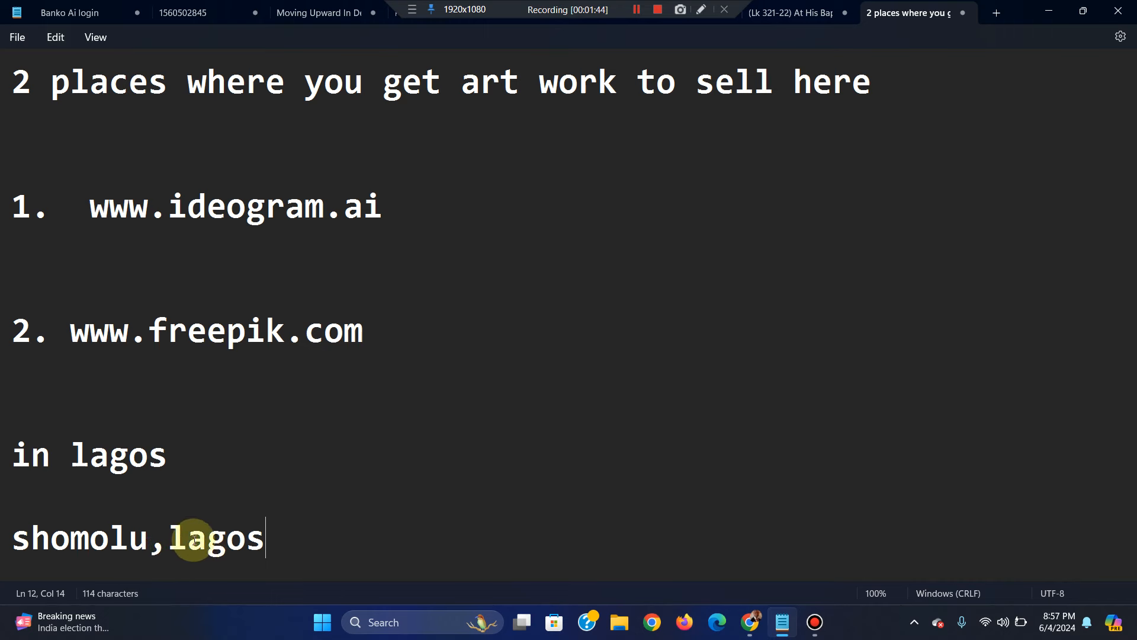
pyautogui.write('" "')
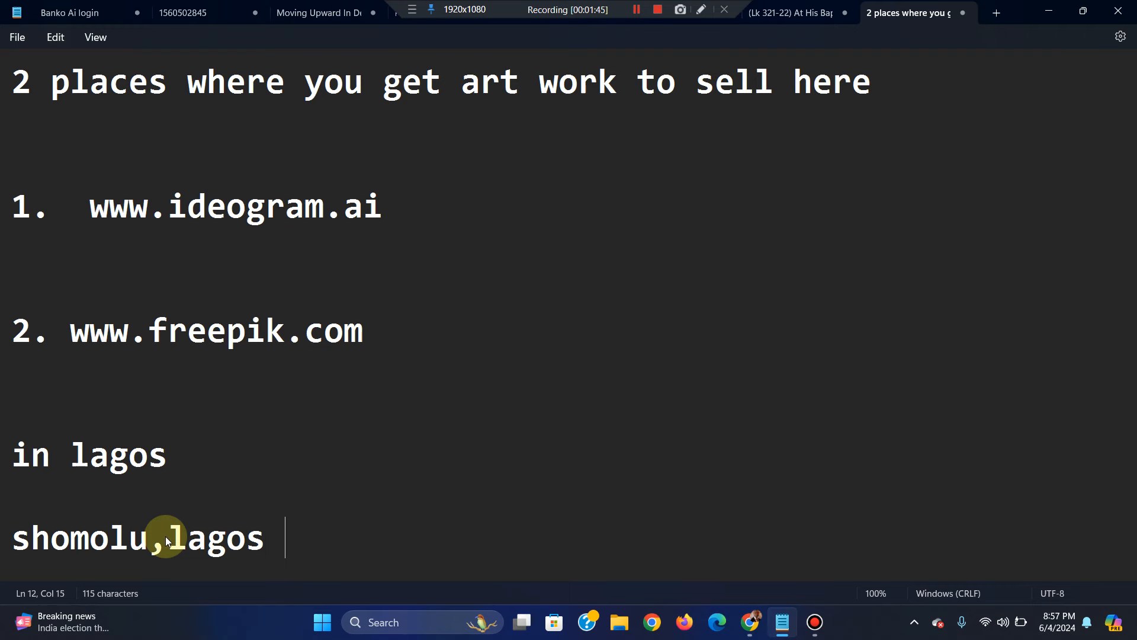
pyautogui.write('island')
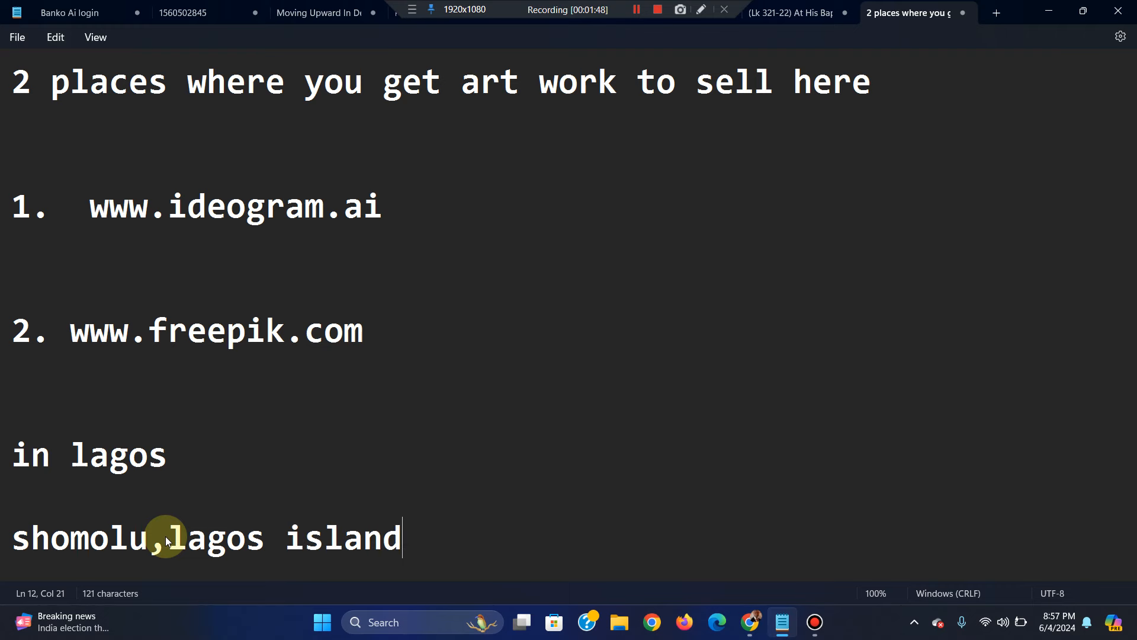
pyautogui.click(751, 621)
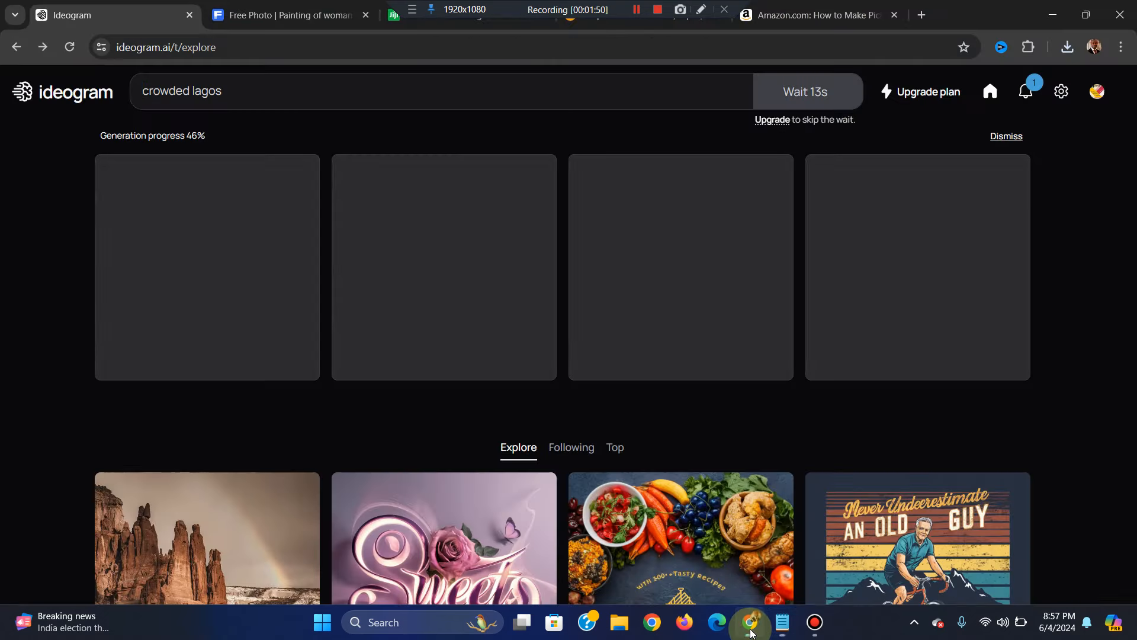
# Bring up the Amazon Kindle page for the How to Make Picture Frames book
pyautogui.click(818, 14)
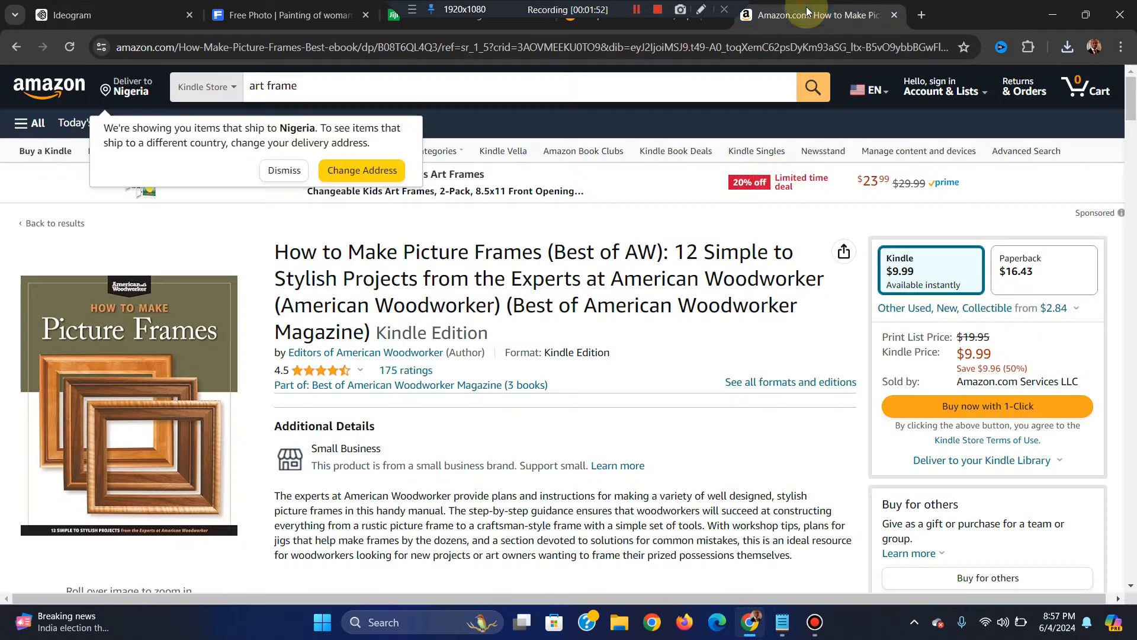
pyautogui.moveTo(141, 461)
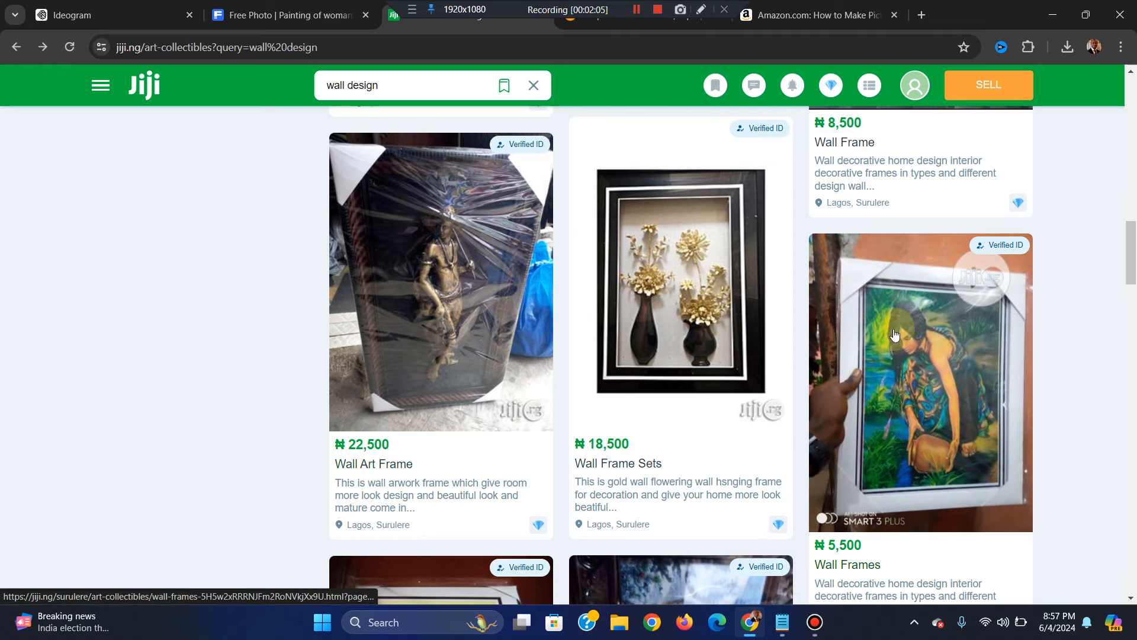
pyautogui.moveTo(721, 482)
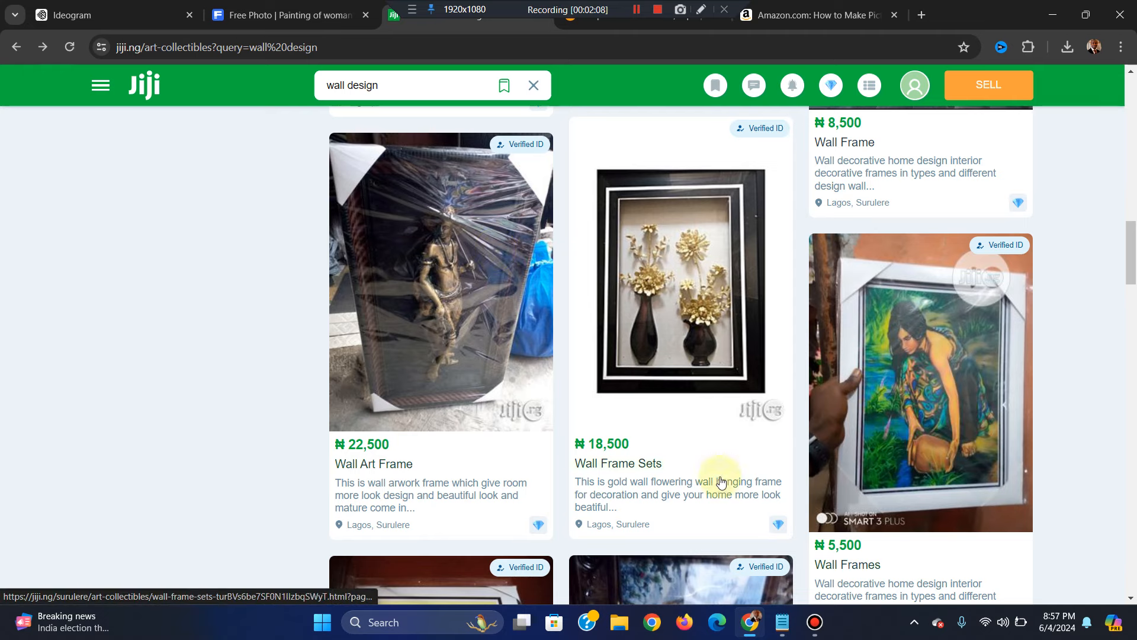
# Scroll down Jiji's wall design results toward the ₦35,000 Wall Abstract Long Frame 30cmx80cm ad
pyautogui.scroll(-3)
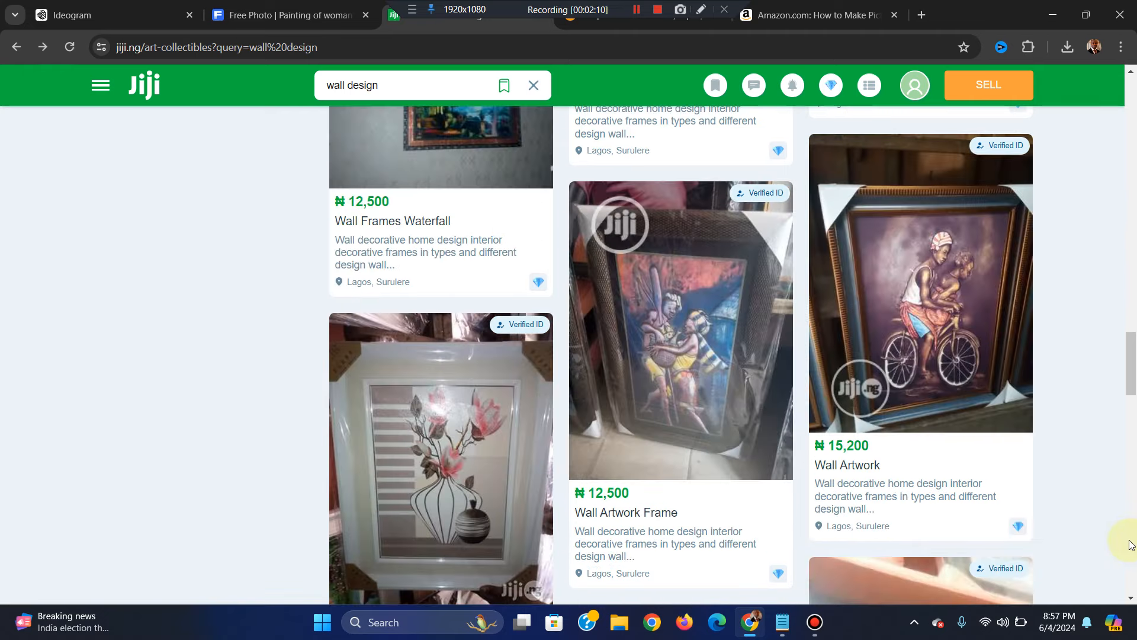
pyautogui.scroll(-3)
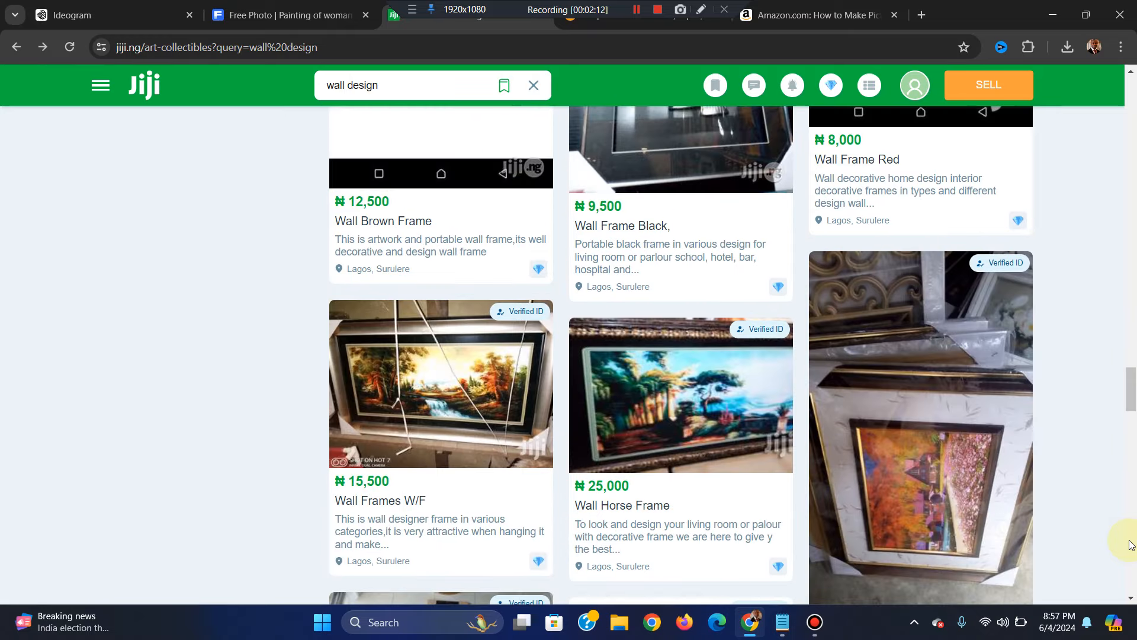
pyautogui.scroll(-3)
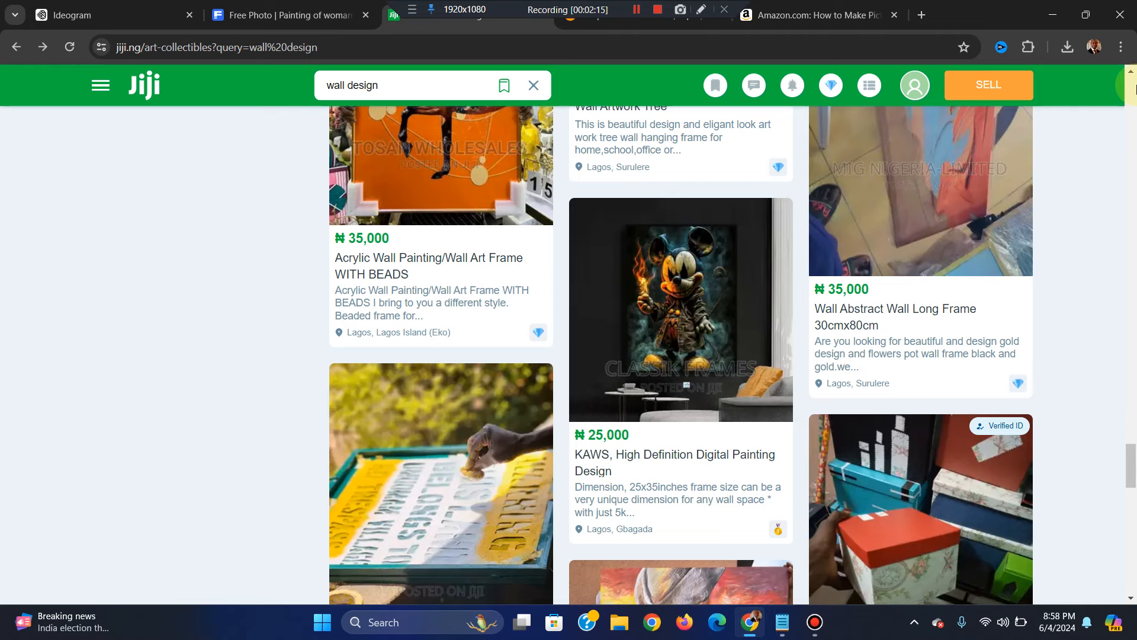
pyautogui.scroll(-3)
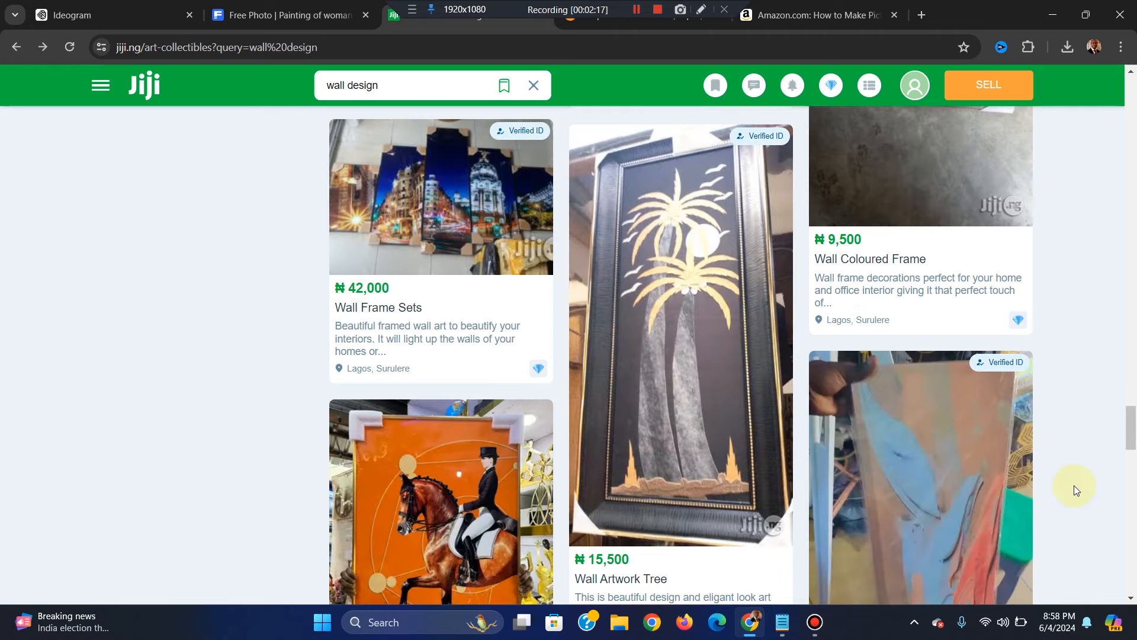
pyautogui.scroll(-3)
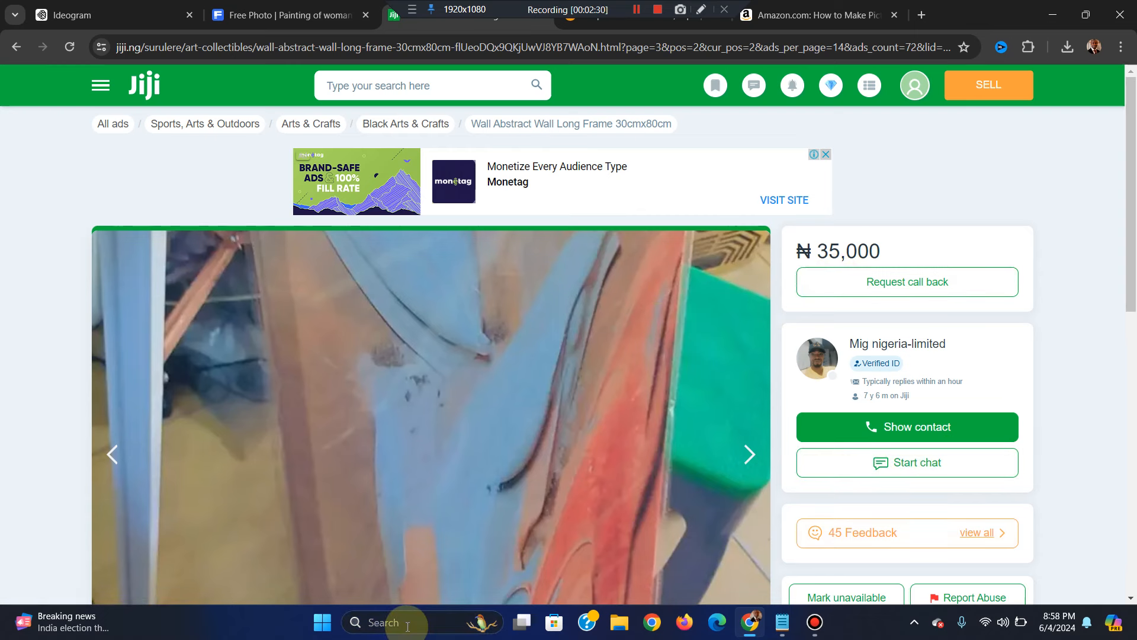
# Search Windows for 'calculator' to launch the Calculator app
pyautogui.write('calculator')
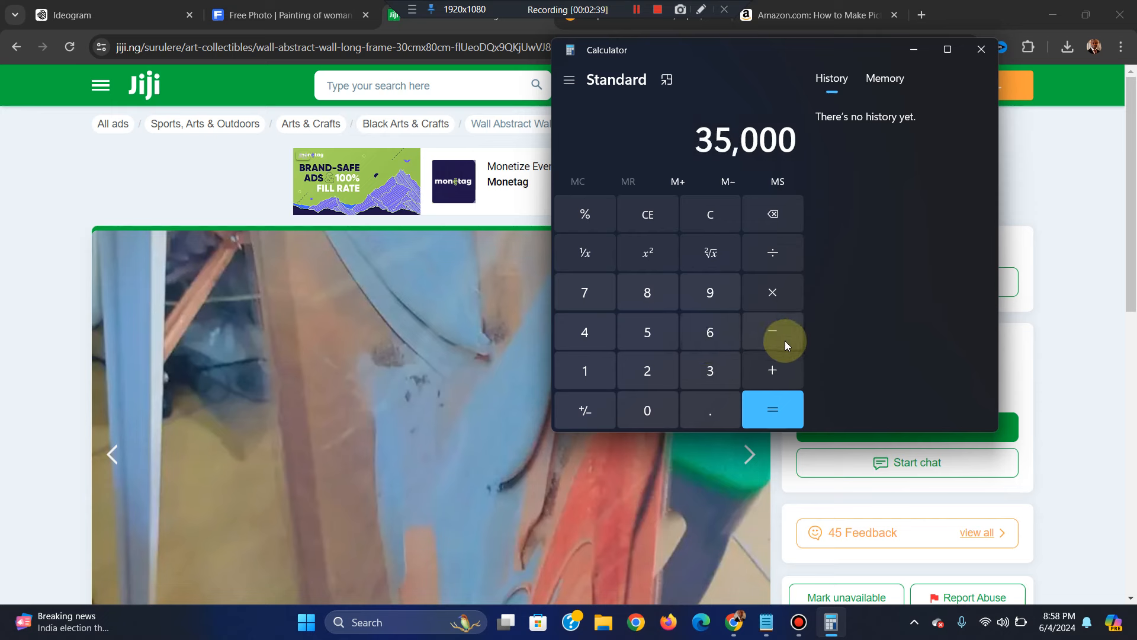
# Work out 35,000 − 15,000 = 20,000 profit per frame
pyautogui.click(771, 331)
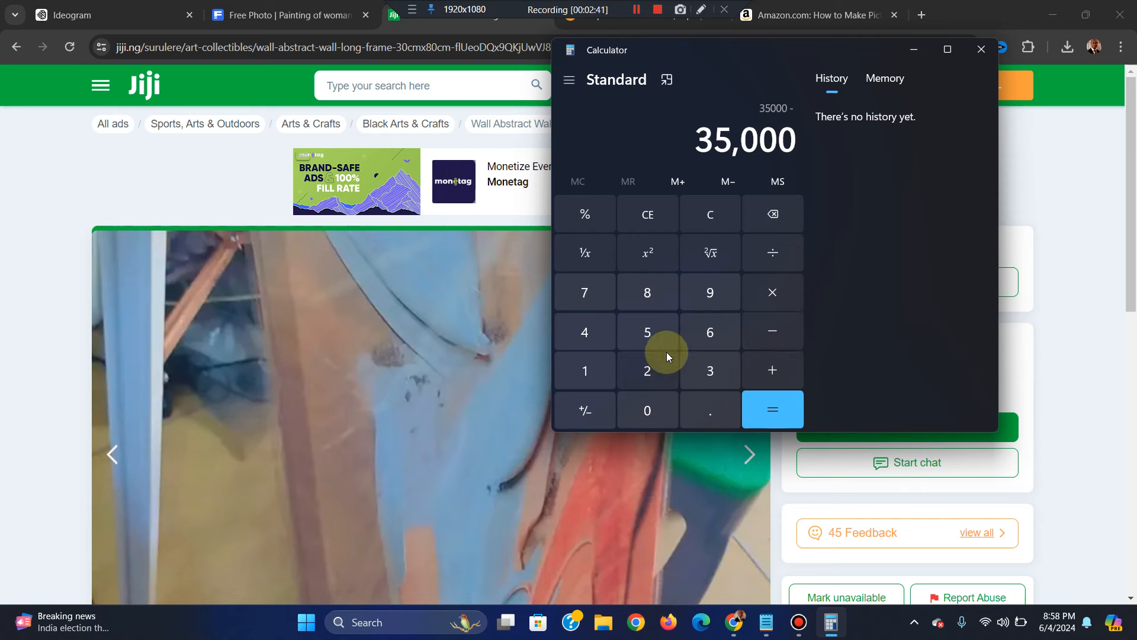
pyautogui.click(646, 371)
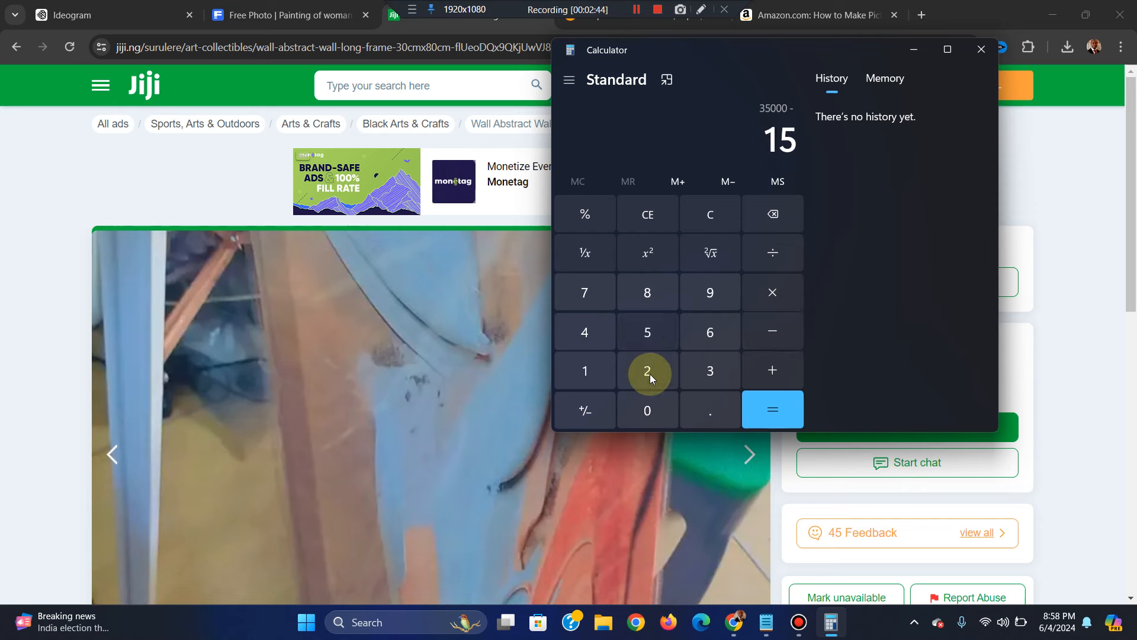
pyautogui.click(647, 410)
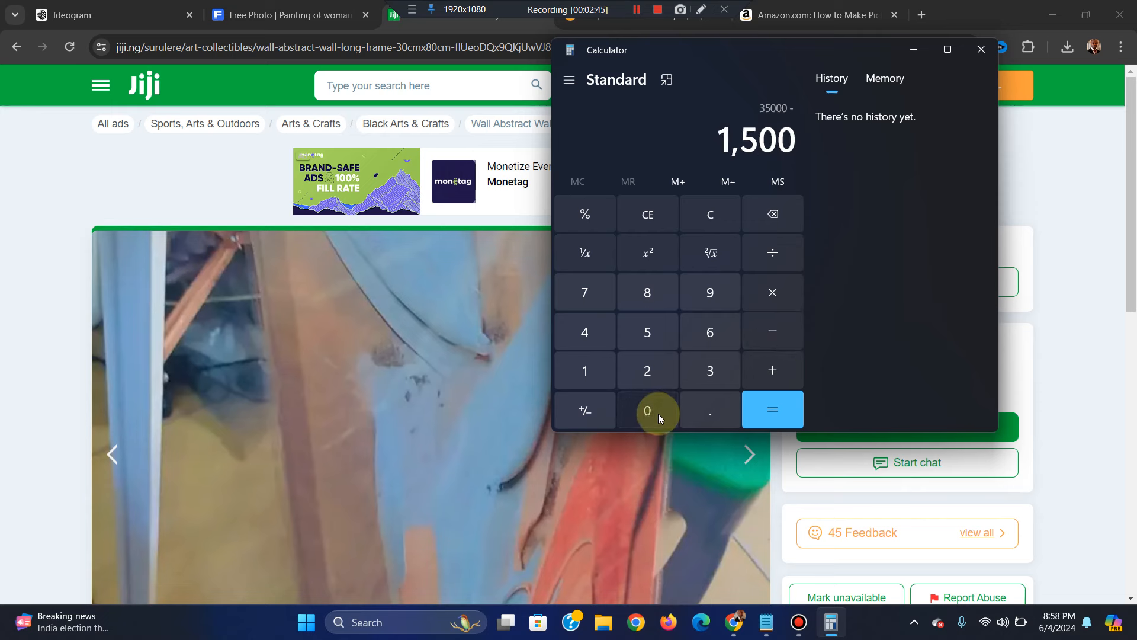
pyautogui.click(646, 411)
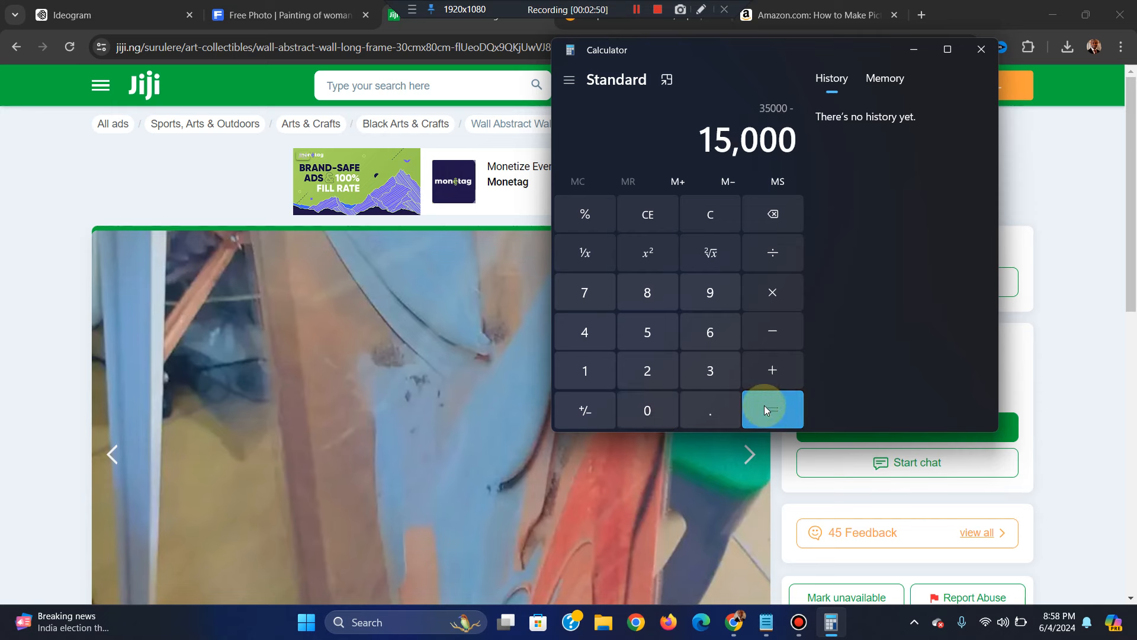
pyautogui.click(771, 410)
pyautogui.write('2')
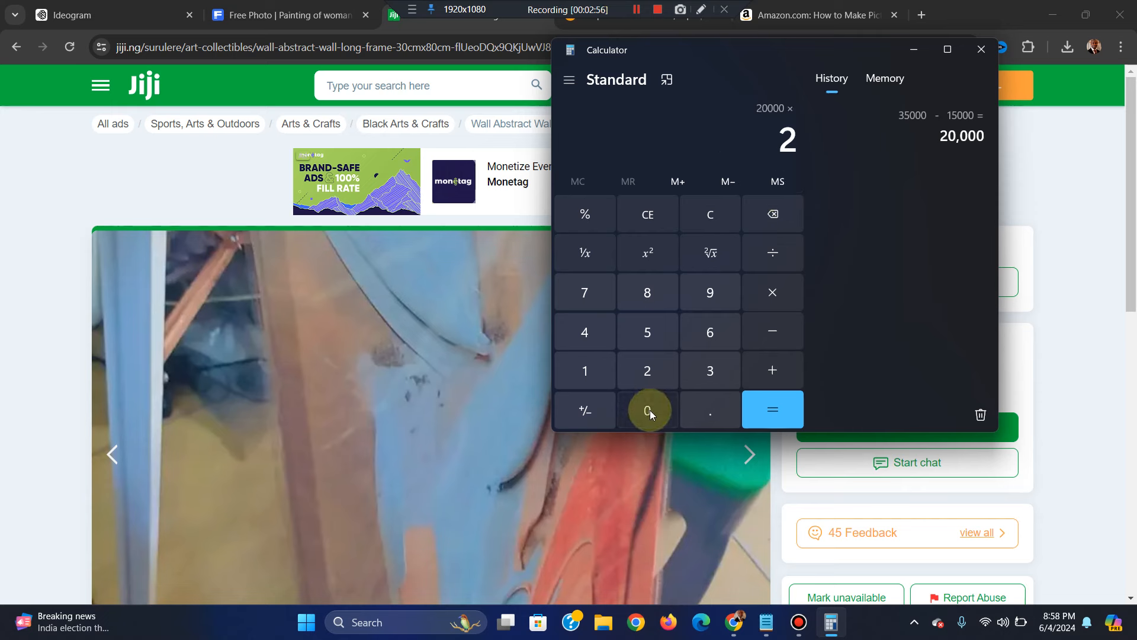
# Multiply by 20 frames for 400,000 total profit, then close Calculator
pyautogui.click(771, 410)
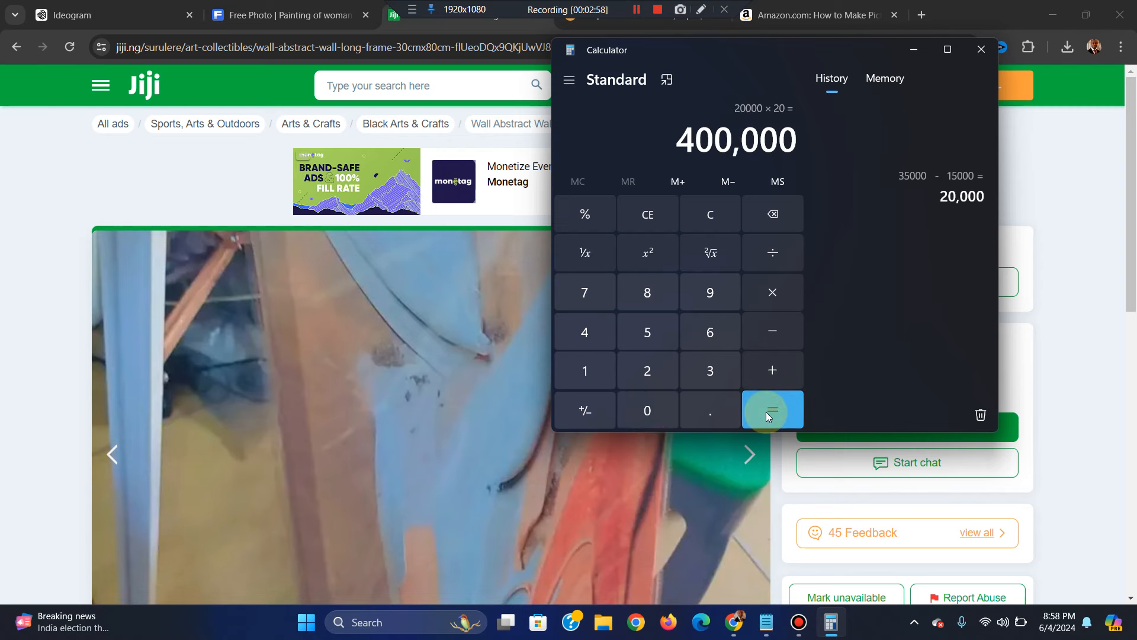
pyautogui.click(771, 410)
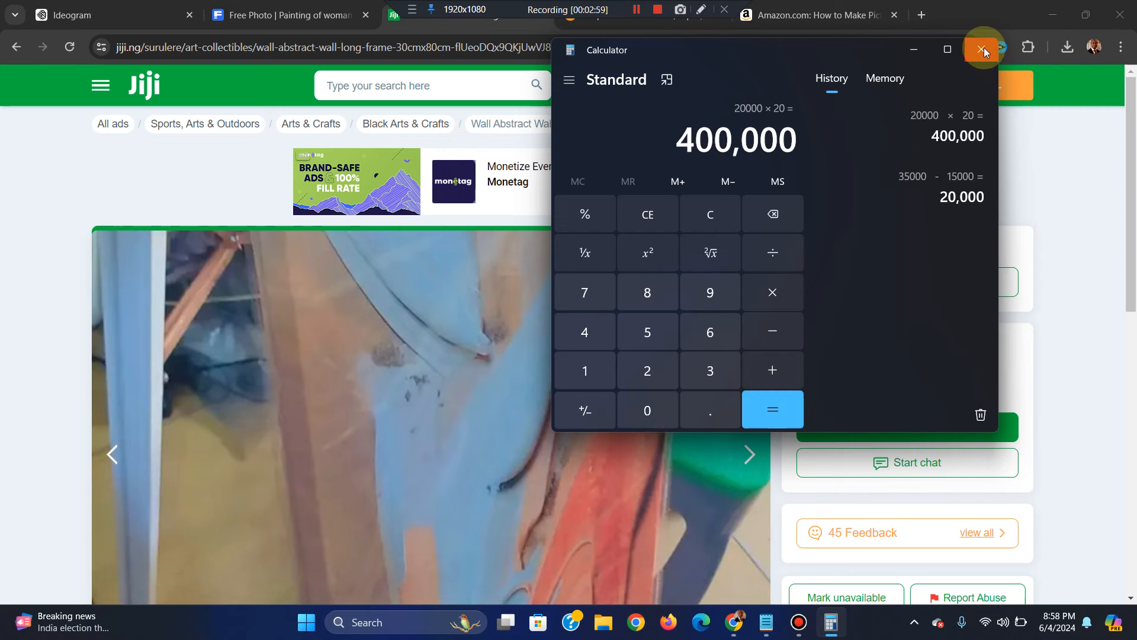
pyautogui.click(983, 49)
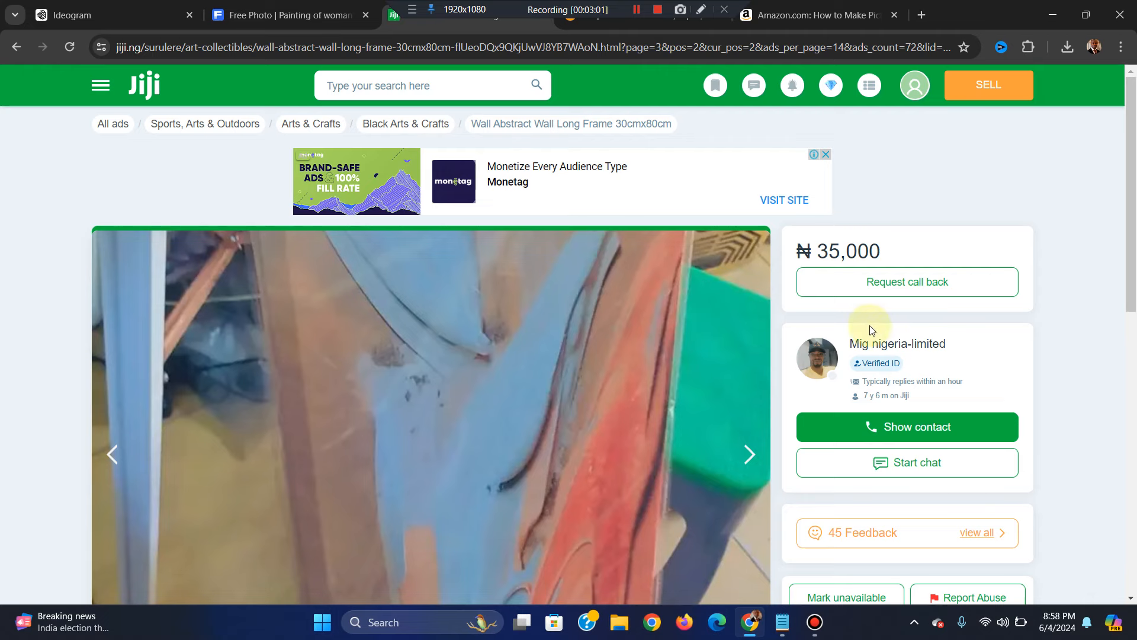
# Browse Mig nigeria-limited's Jiji seller page of frames and mirrors
pyautogui.click(896, 343)
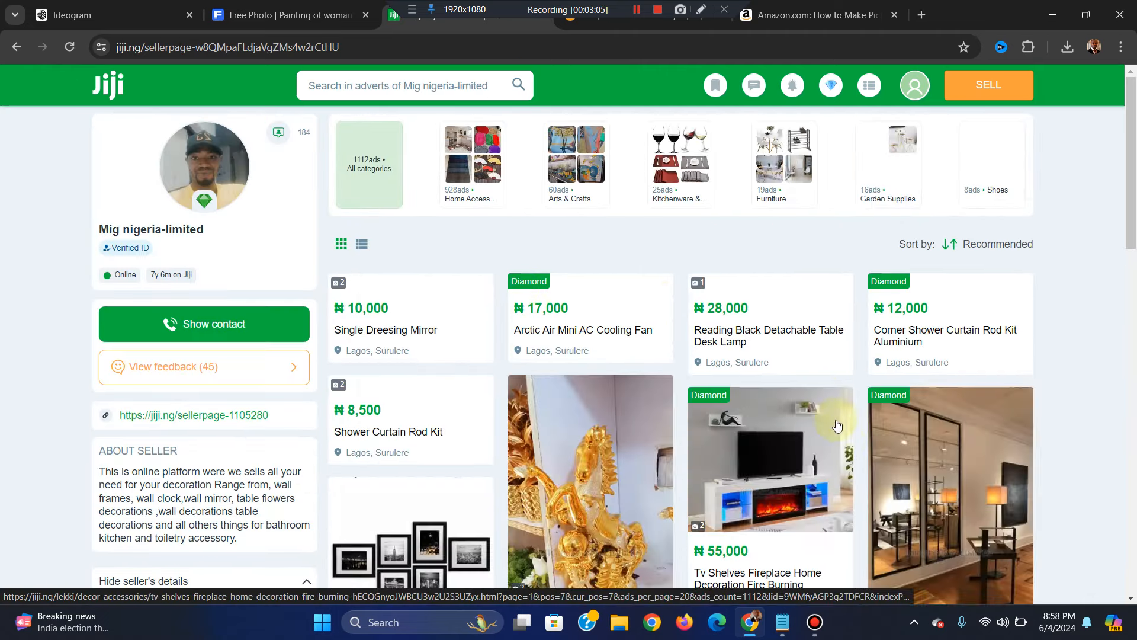
pyautogui.scroll(-3)
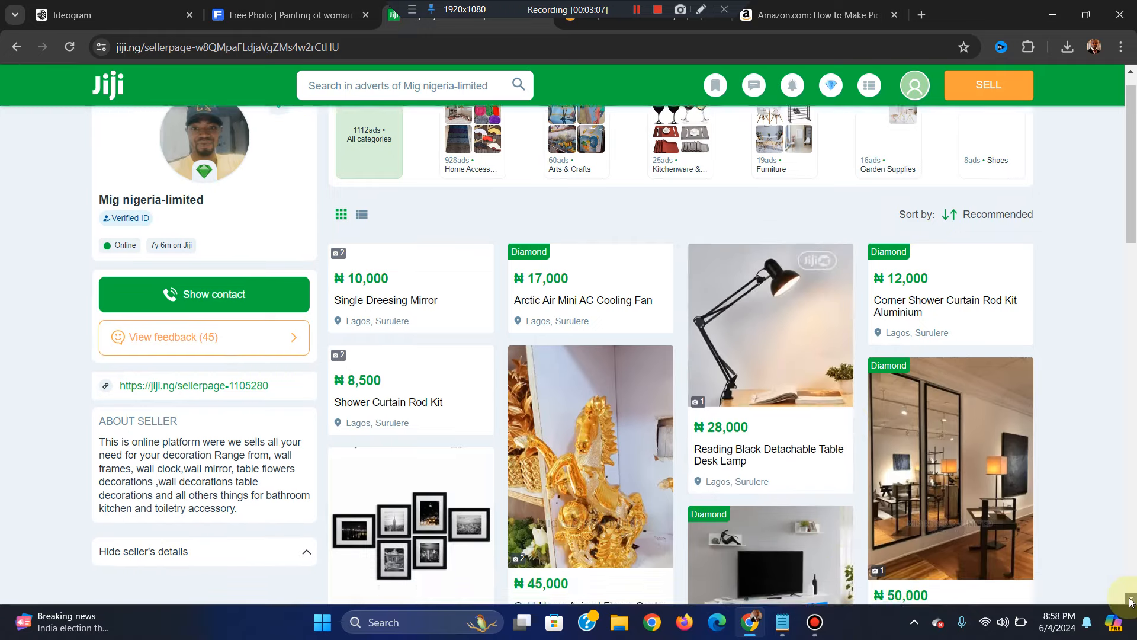
pyautogui.scroll(-3)
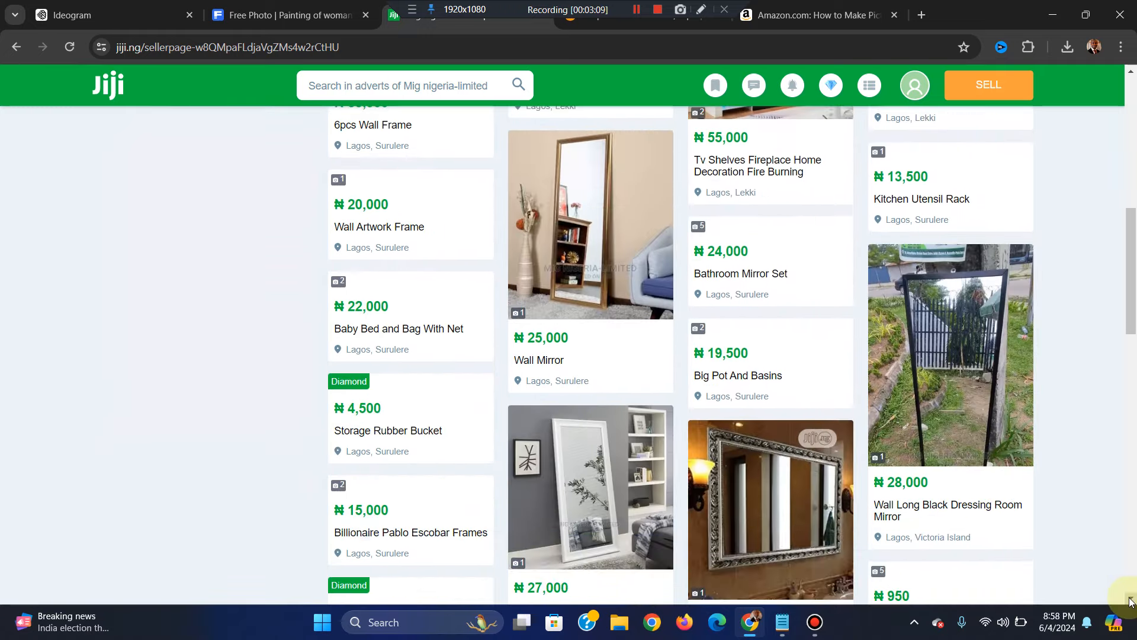
pyautogui.scroll(-3)
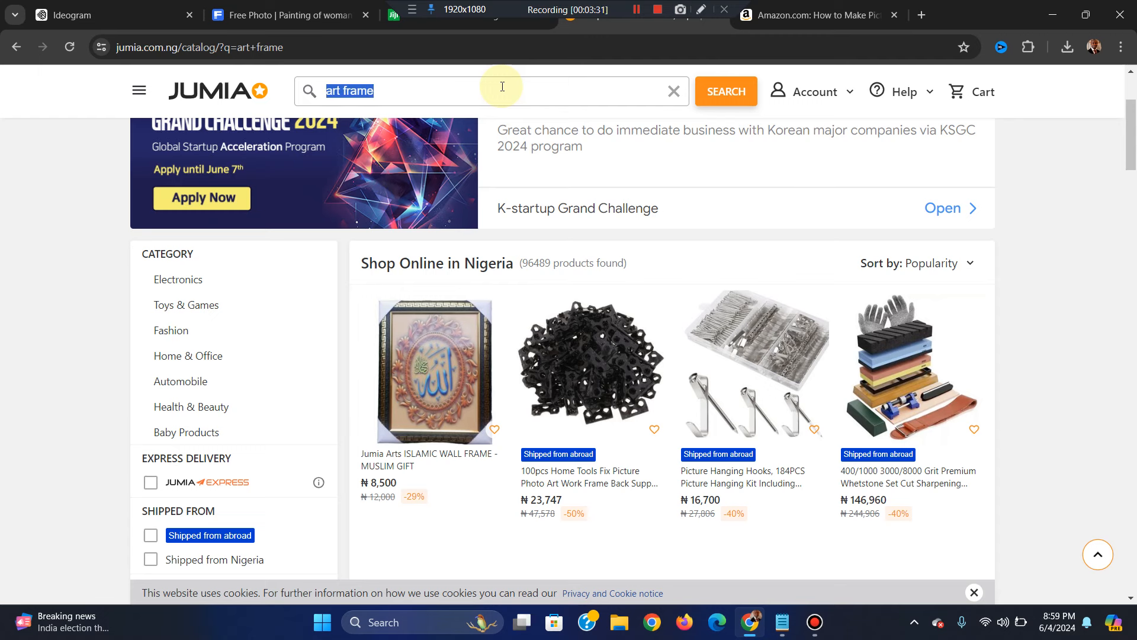
# Search Jumia for 'wall design' and look over the 97,125 results
pyautogui.write('a')
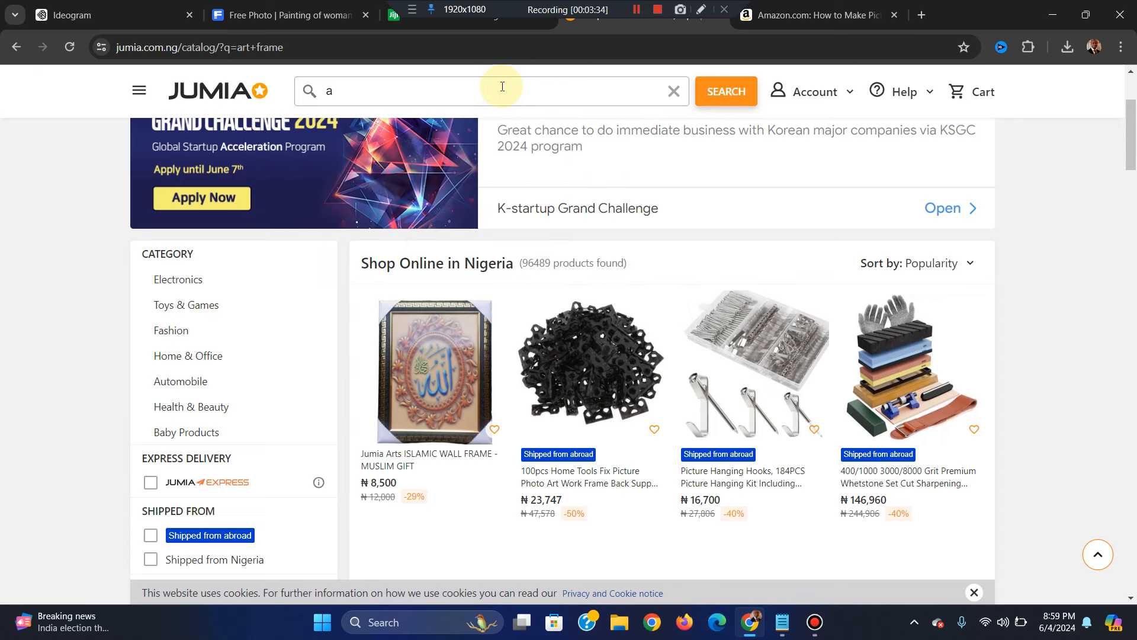
pyautogui.write('wall design')
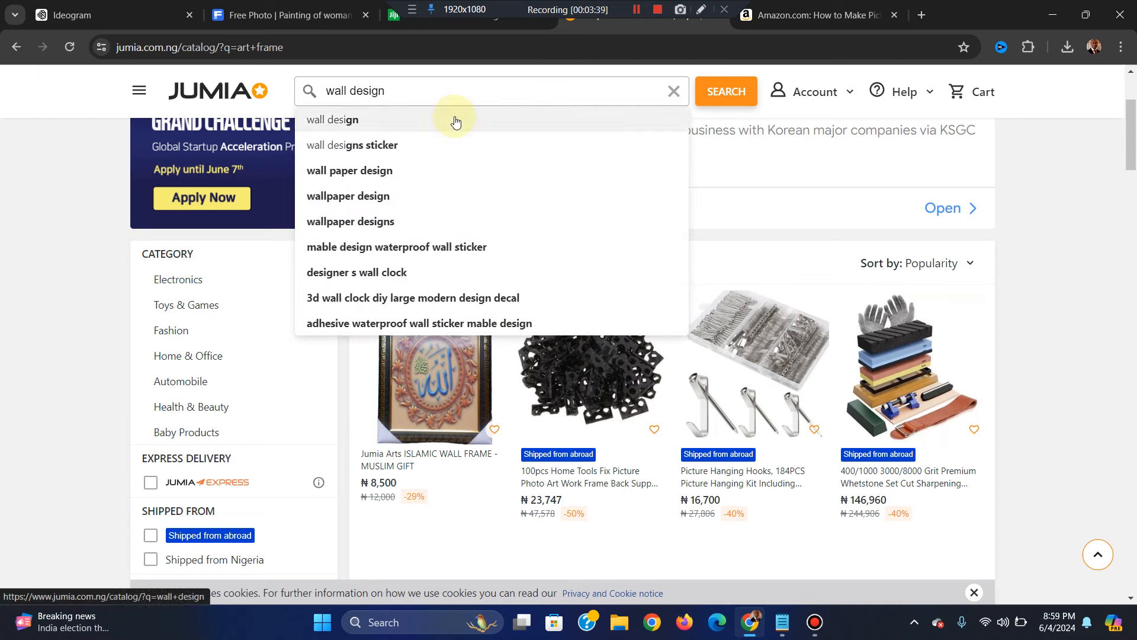
pyautogui.click(332, 120)
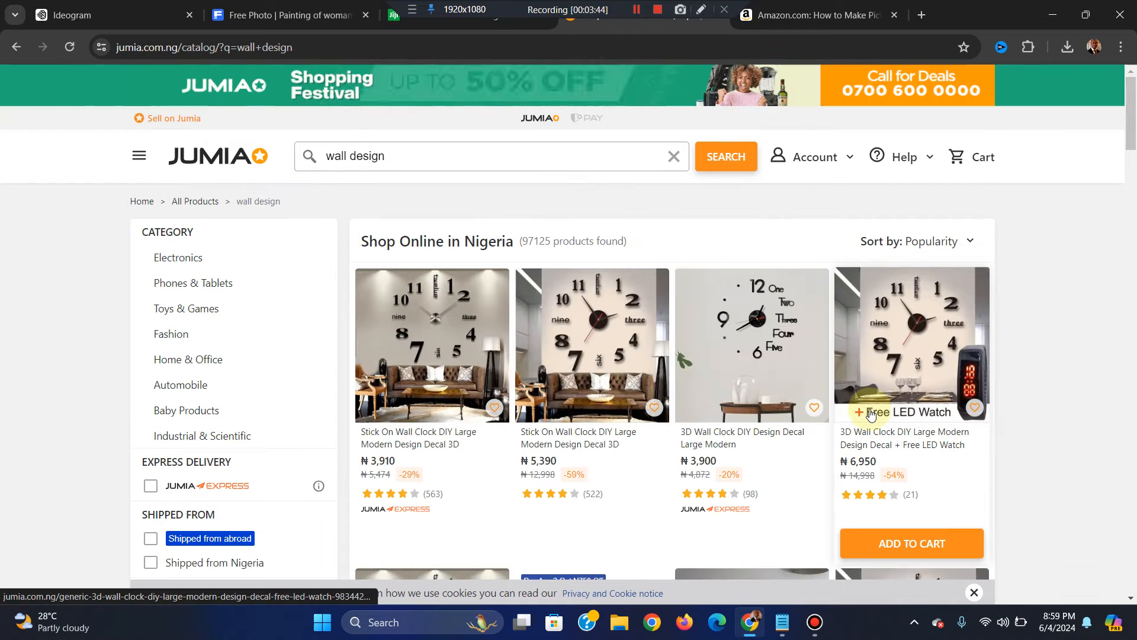
pyautogui.scroll(-3)
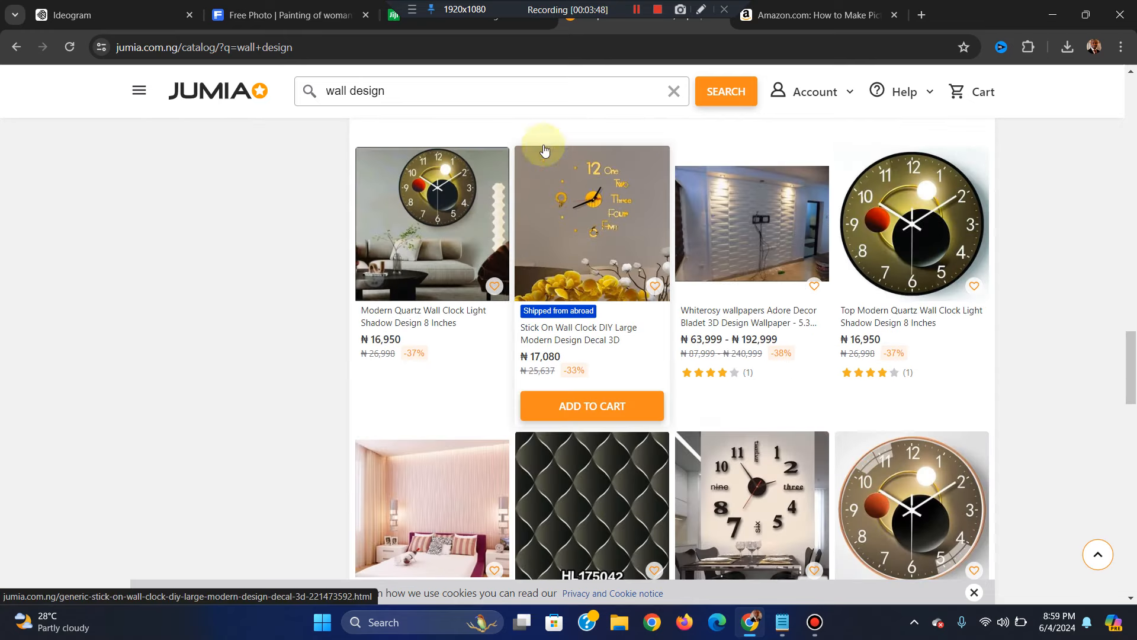
# Broaden the query to 'wall design or wall art design', giving 4,301 products
pyautogui.click(488, 92)
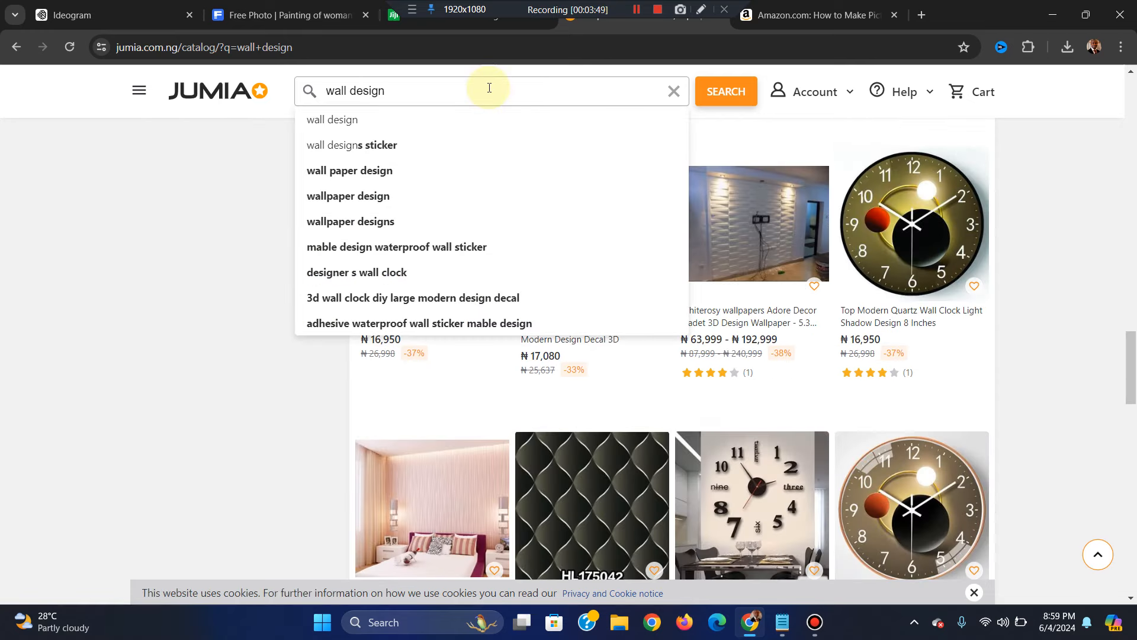
pyautogui.write('or wall')
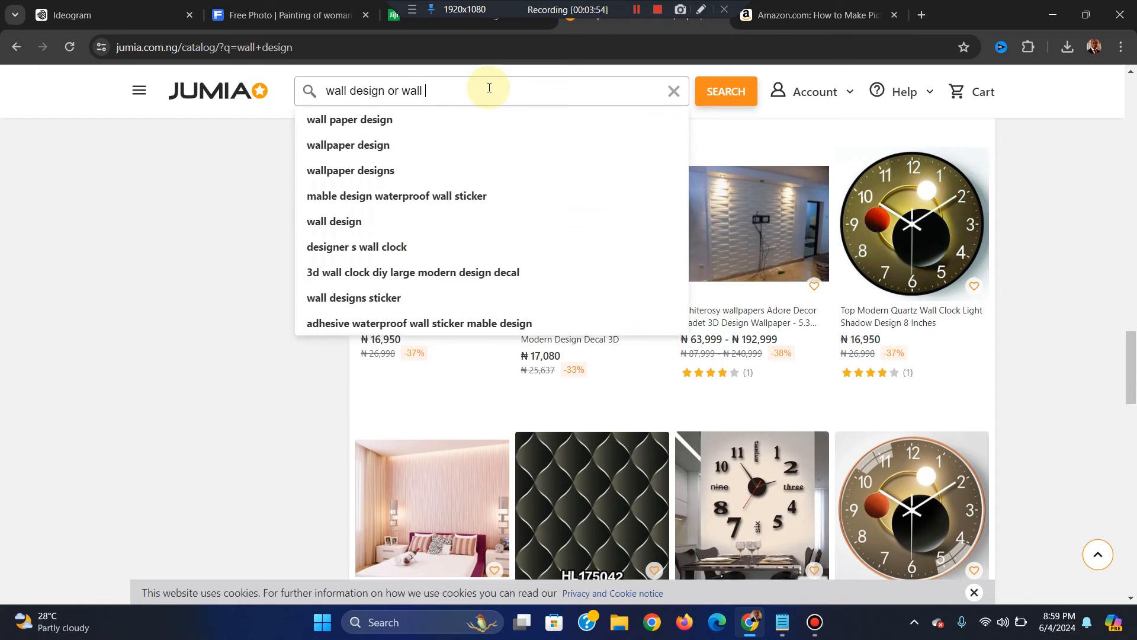
pyautogui.write('art desig')
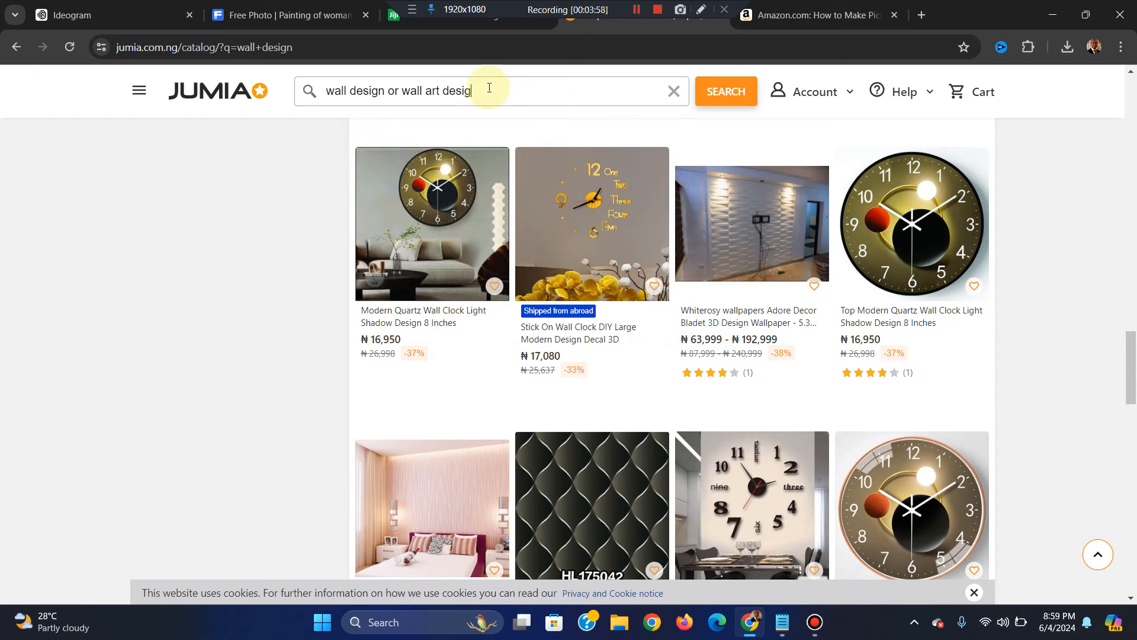
pyautogui.write('n')
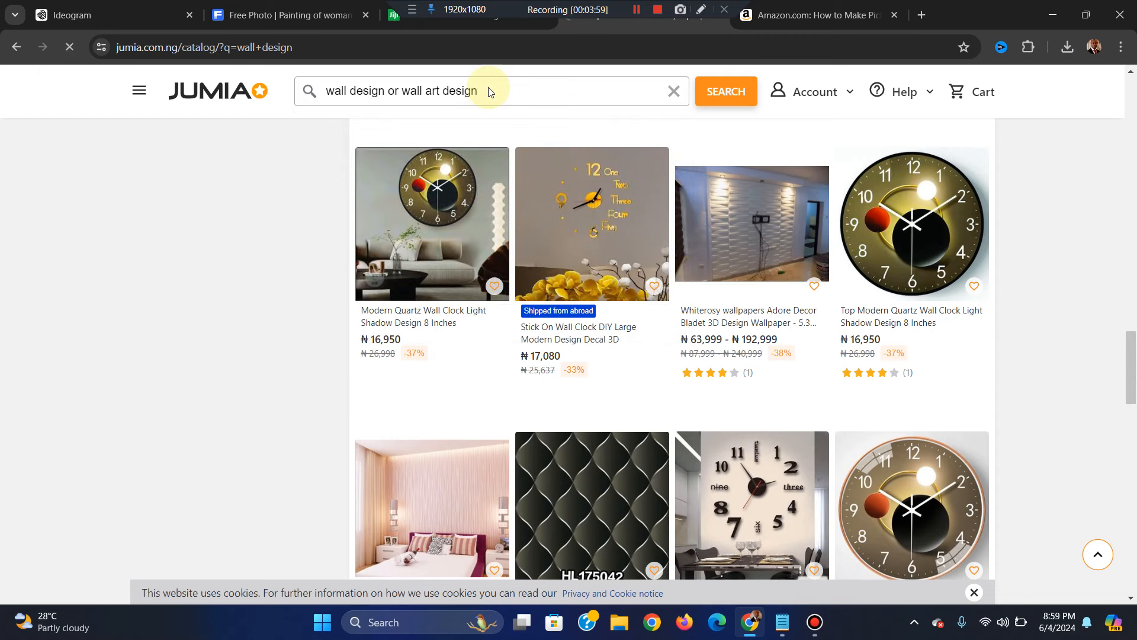
pyautogui.click(724, 91)
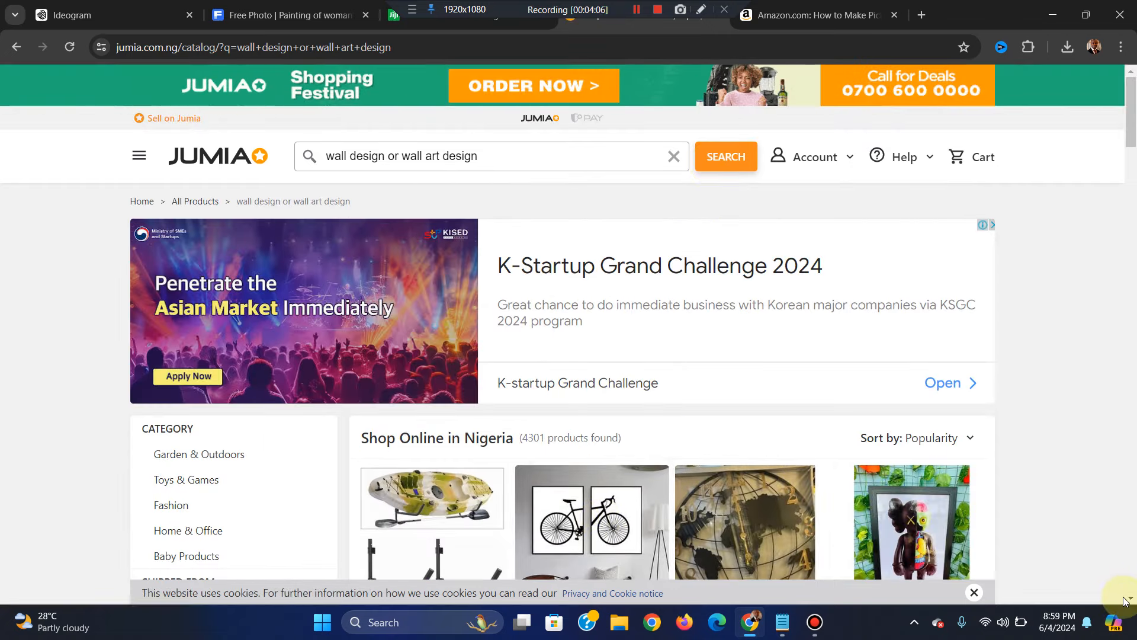
# Browse down the Jumia results and open the Warm High Resolution Red Pink Rose Canvas listing (₦20,000)
pyautogui.scroll(-3)
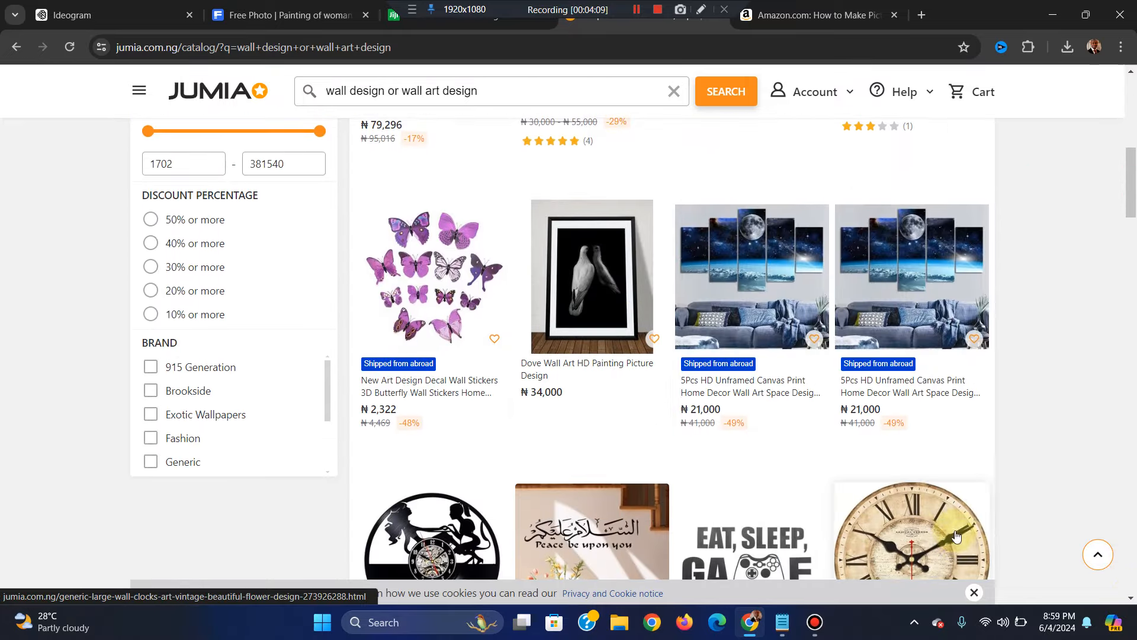
pyautogui.scroll(-3)
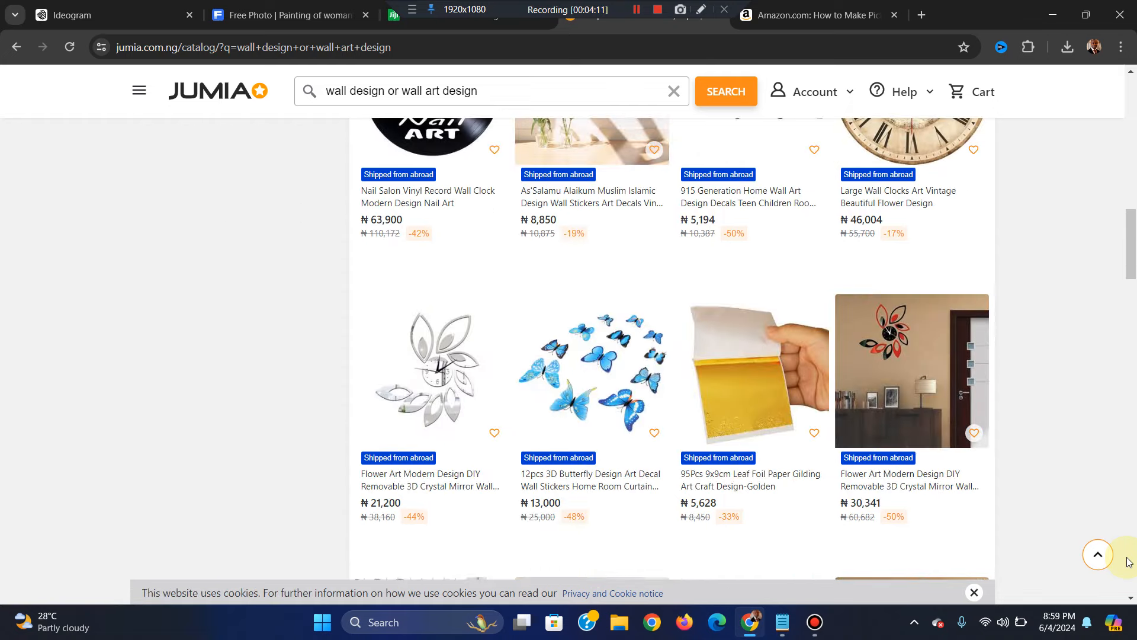
pyautogui.scroll(-3)
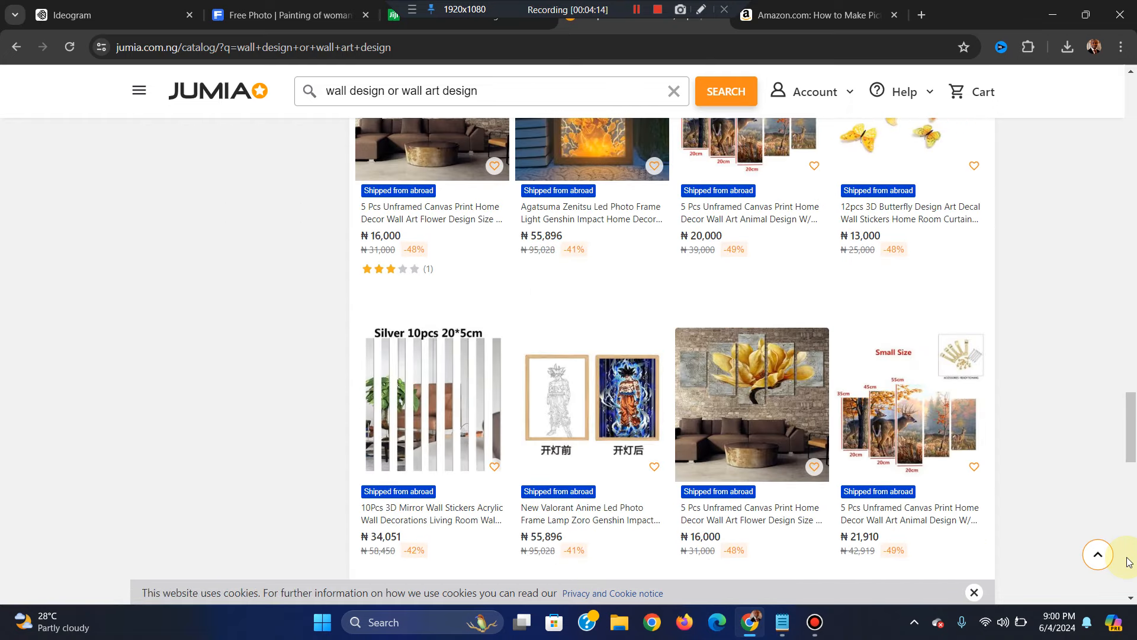
pyautogui.moveTo(751, 405)
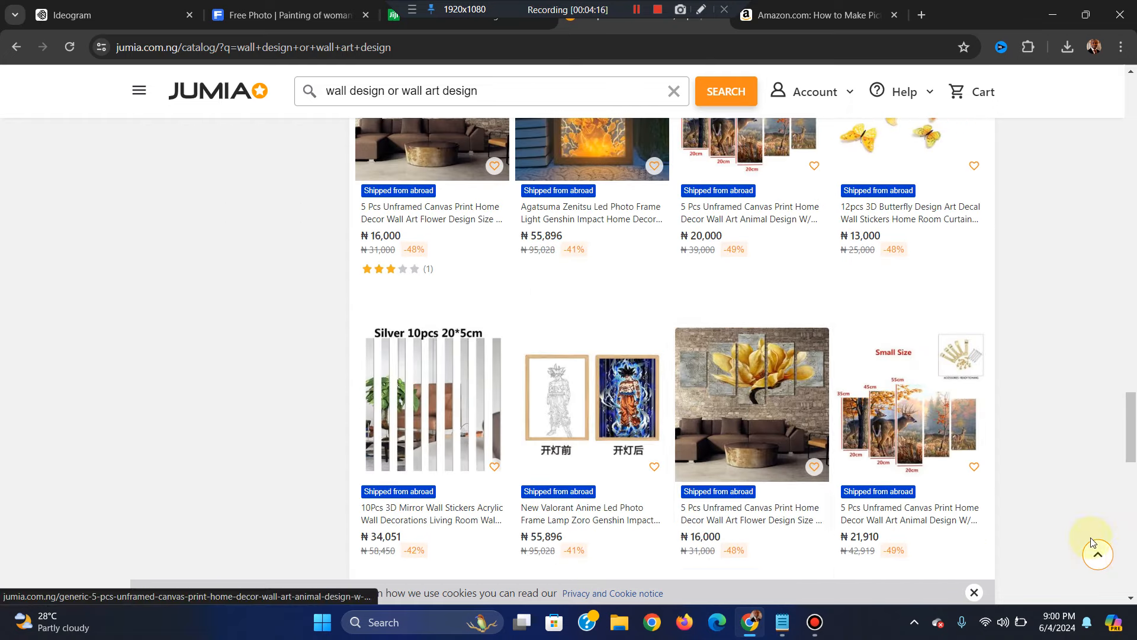
pyautogui.scroll(-3)
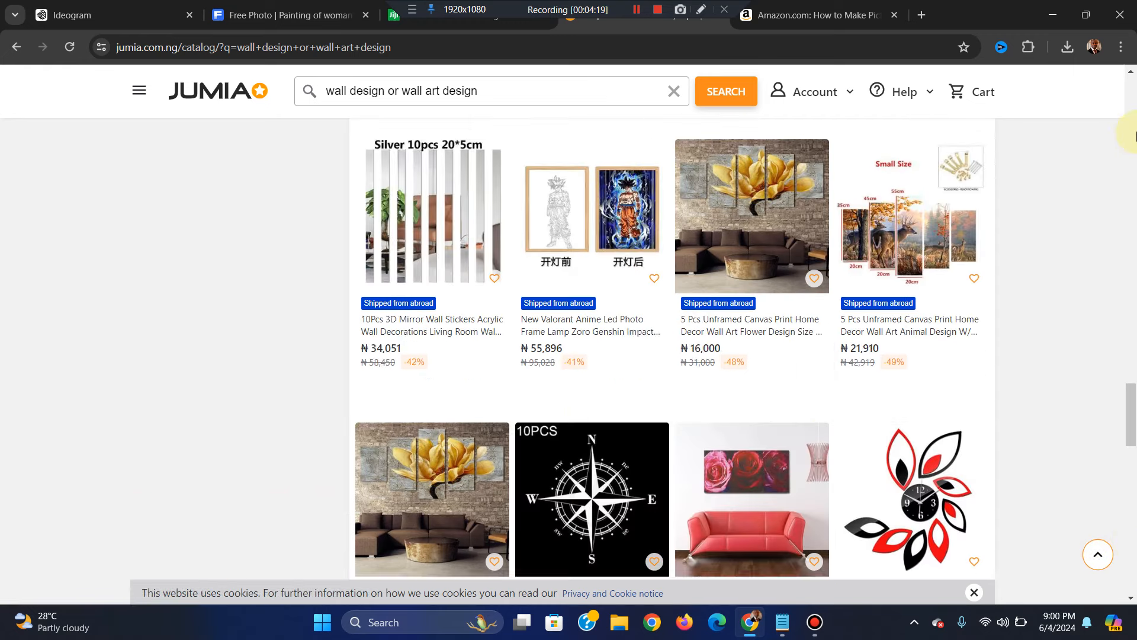
pyautogui.scroll(-3)
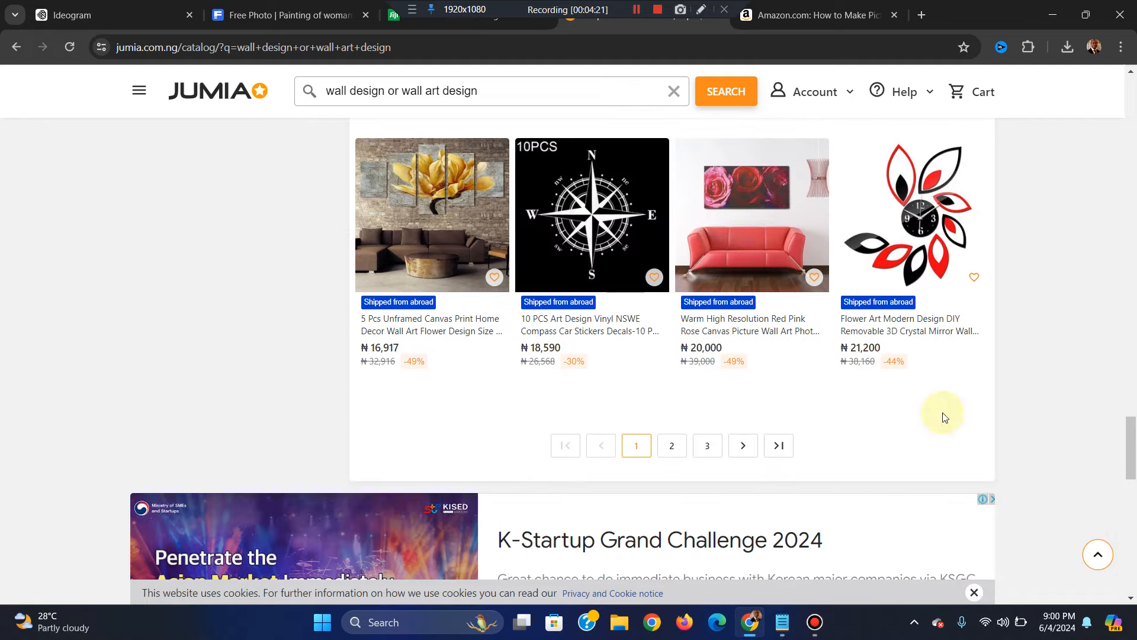
pyautogui.moveTo(752, 201)
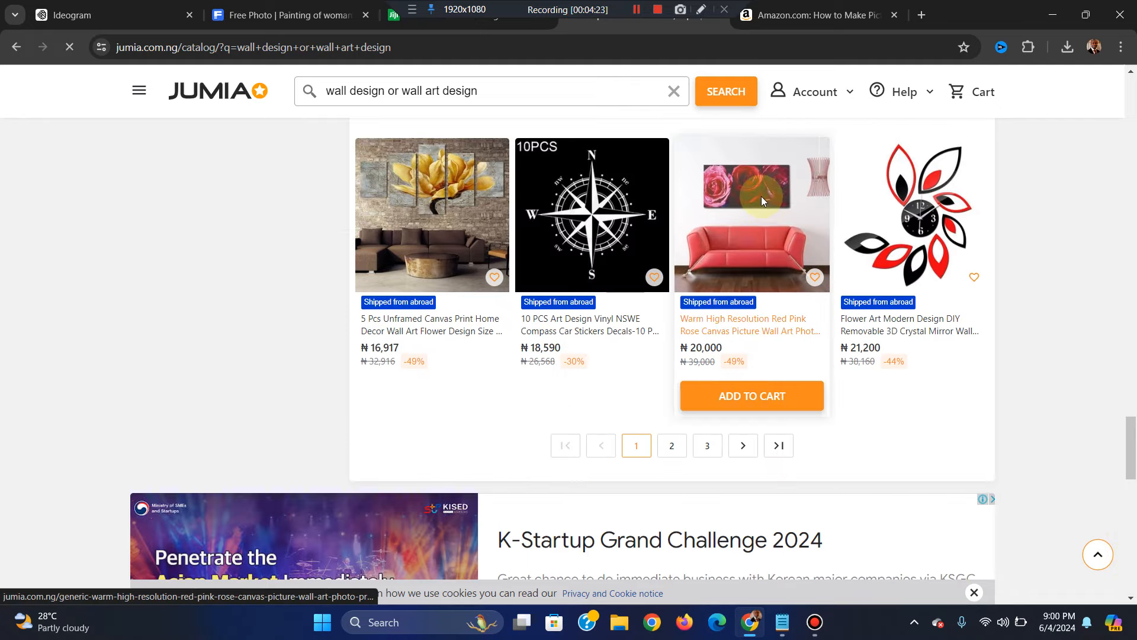
pyautogui.click(751, 214)
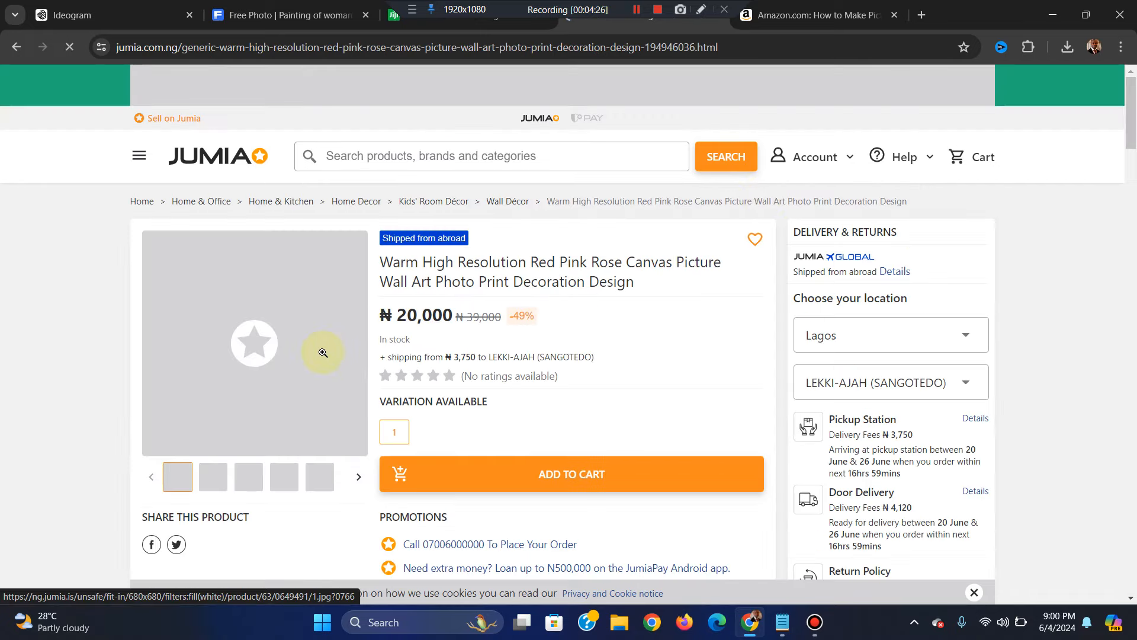
pyautogui.moveTo(300, 353)
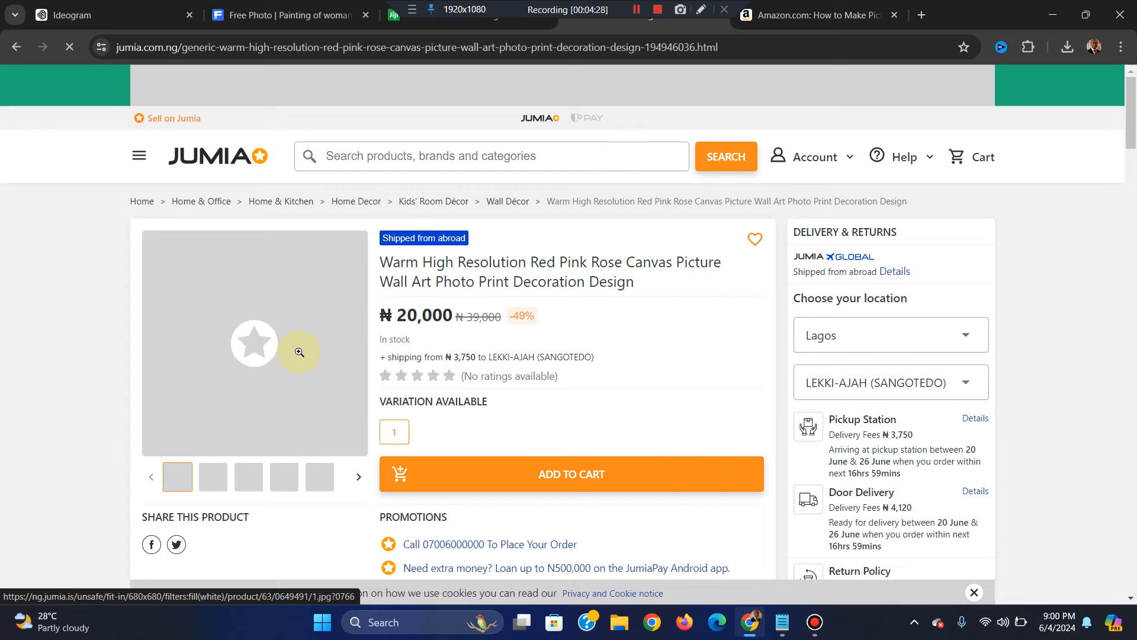
# View the rose canvas product photo at full size, then return to the Ideogram generations
pyautogui.click(299, 351)
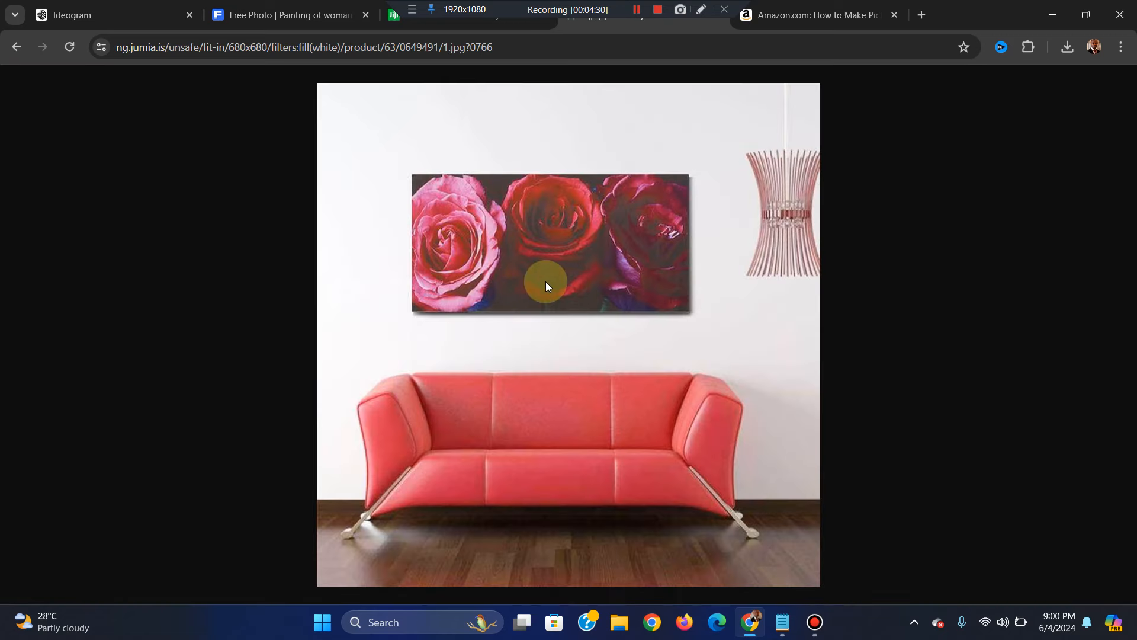
pyautogui.moveTo(475, 240)
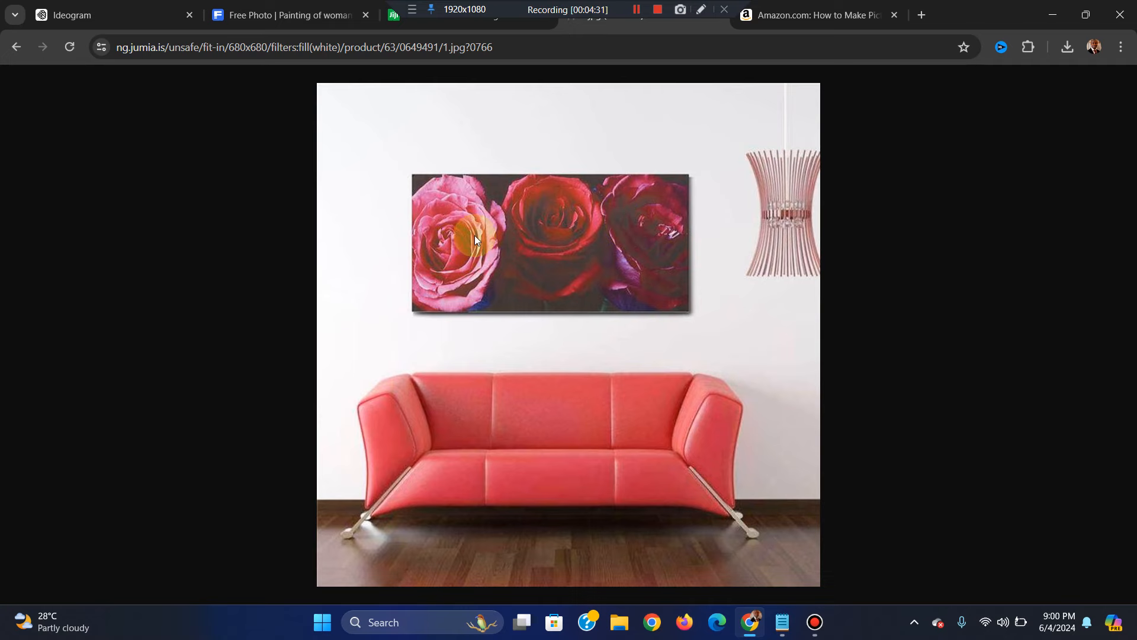
pyautogui.click(289, 14)
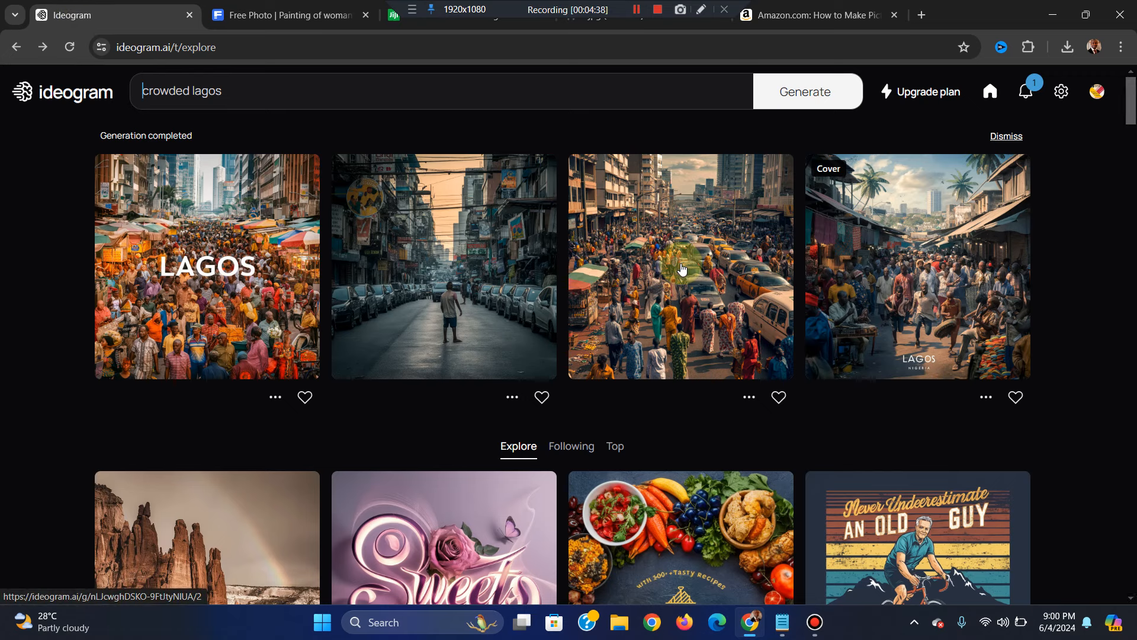
# Open the crowded Lagos image titled LAGOS to see its prompt and magic prompt details
pyautogui.click(680, 267)
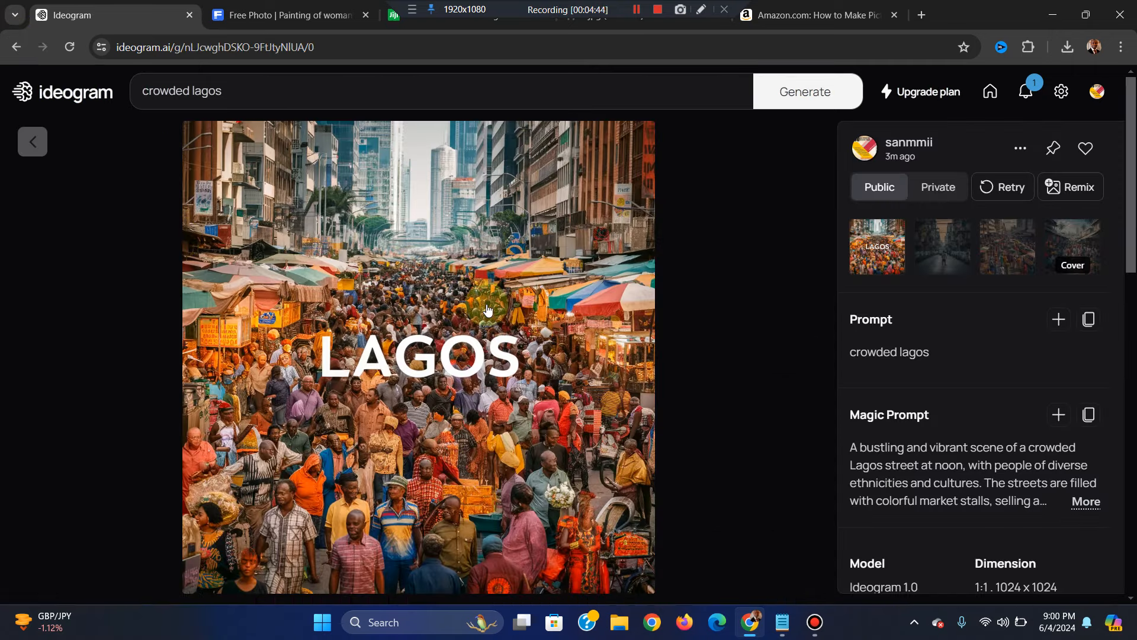
pyautogui.moveTo(508, 278)
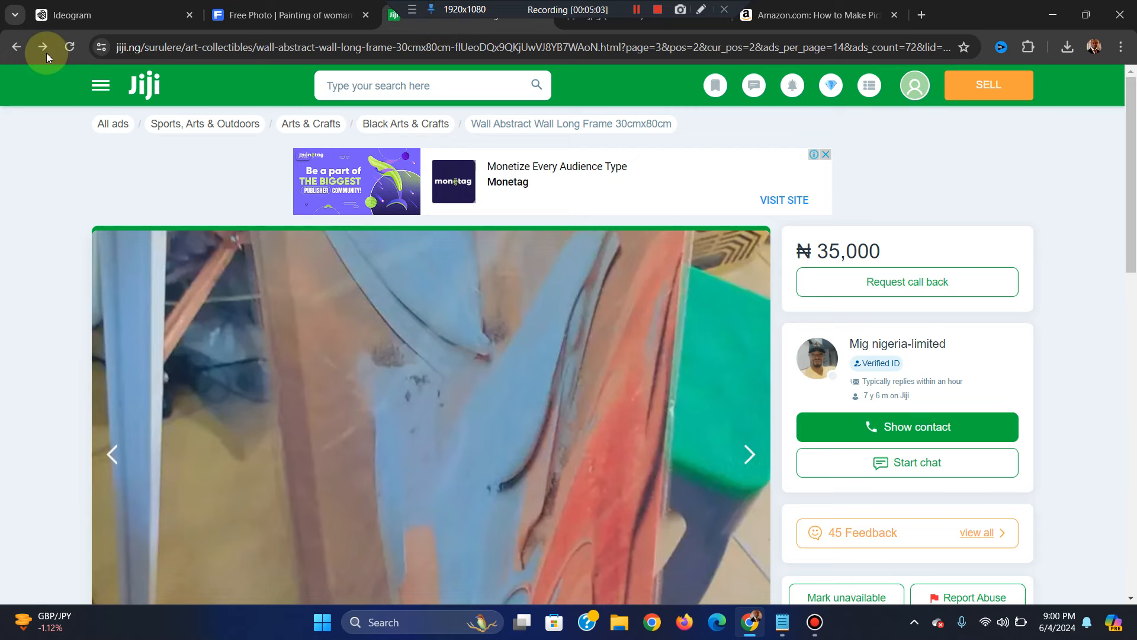
# Get back to the Jiji 'wall designed' search results and browse down the listing cards
pyautogui.click(15, 47)
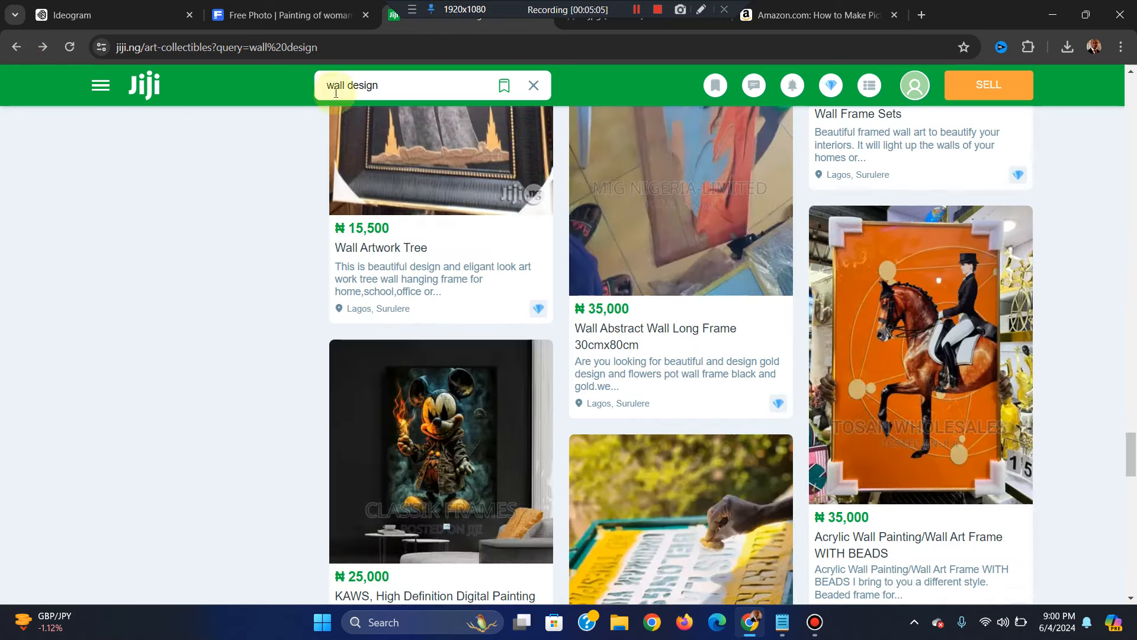
pyautogui.click(398, 85)
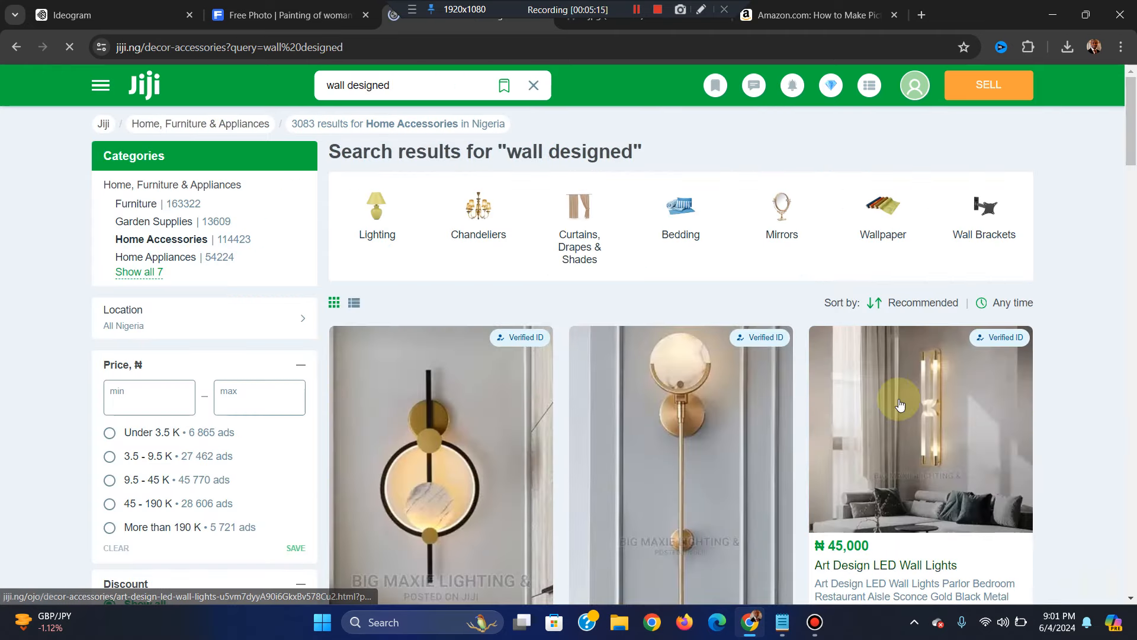
pyautogui.scroll(-3)
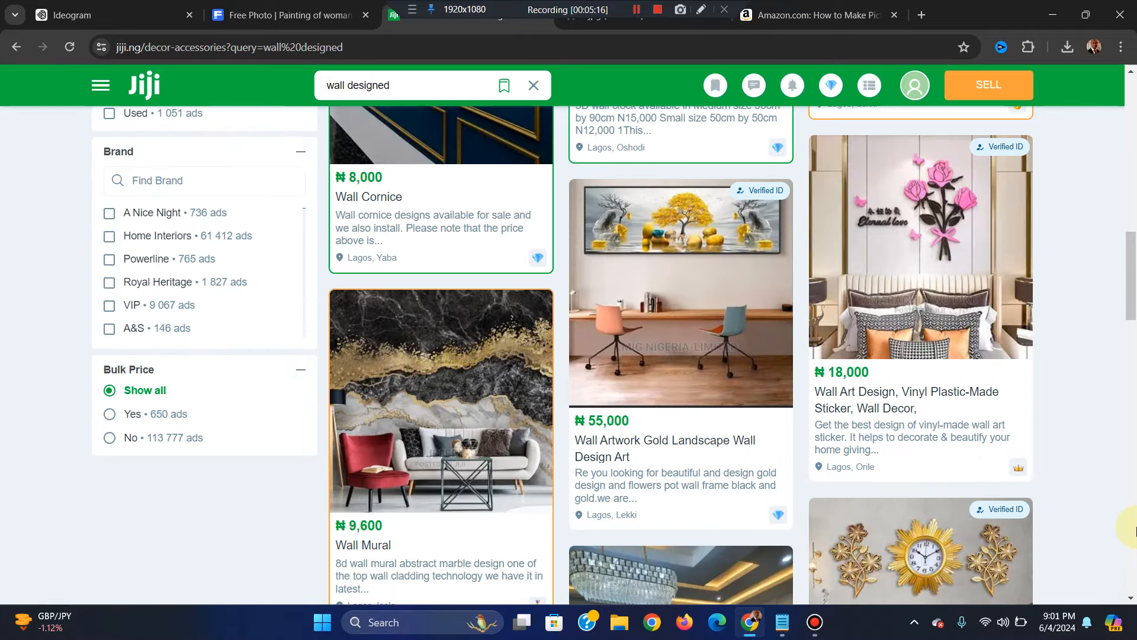
pyautogui.moveTo(702, 255)
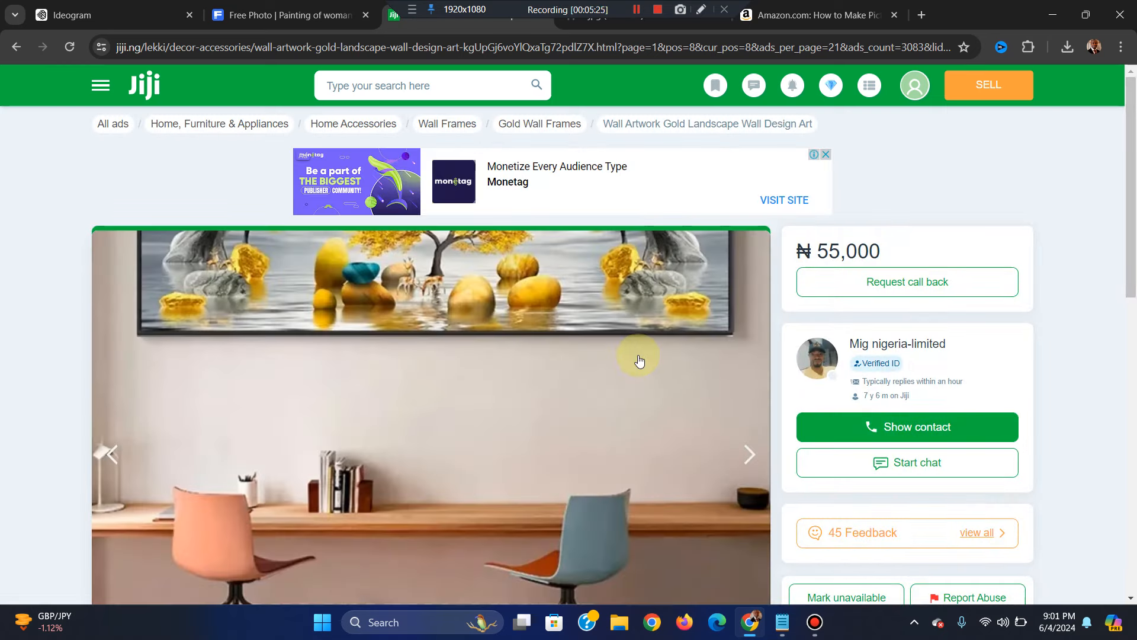
pyautogui.click(18, 46)
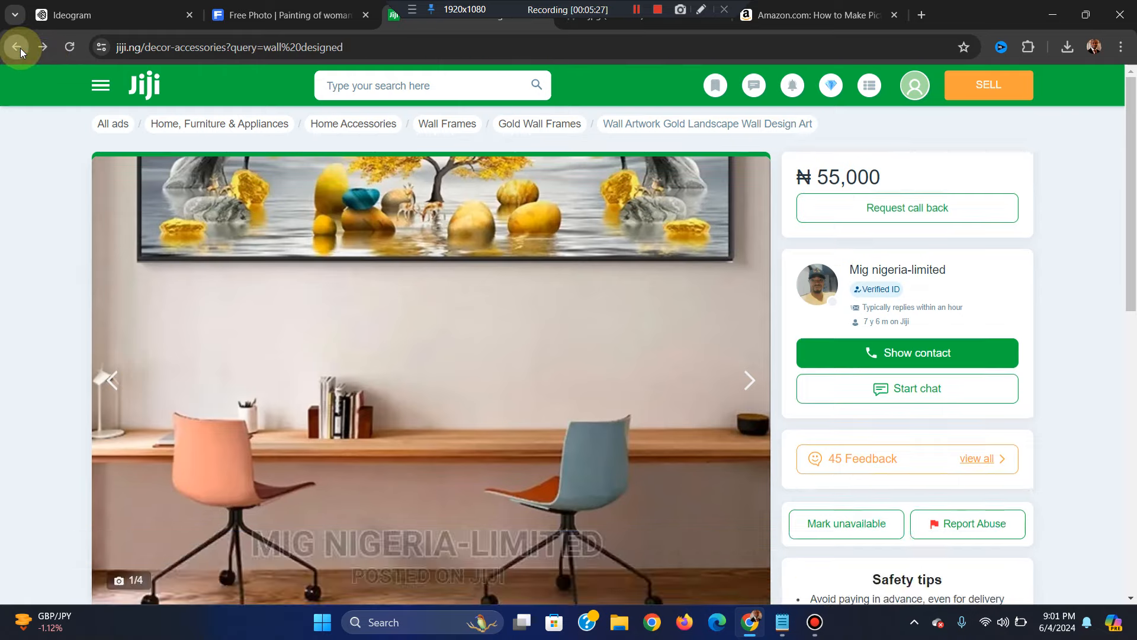
pyautogui.click(16, 46)
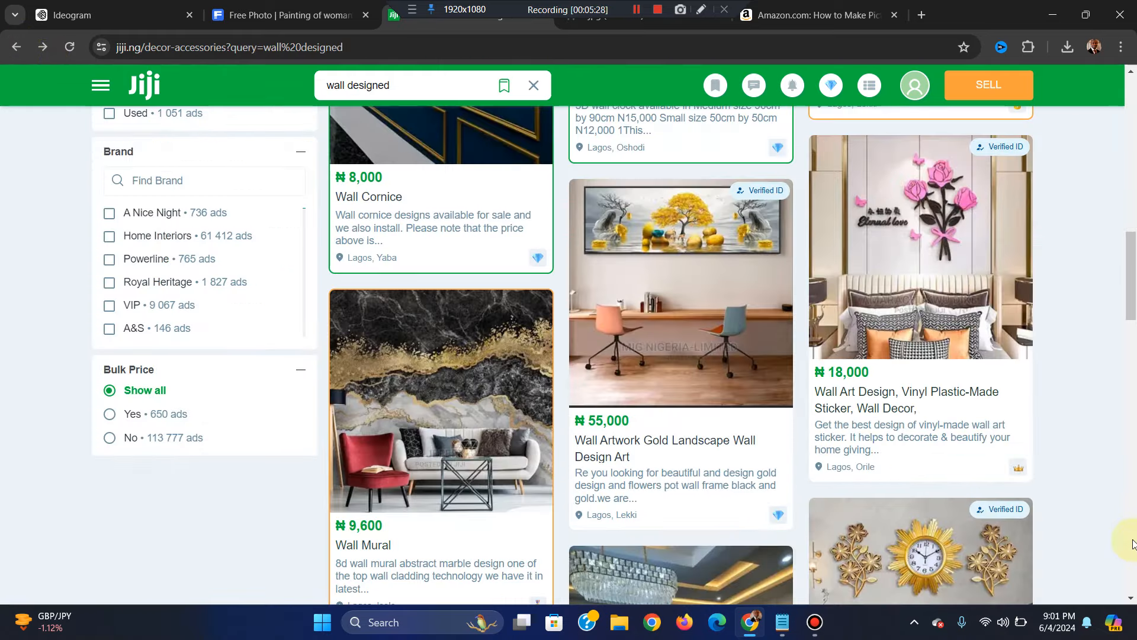
pyautogui.scroll(-3)
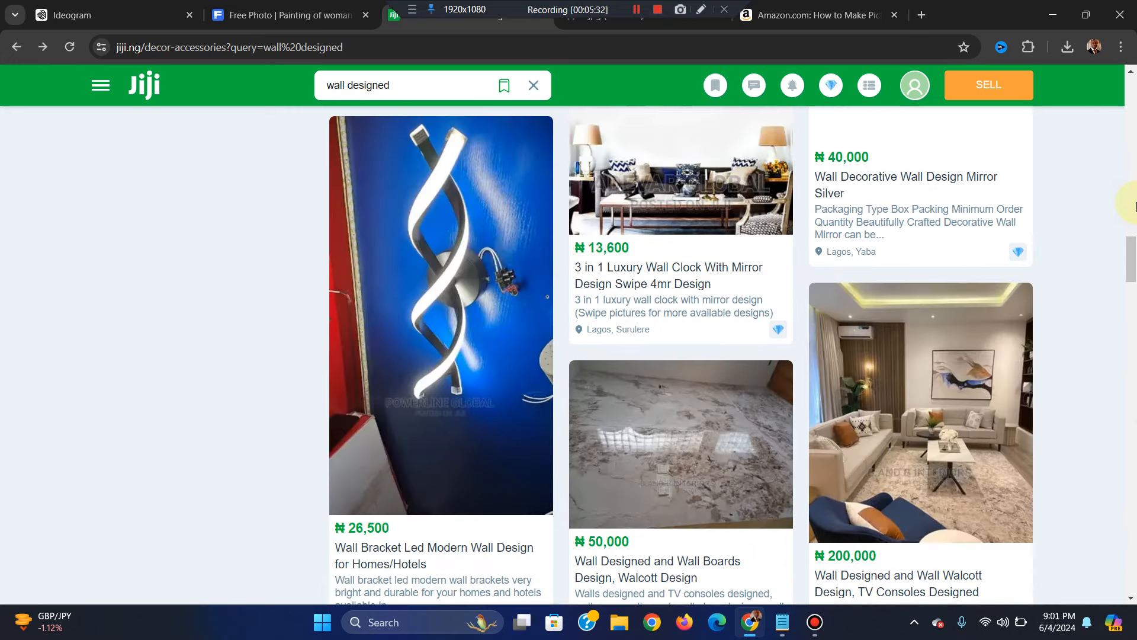
# Open the ₦200,000 Wall Designed and Wall Walcott Design, TV Consoles listing from B and B Interiors Empire
pyautogui.click(919, 412)
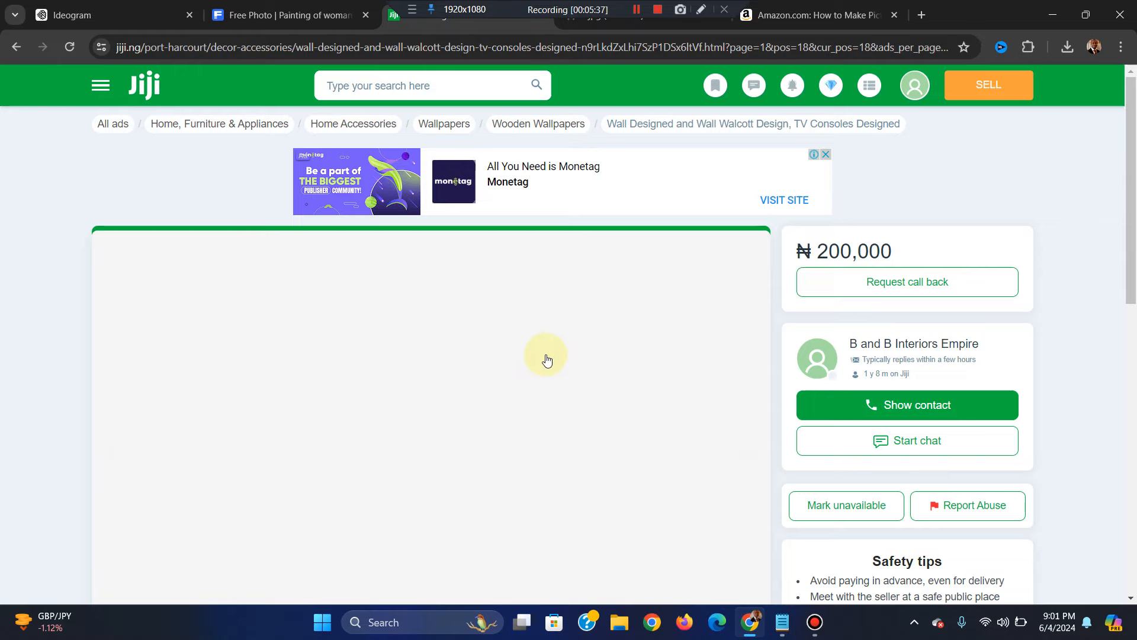
# View the listing's living-room photo enlarged, close it, and switch to the Notepad art-sources note
pyautogui.click(548, 360)
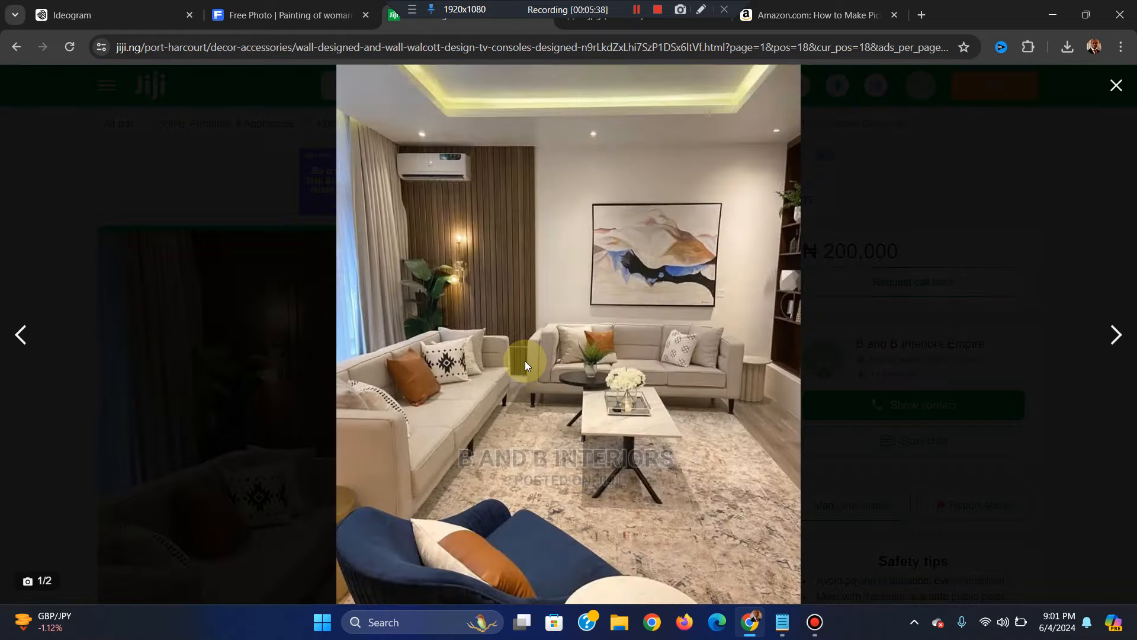
pyautogui.click(1116, 86)
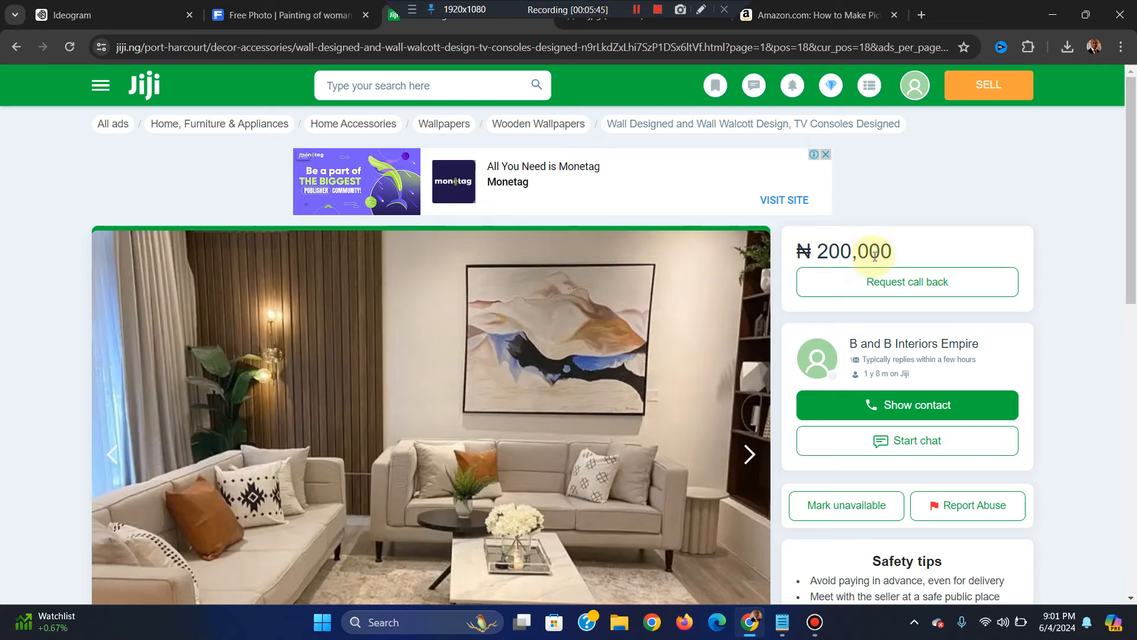
pyautogui.moveTo(606, 106)
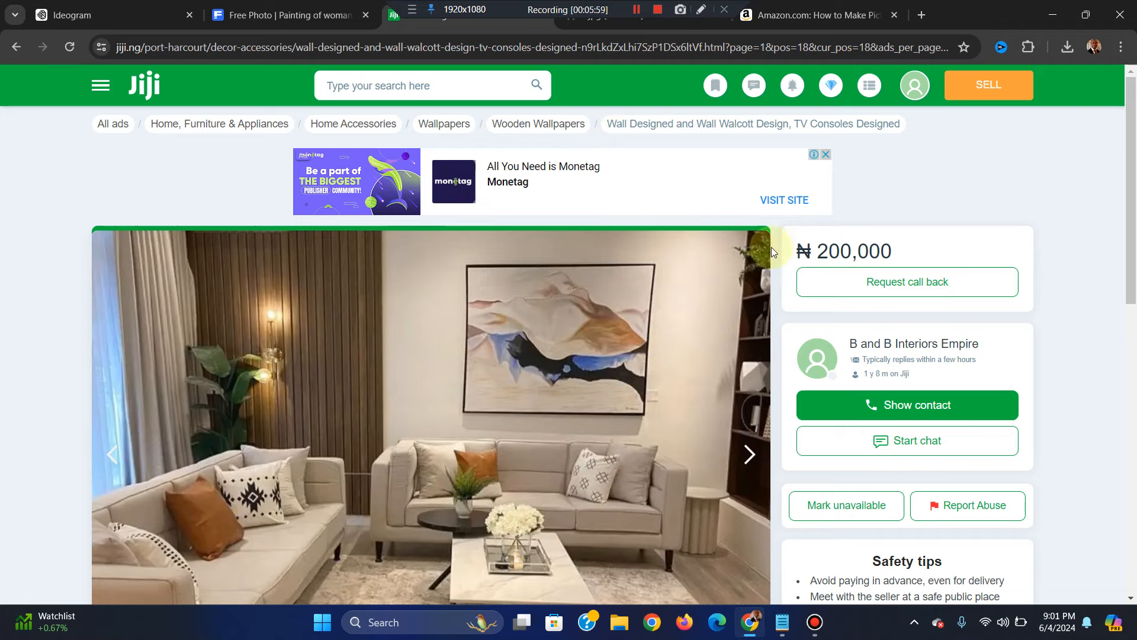
pyautogui.click(783, 622)
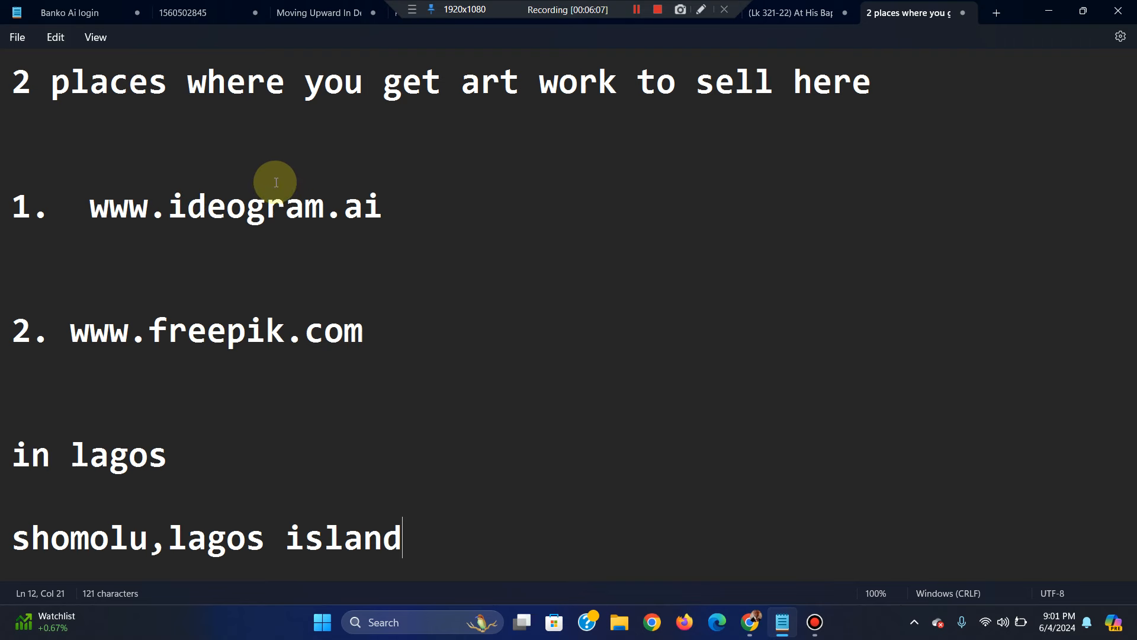
pyautogui.moveTo(738, 536)
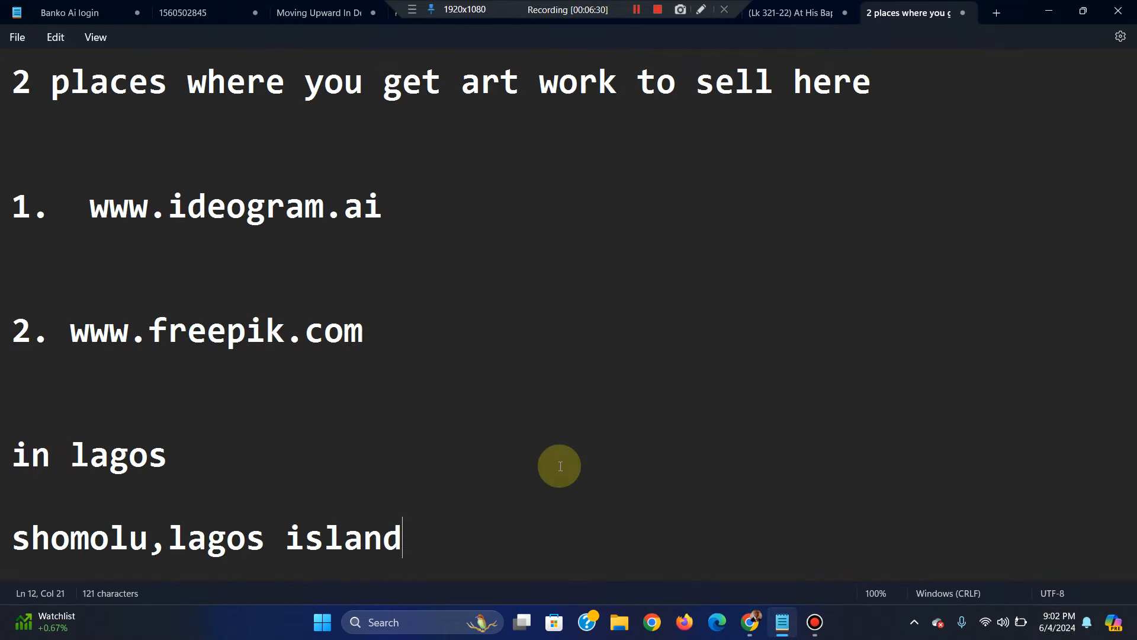
# Add the line 'matt printing large format' to the note, then return to the Jiji listing
pyautogui.write('m')
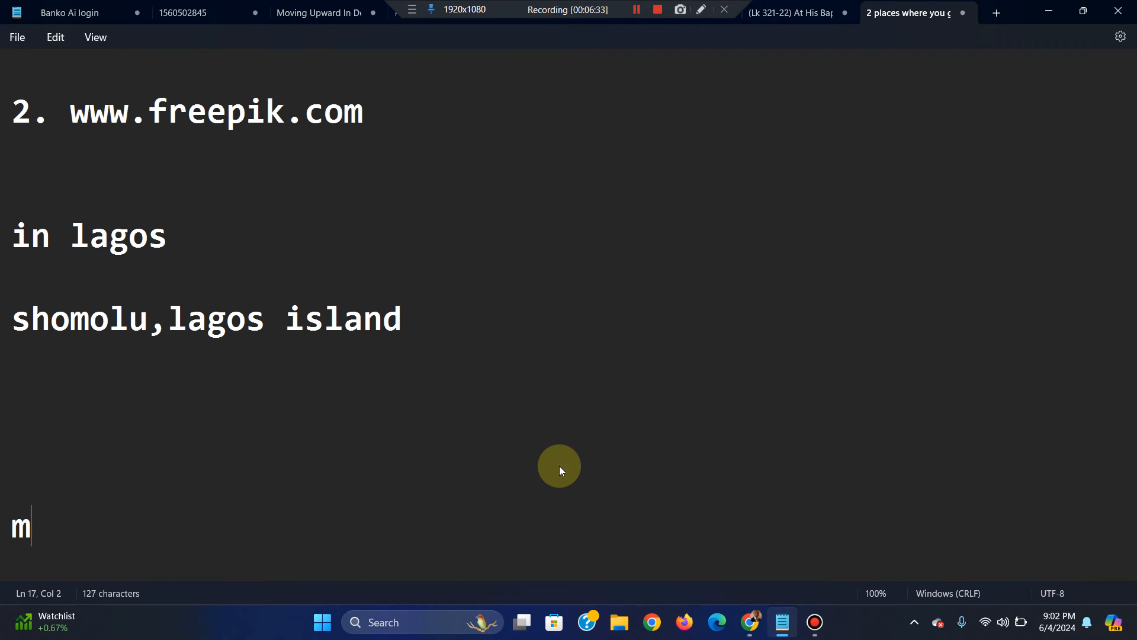
pyautogui.write('att prin')
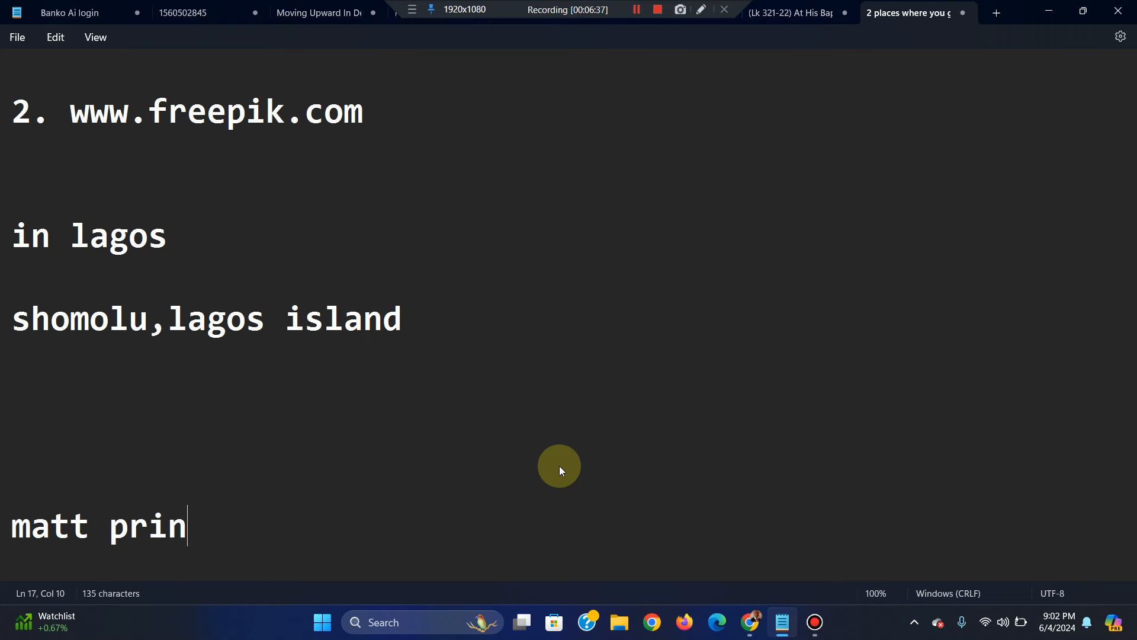
pyautogui.write('ting large')
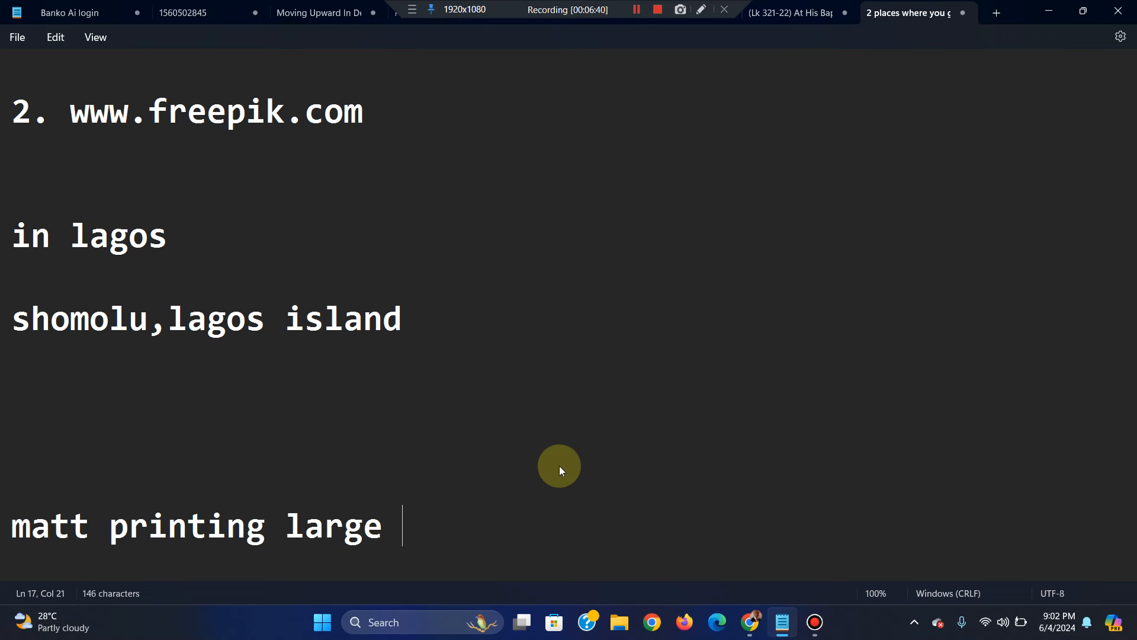
pyautogui.write('format')
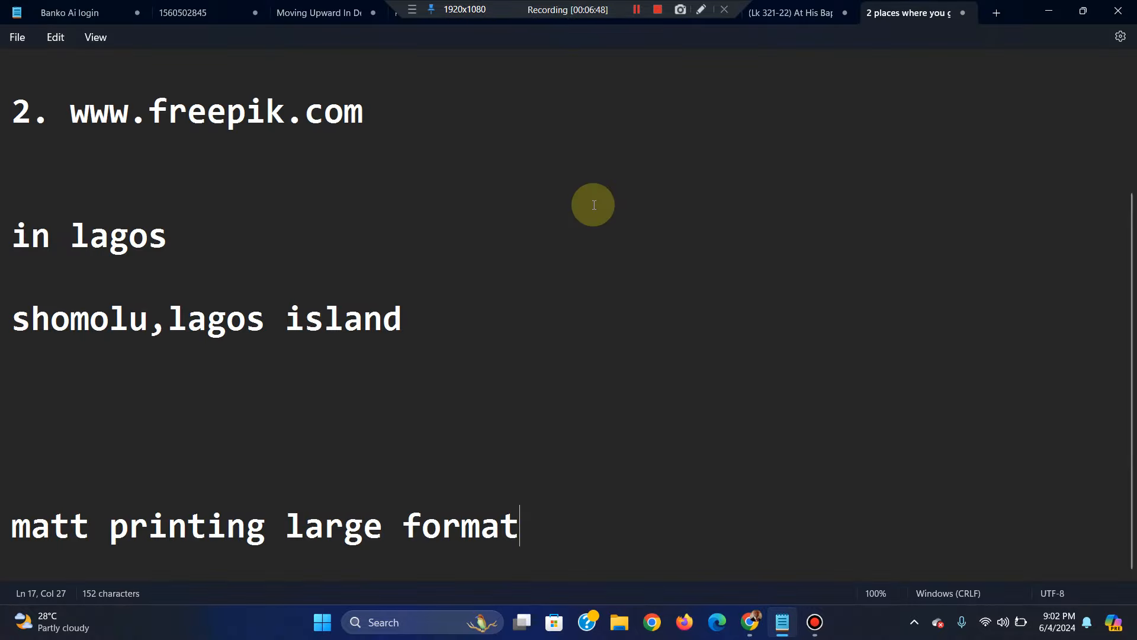
pyautogui.click(750, 621)
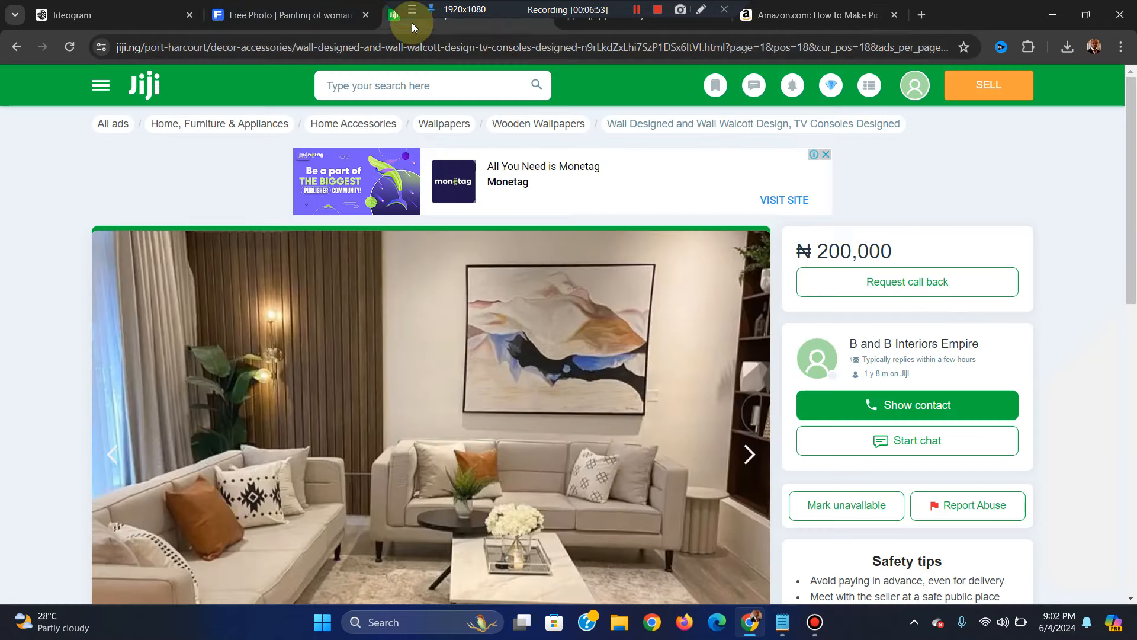
pyautogui.moveTo(780, 256)
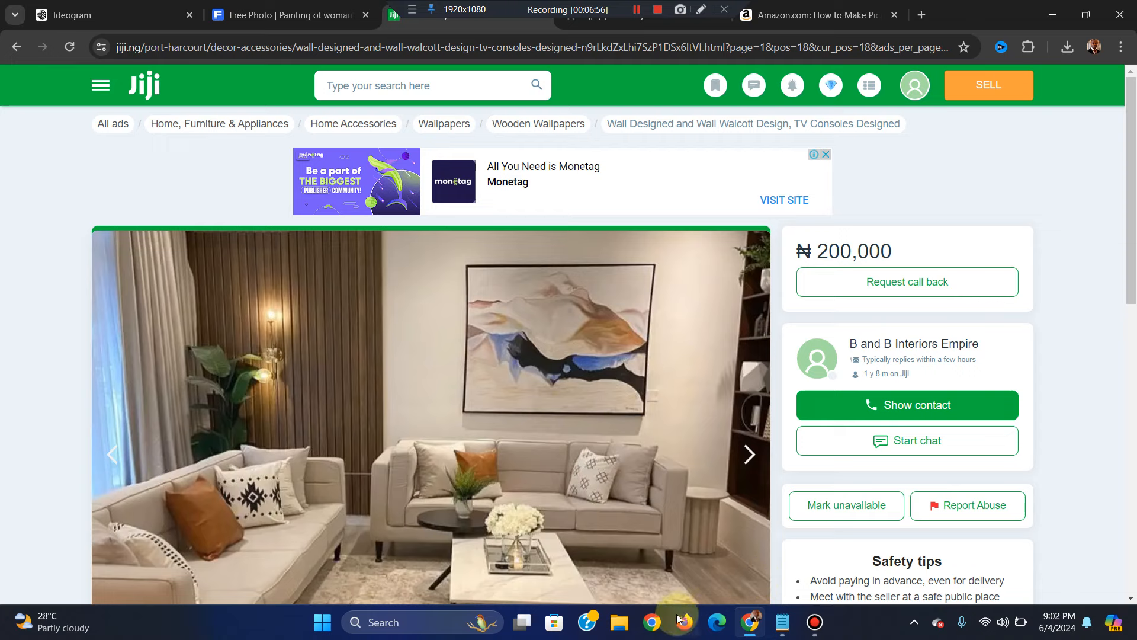
# Launch the Calculator app from Windows Search over the Jiji listing
pyautogui.write('calculator')
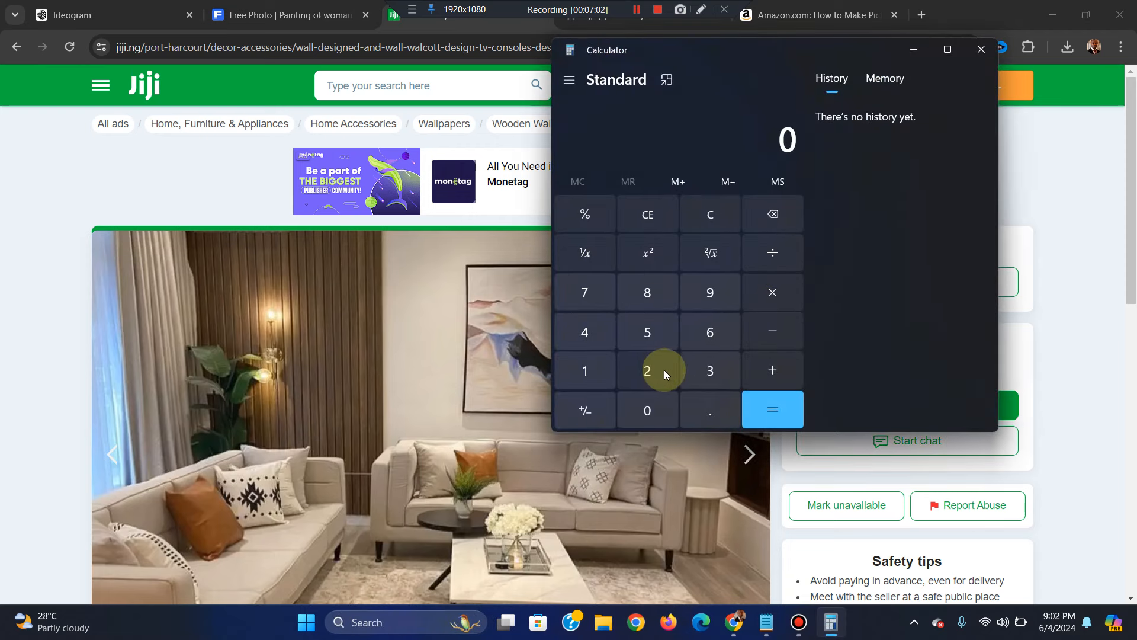
# Compute 200000 − 15000 = 185,000, then 185000 × 10 = 1,850,000 as a profit estimate
pyautogui.click(647, 410)
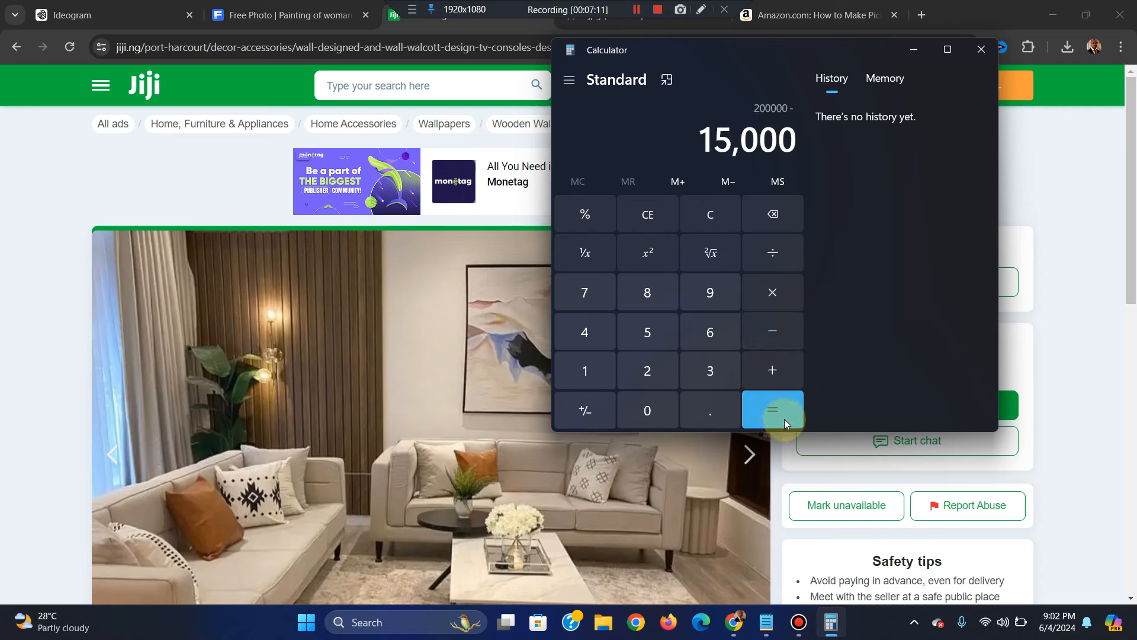
pyautogui.click(771, 410)
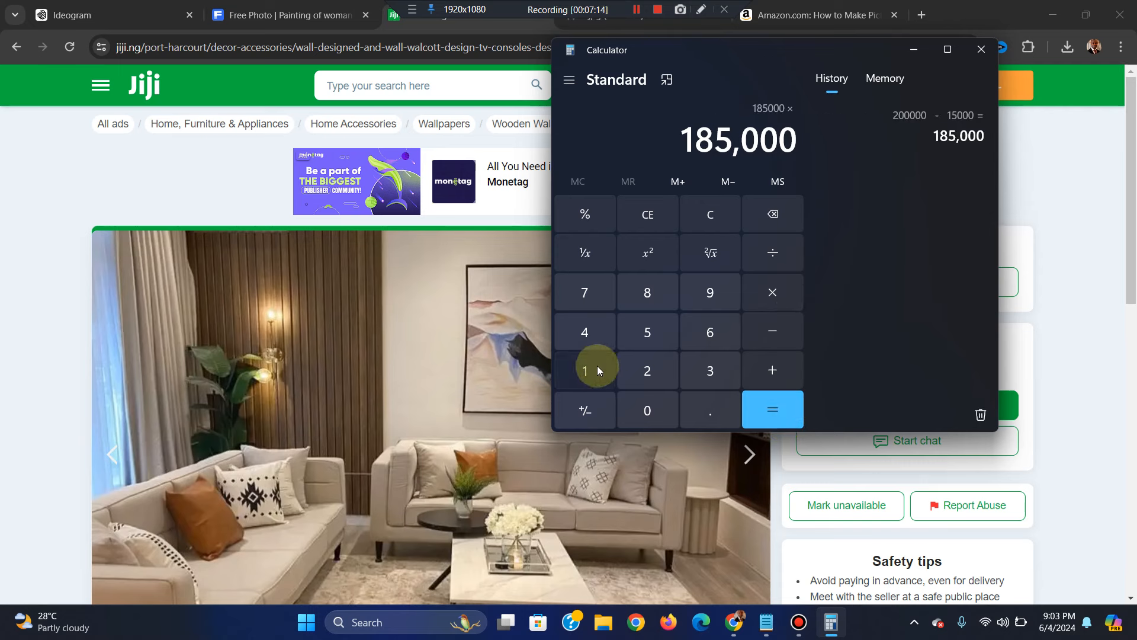
pyautogui.click(772, 410)
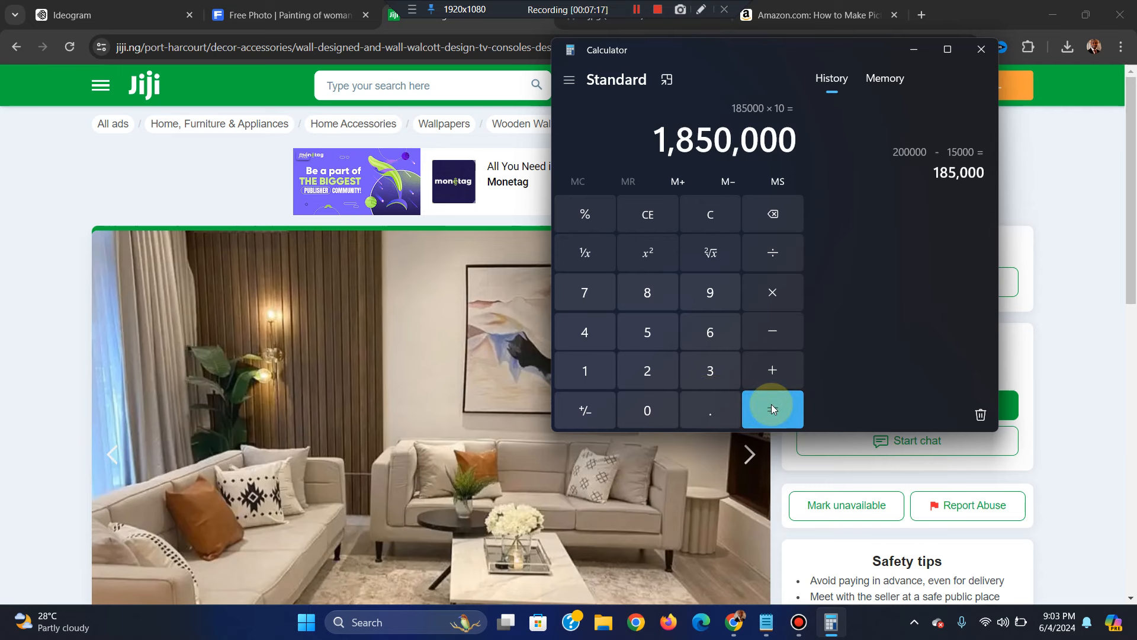
pyautogui.click(771, 410)
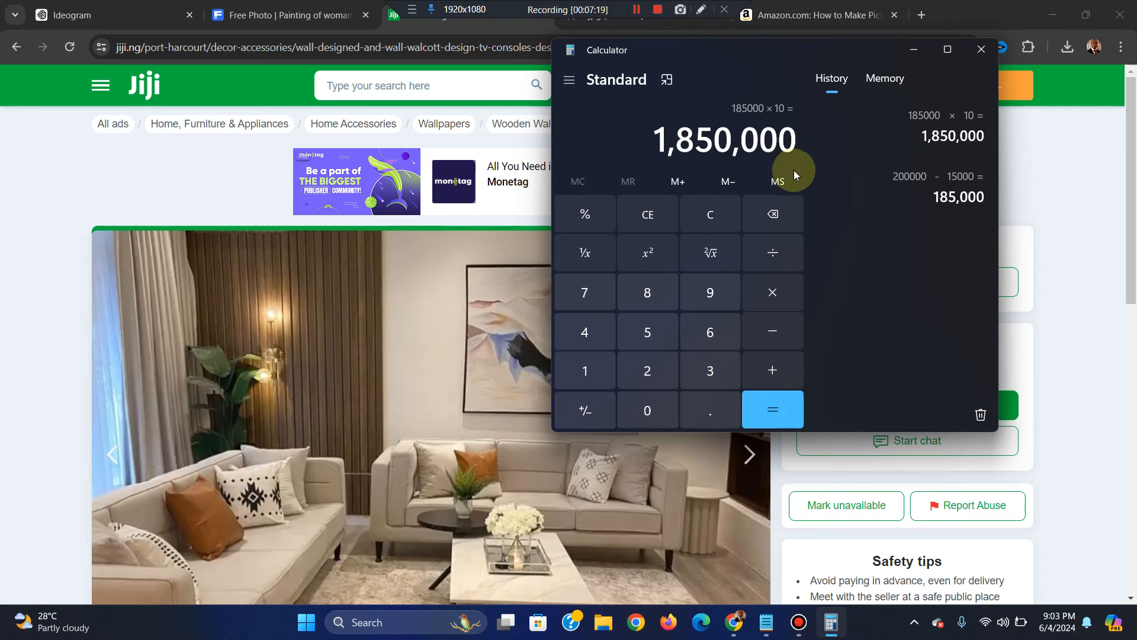
pyautogui.moveTo(777, 181)
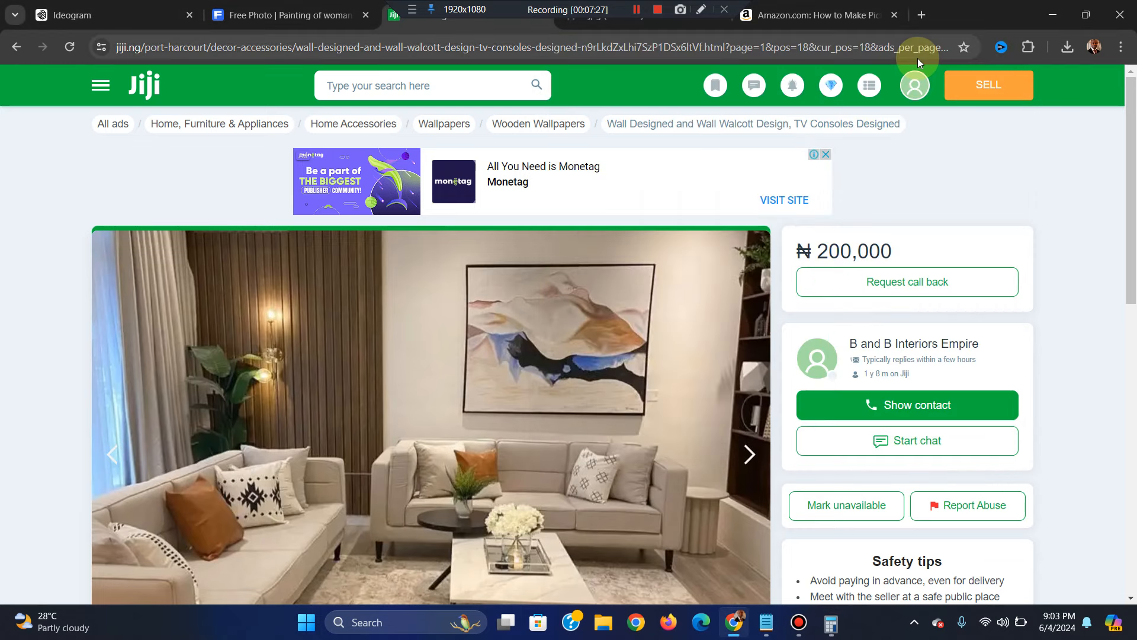
# Show the Jiji account options (My shop, My balance, Settings) from the profile avatar
pyautogui.click(915, 85)
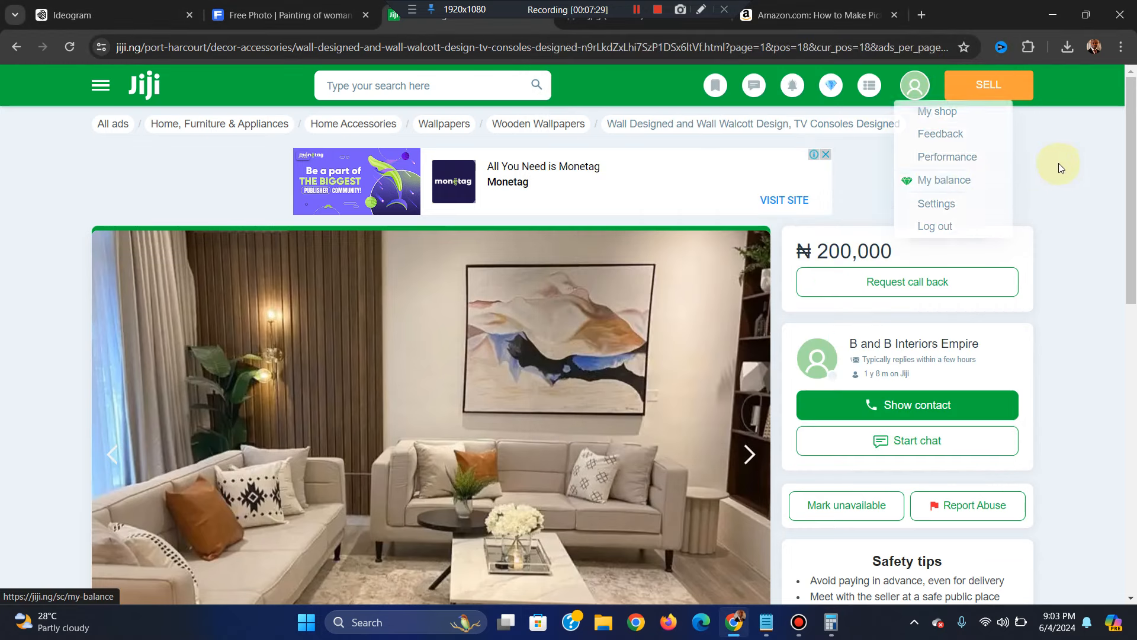
pyautogui.click(1066, 168)
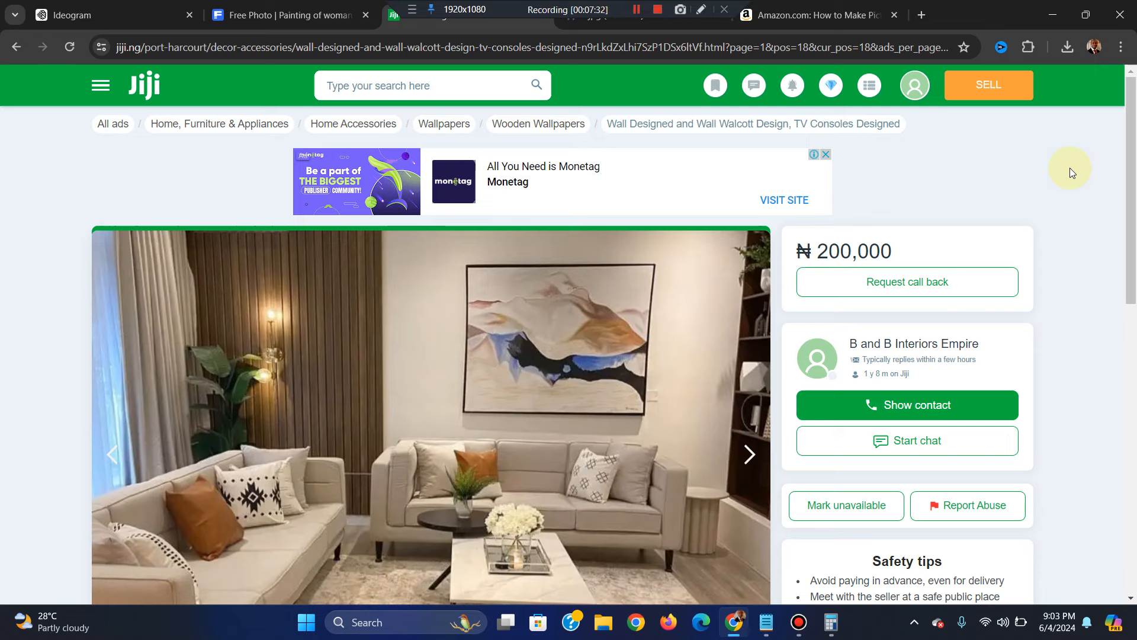
pyautogui.click(913, 86)
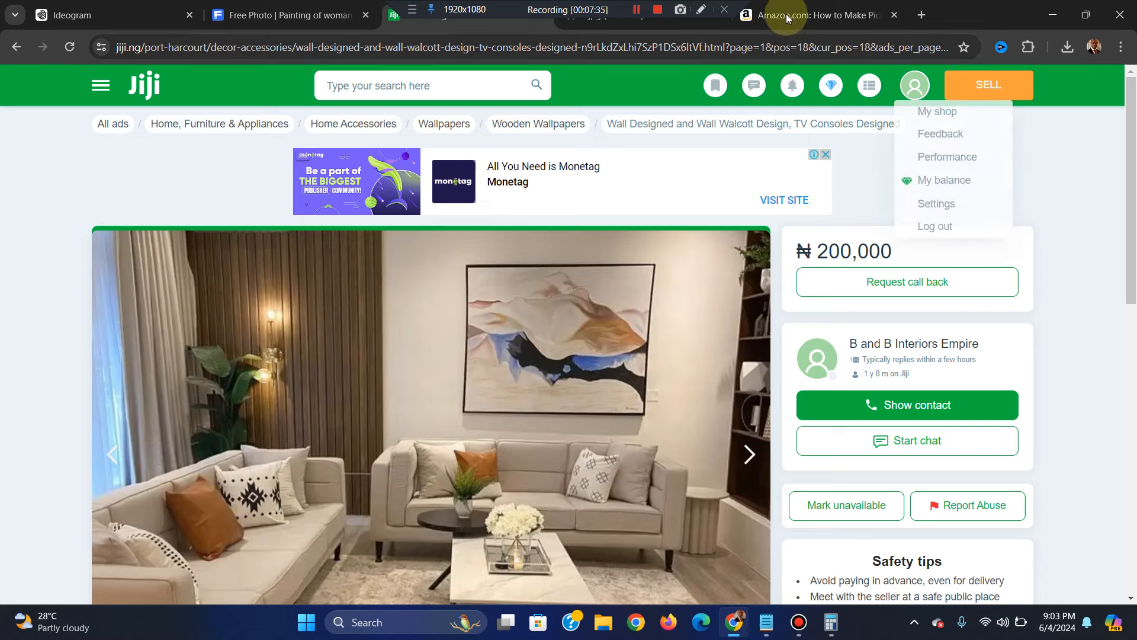